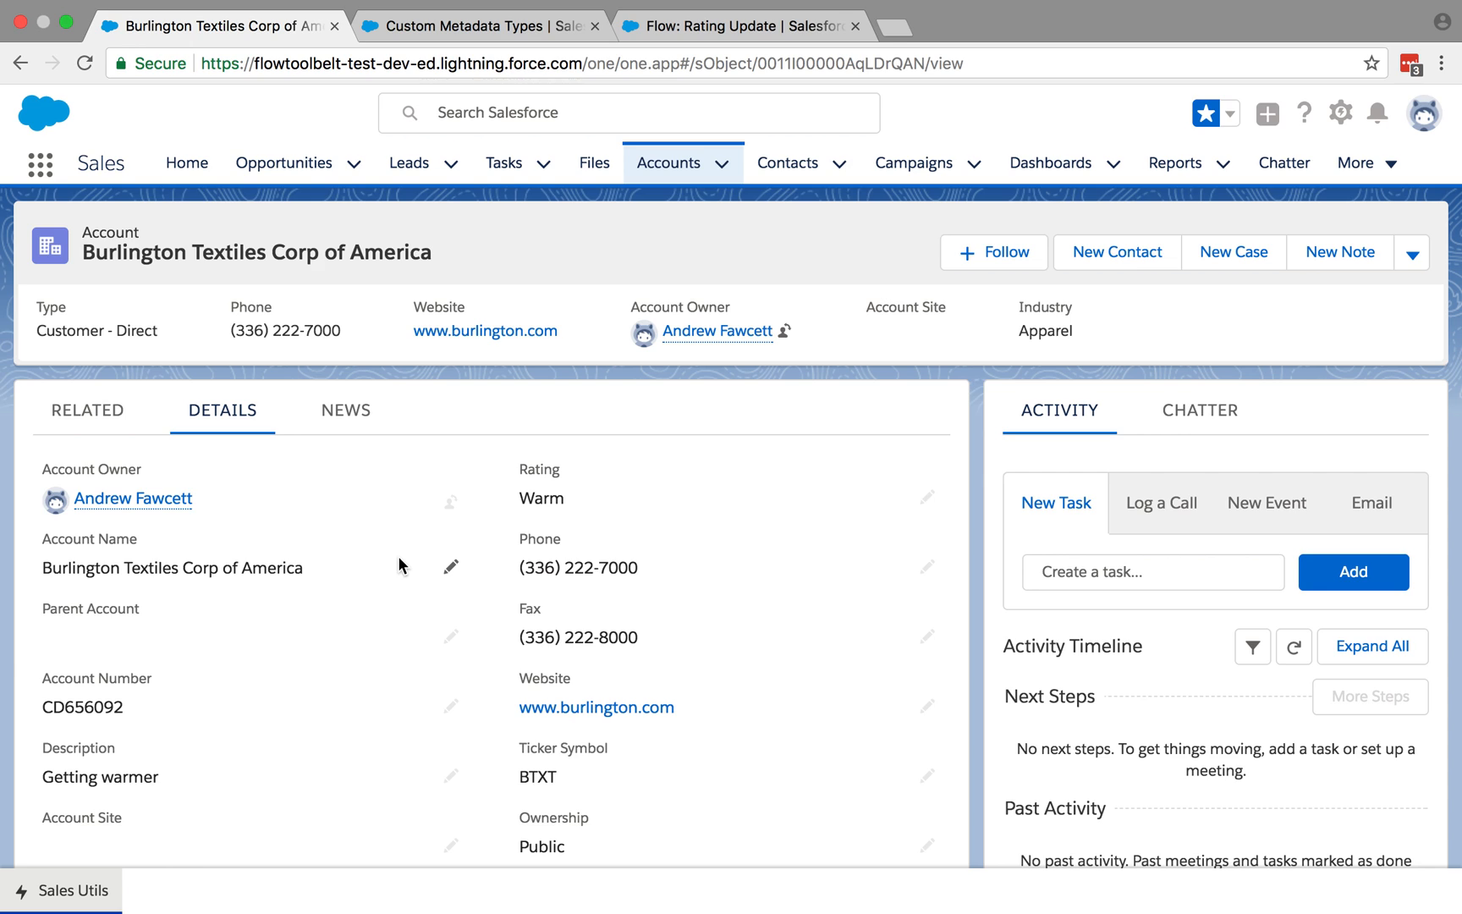
mouse_move(502, 527)
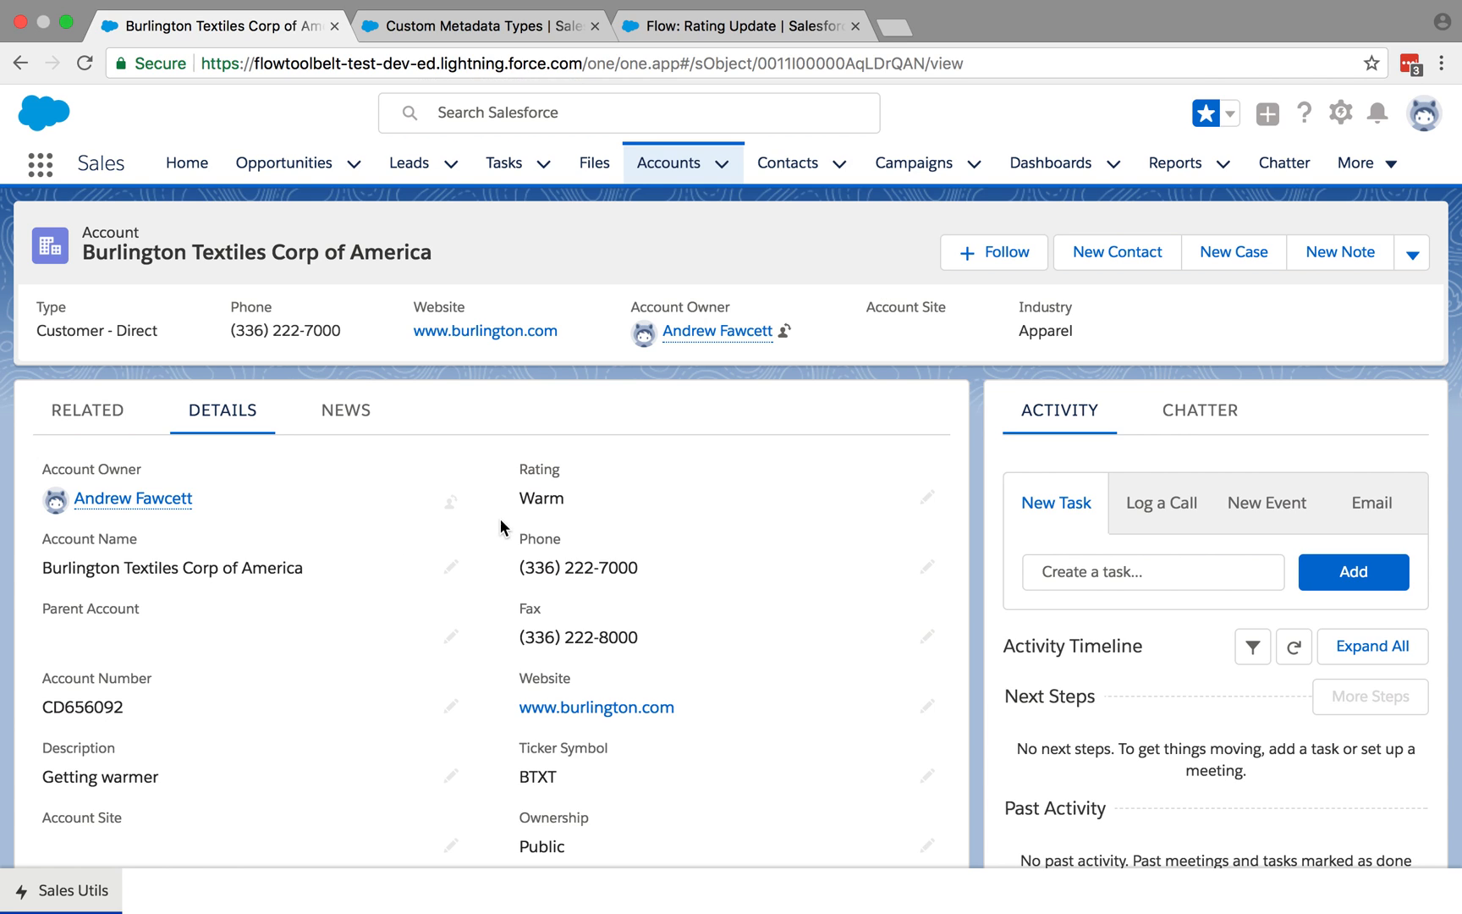
mouse_move(533, 486)
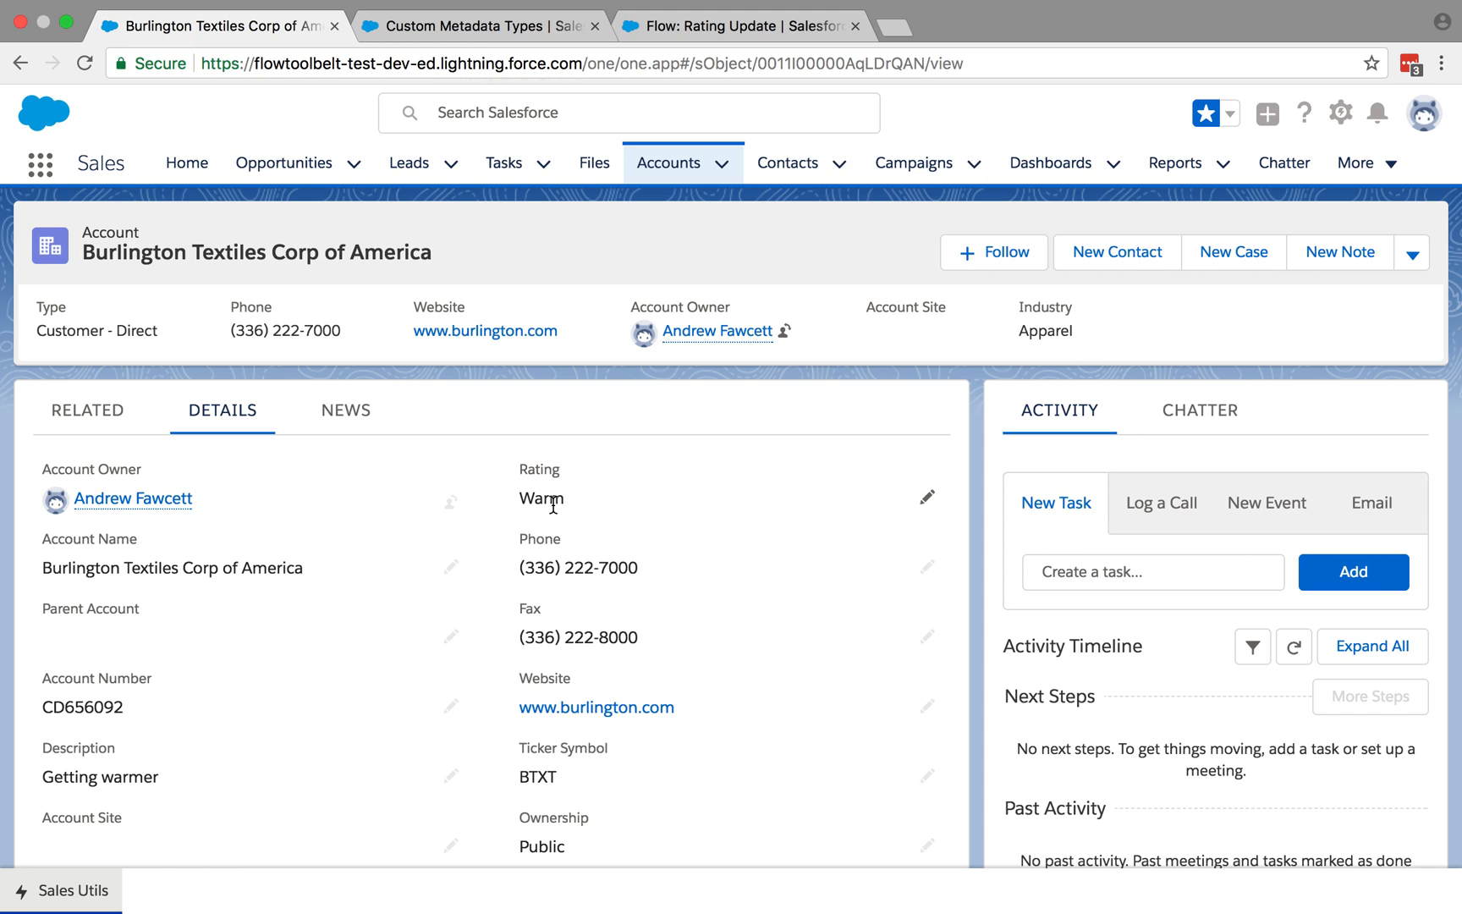
mouse_move(770, 276)
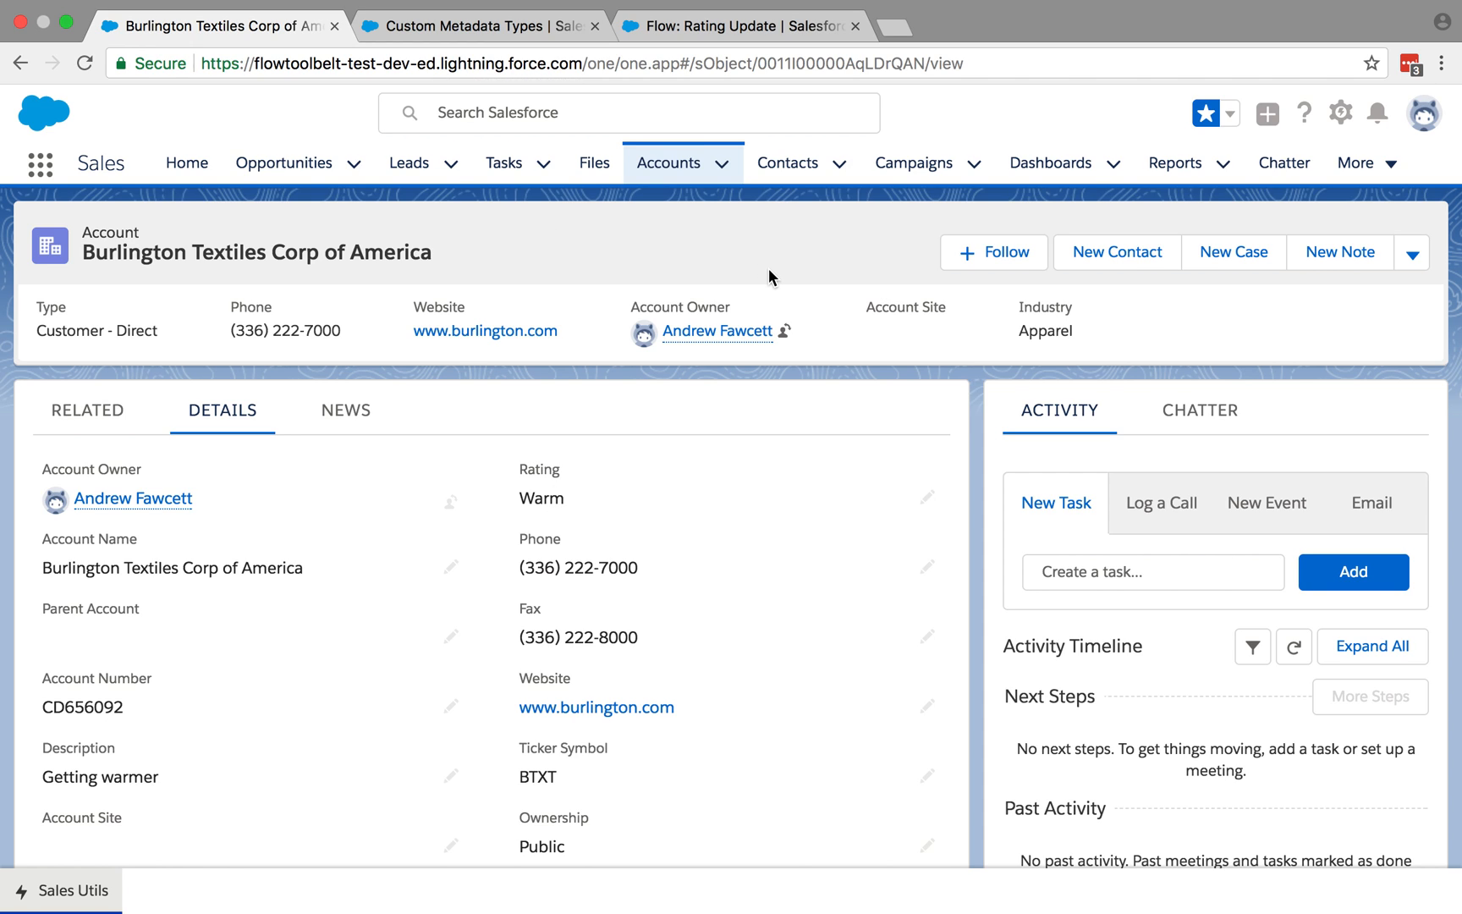
mouse_move(753, 301)
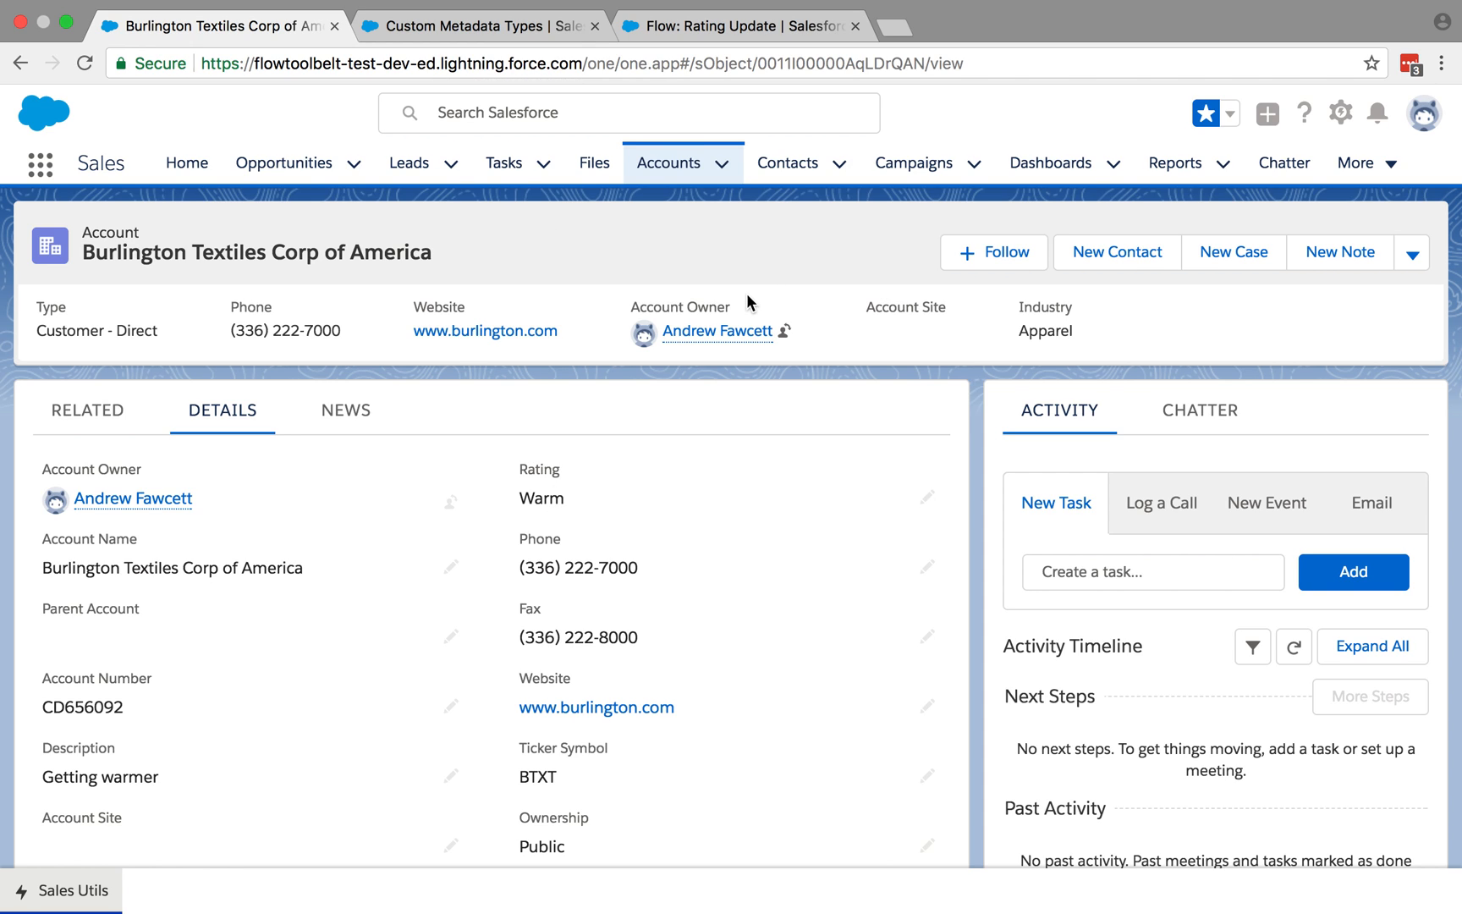
mouse_move(676, 293)
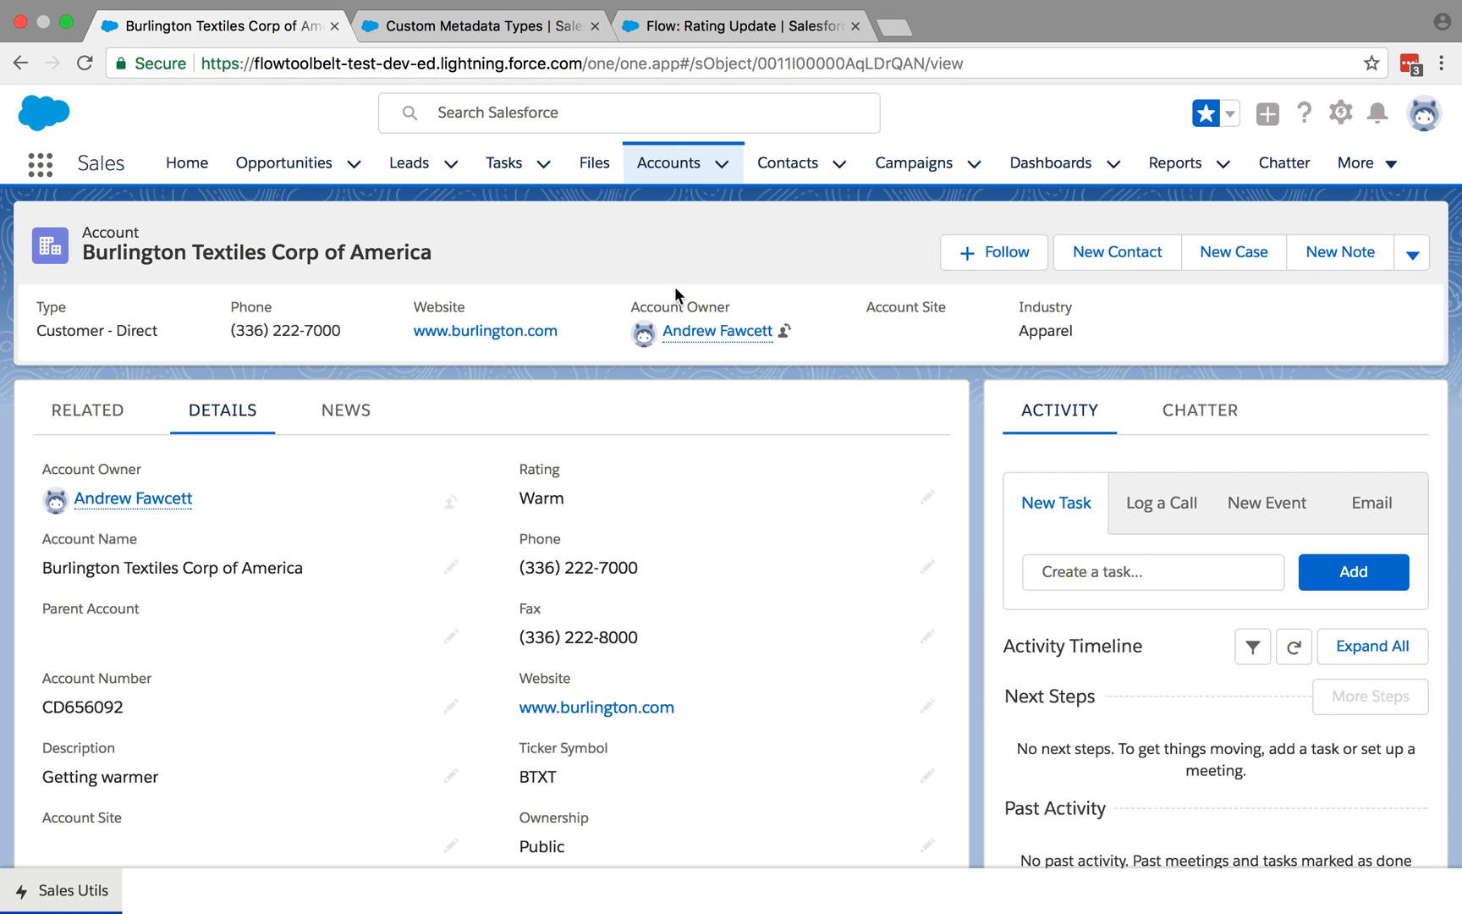
mouse_move(706, 258)
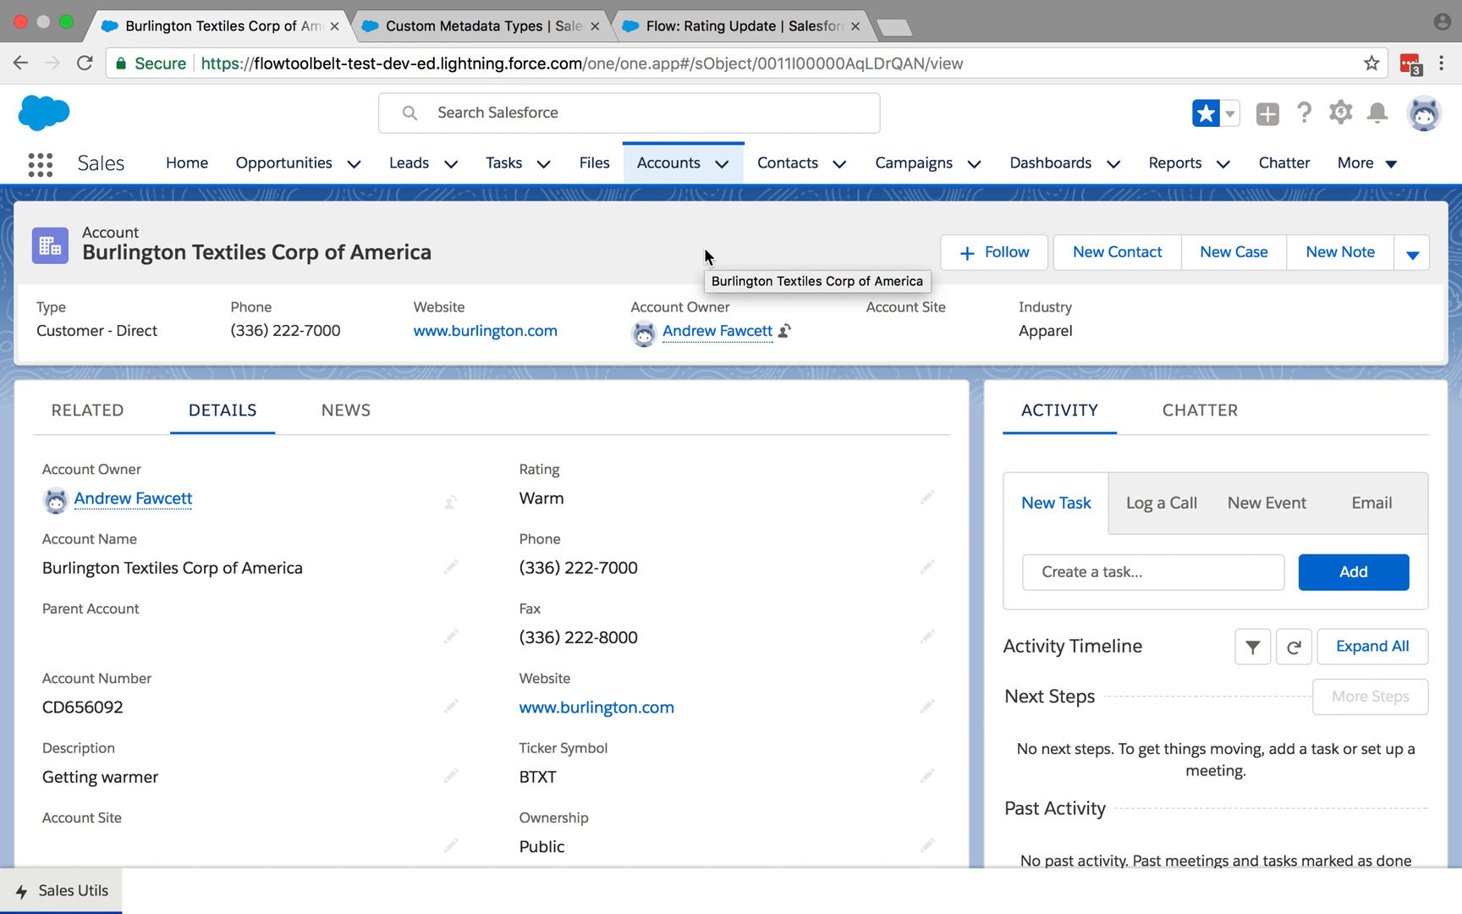
mouse_move(700, 268)
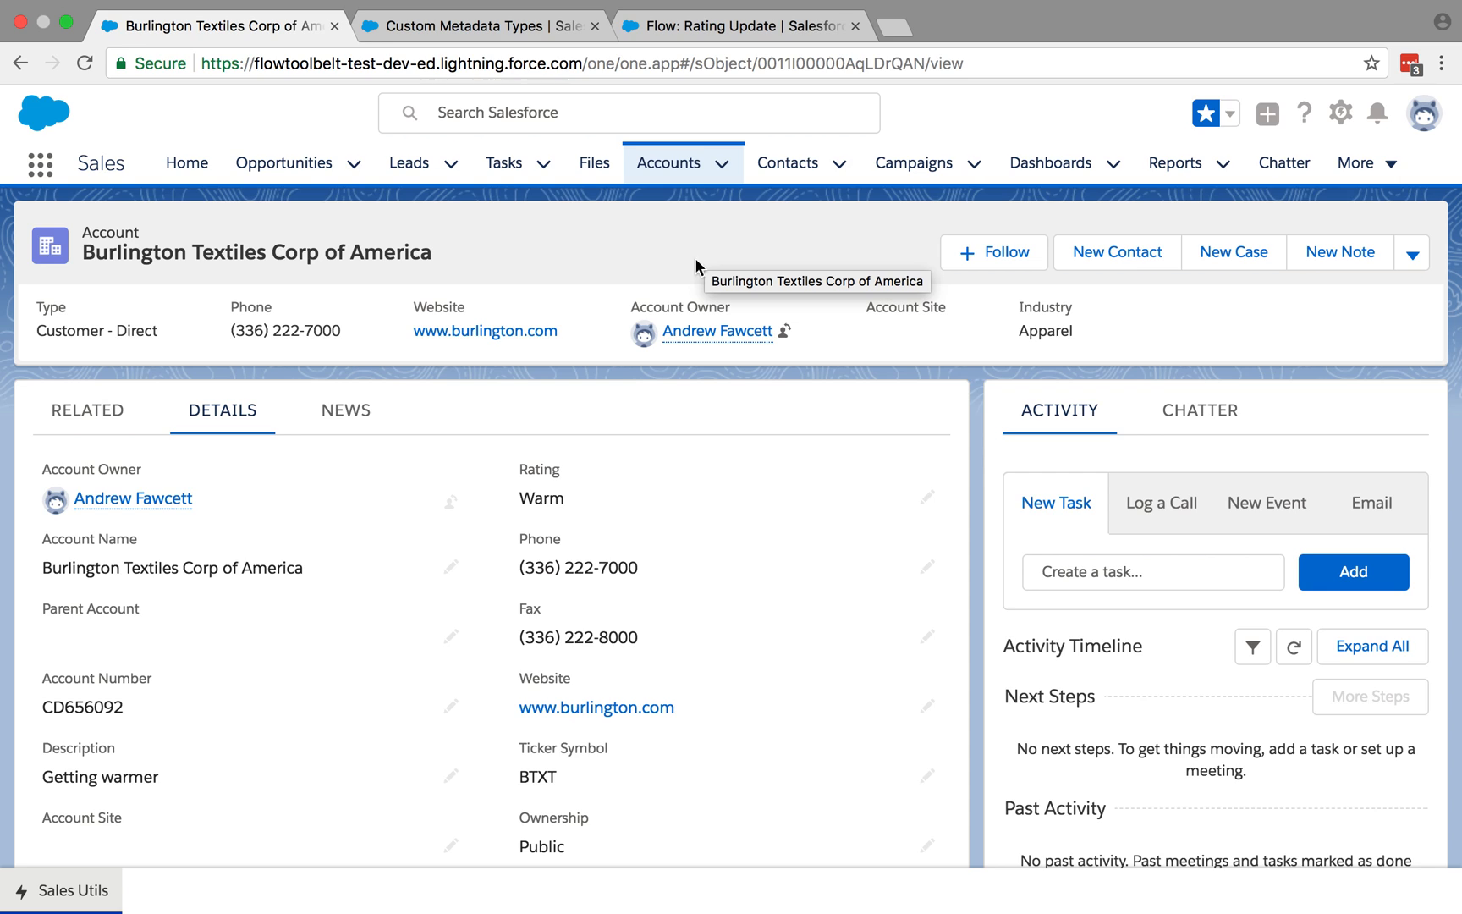
mouse_move(585, 501)
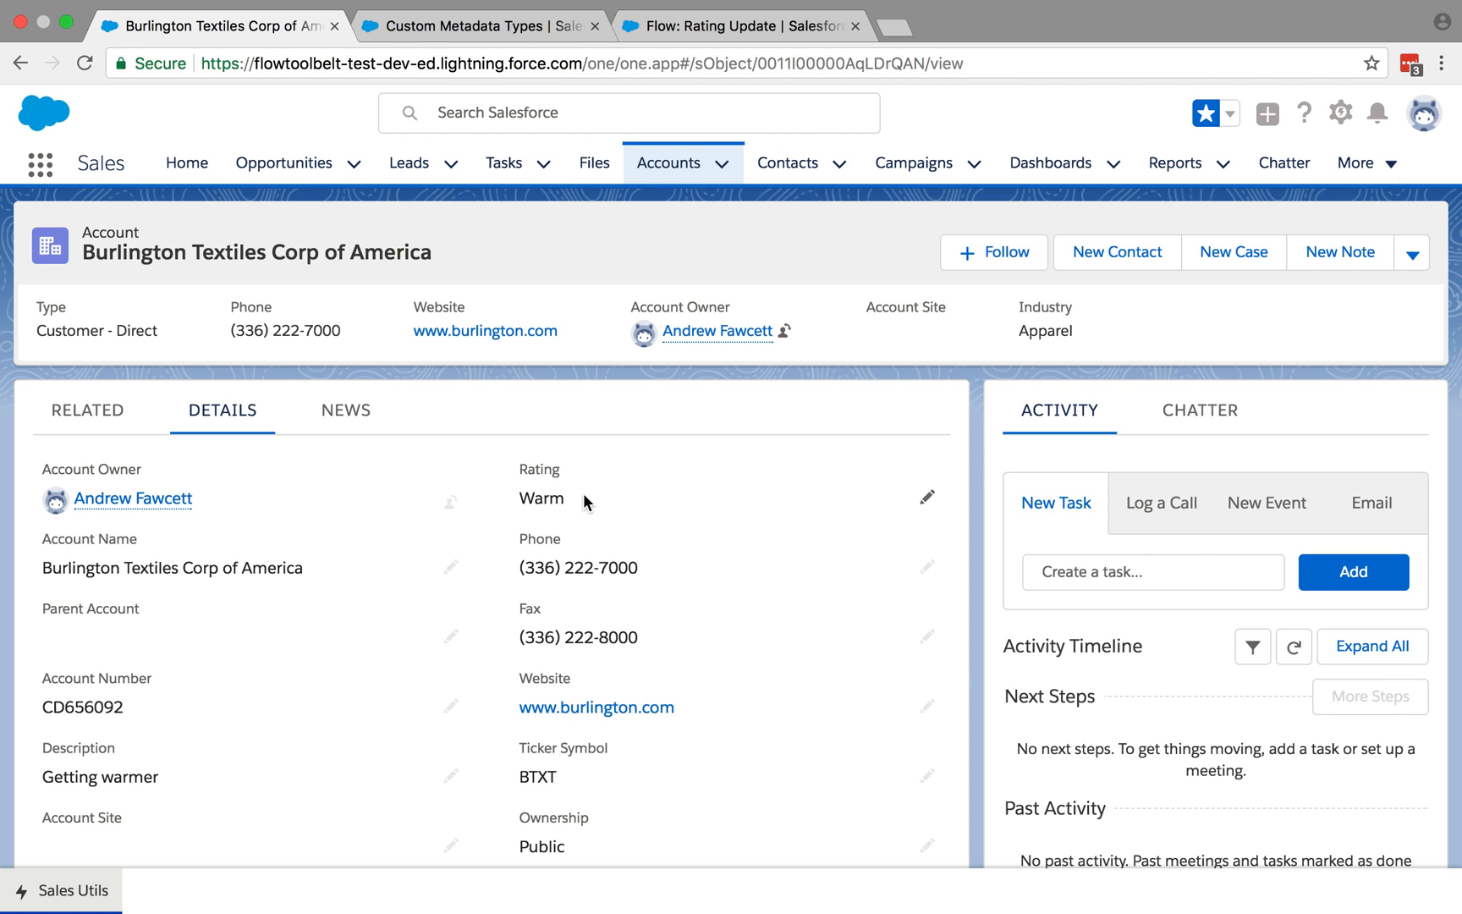
mouse_move(666, 488)
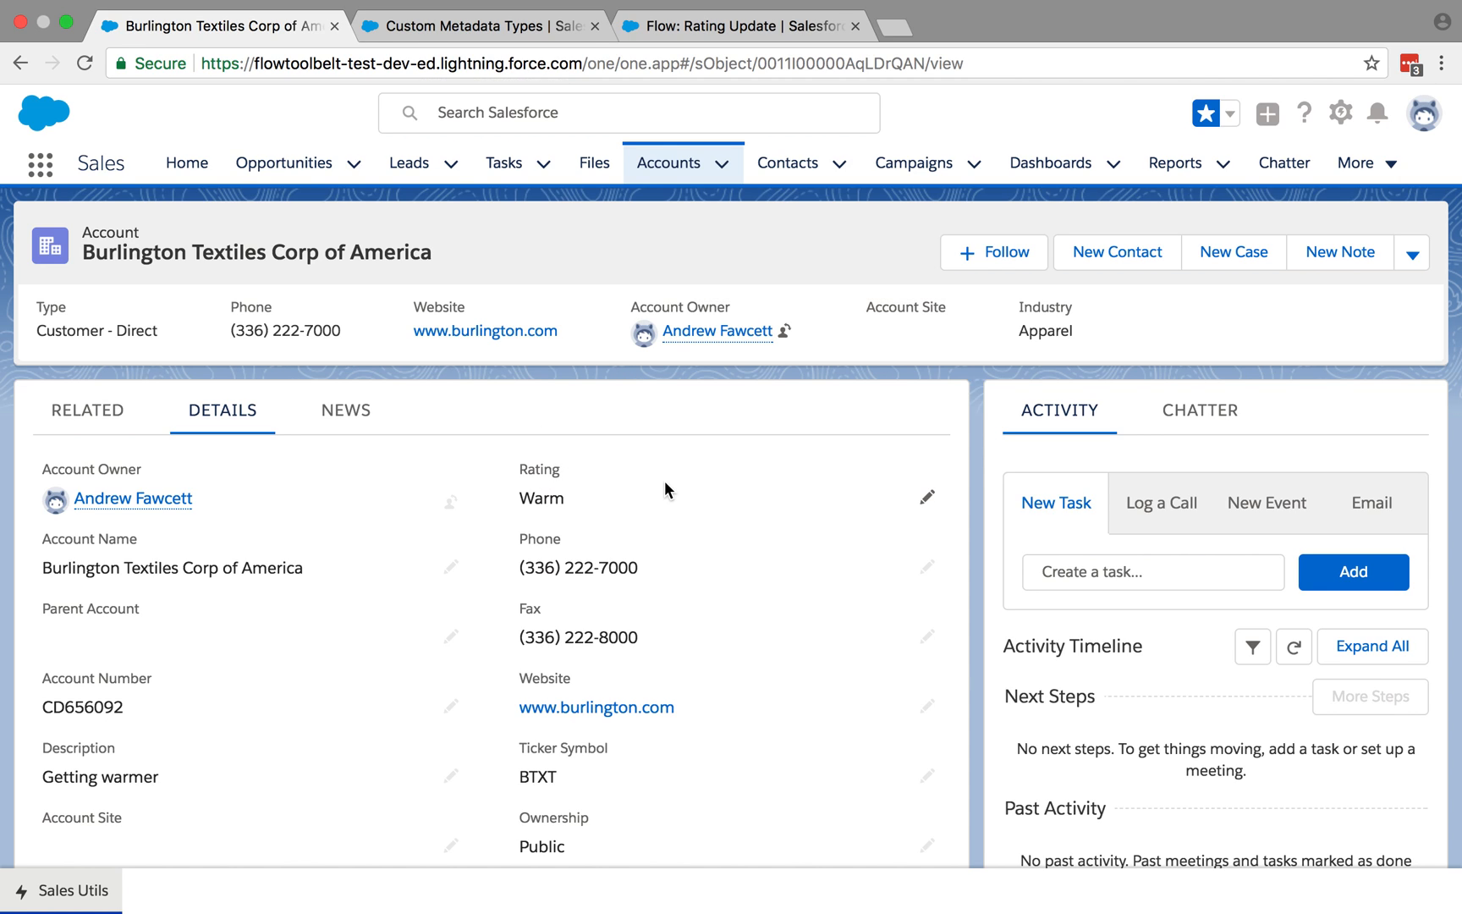
mouse_move(383, 583)
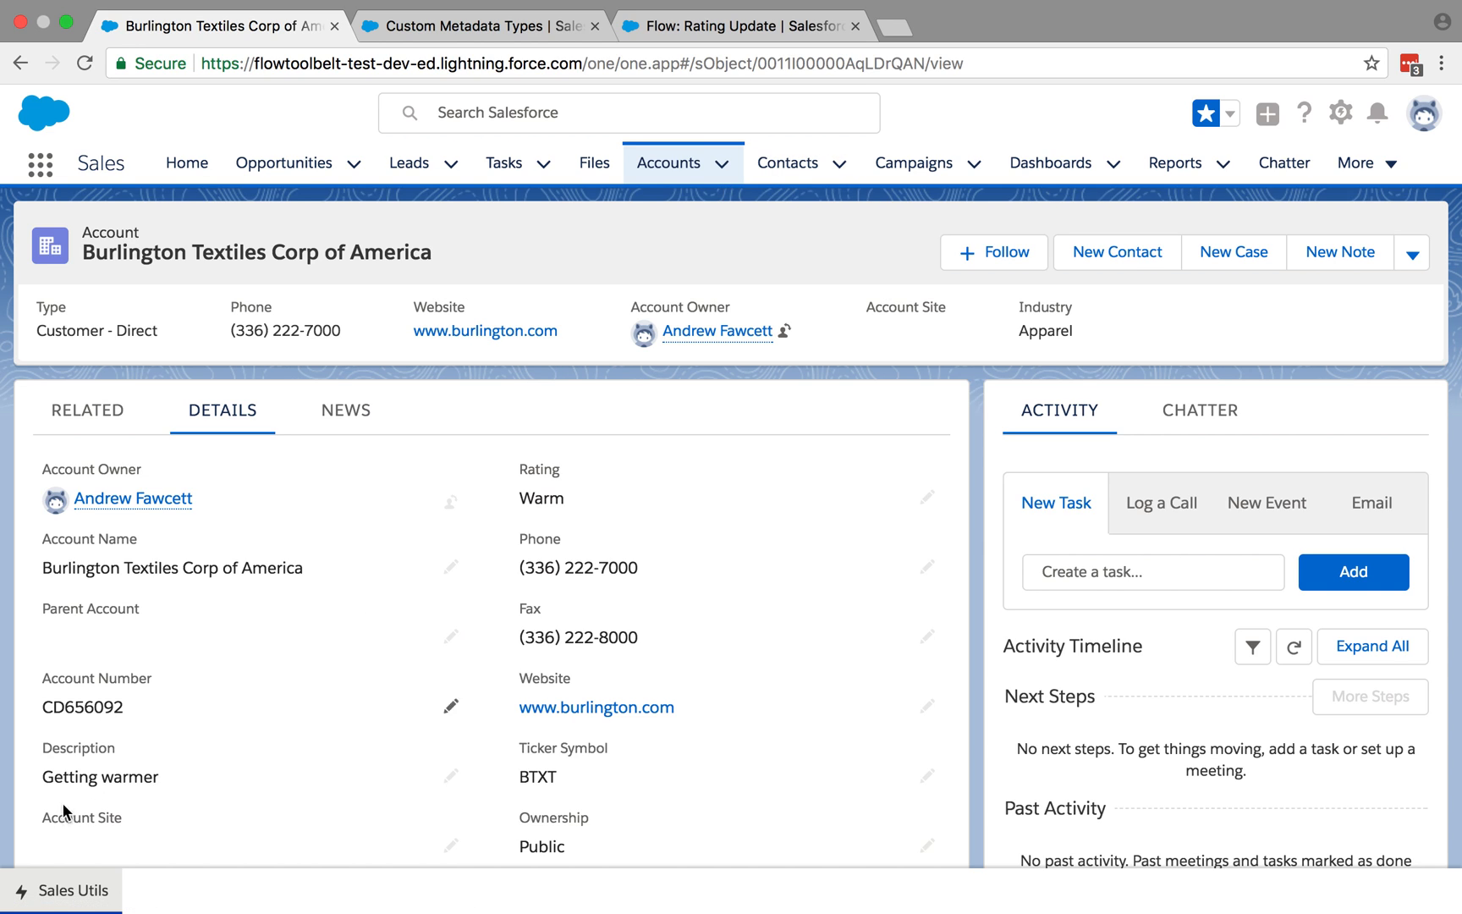
mouse_move(61, 904)
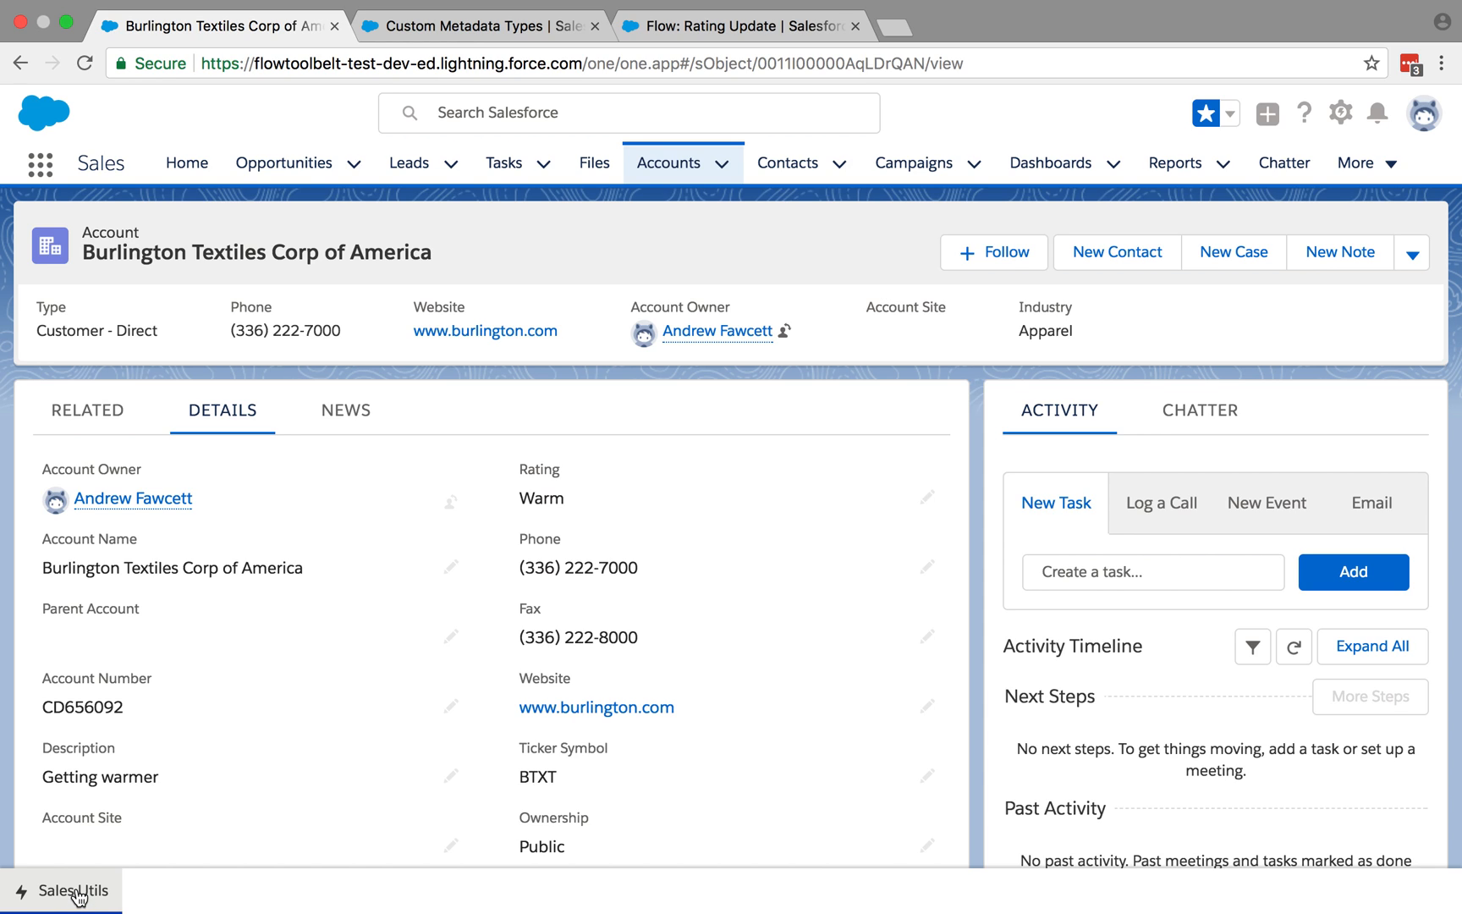
mouse_move(154, 748)
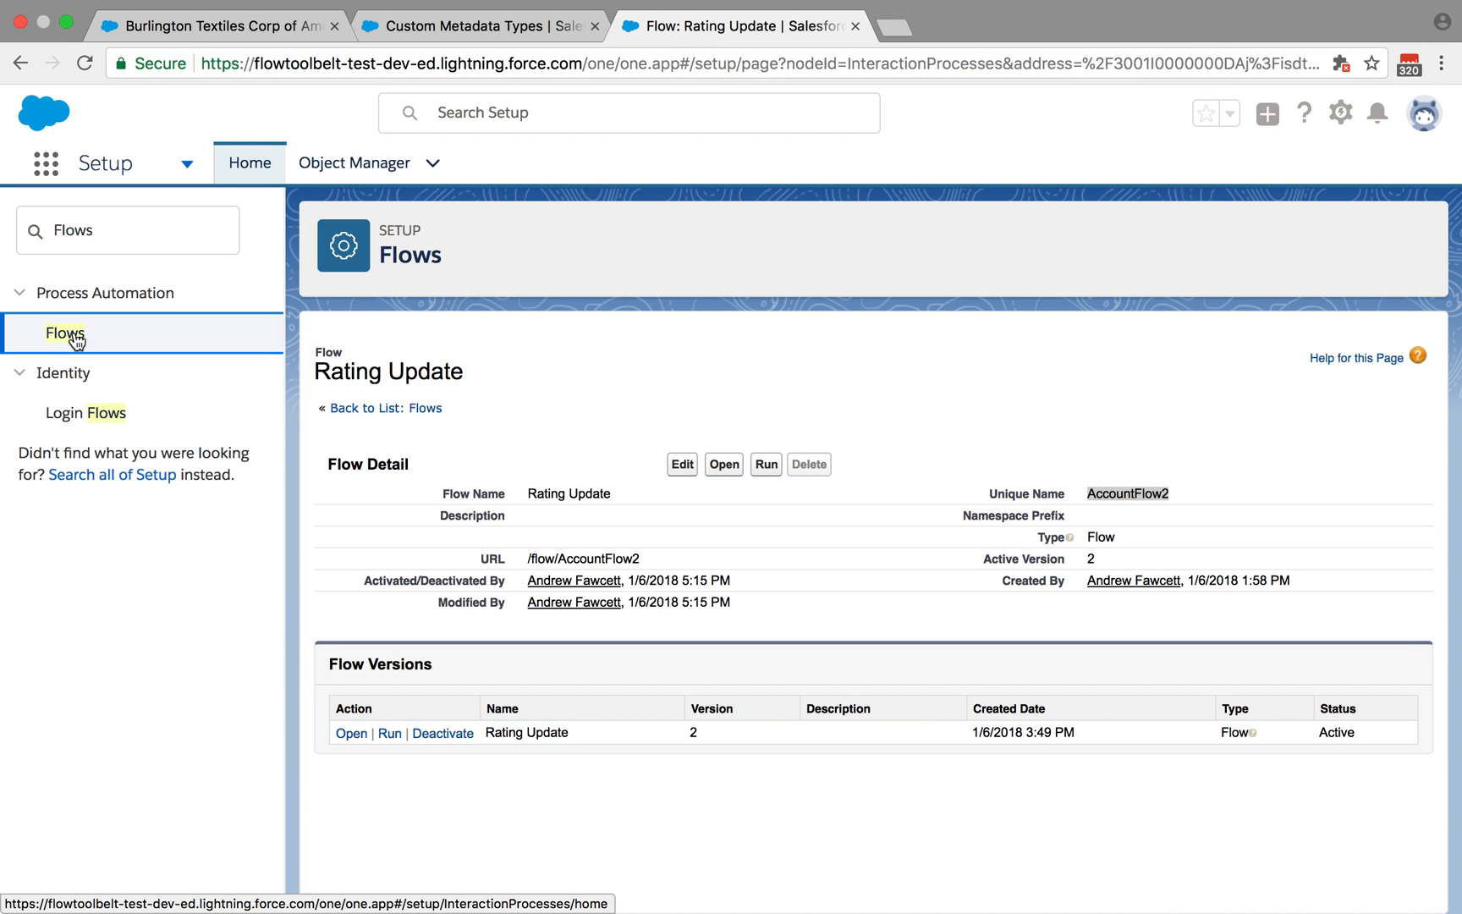
- From the flows list, reach Account Flow Auto's details and launch it in Flow Designer
left_click(65, 332)
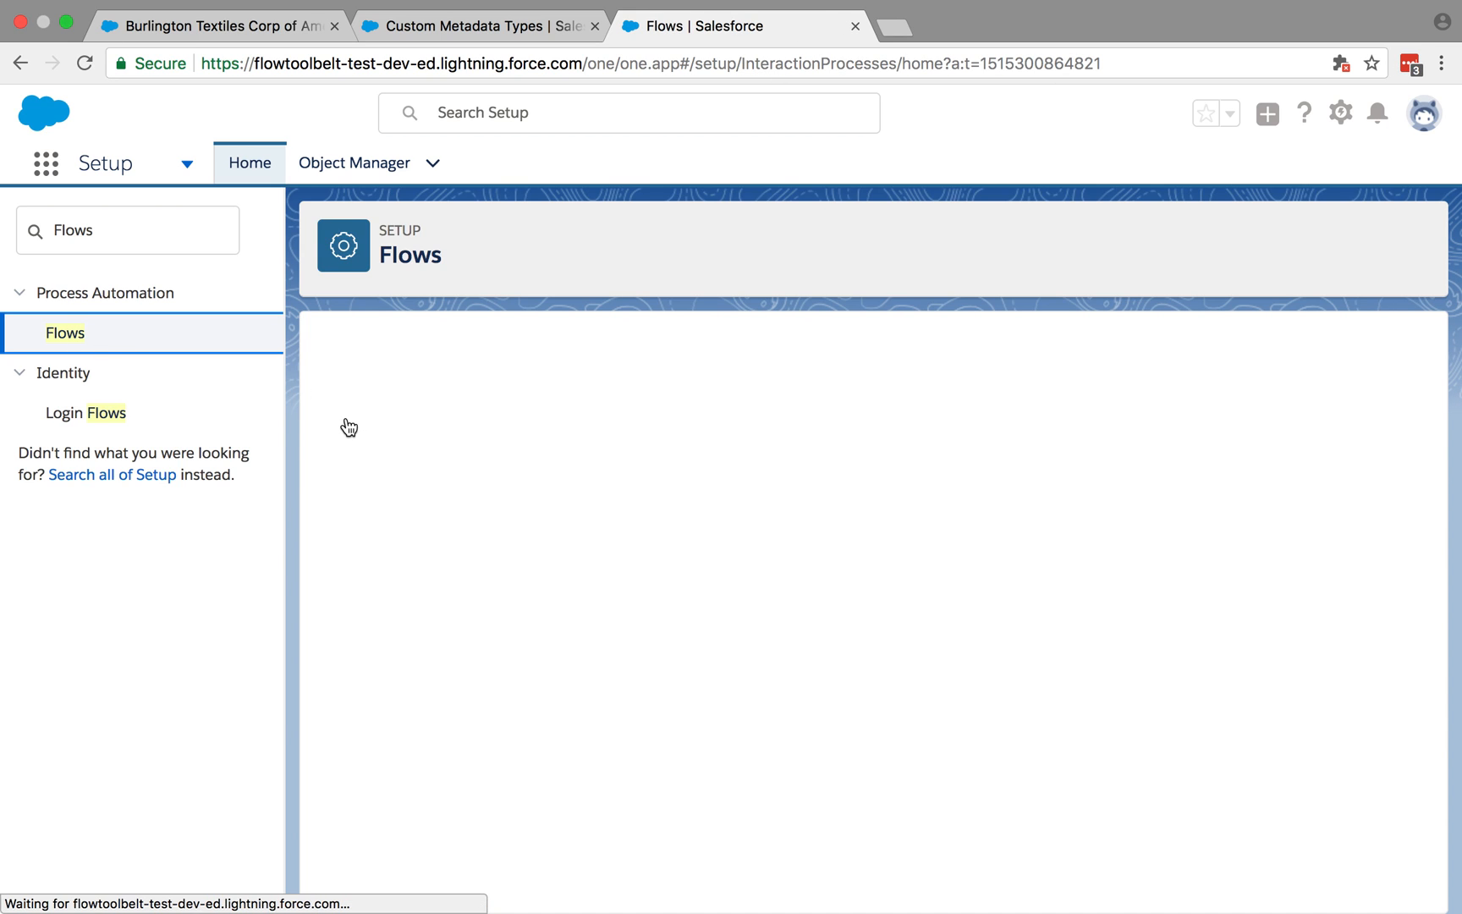
left_click(64, 333)
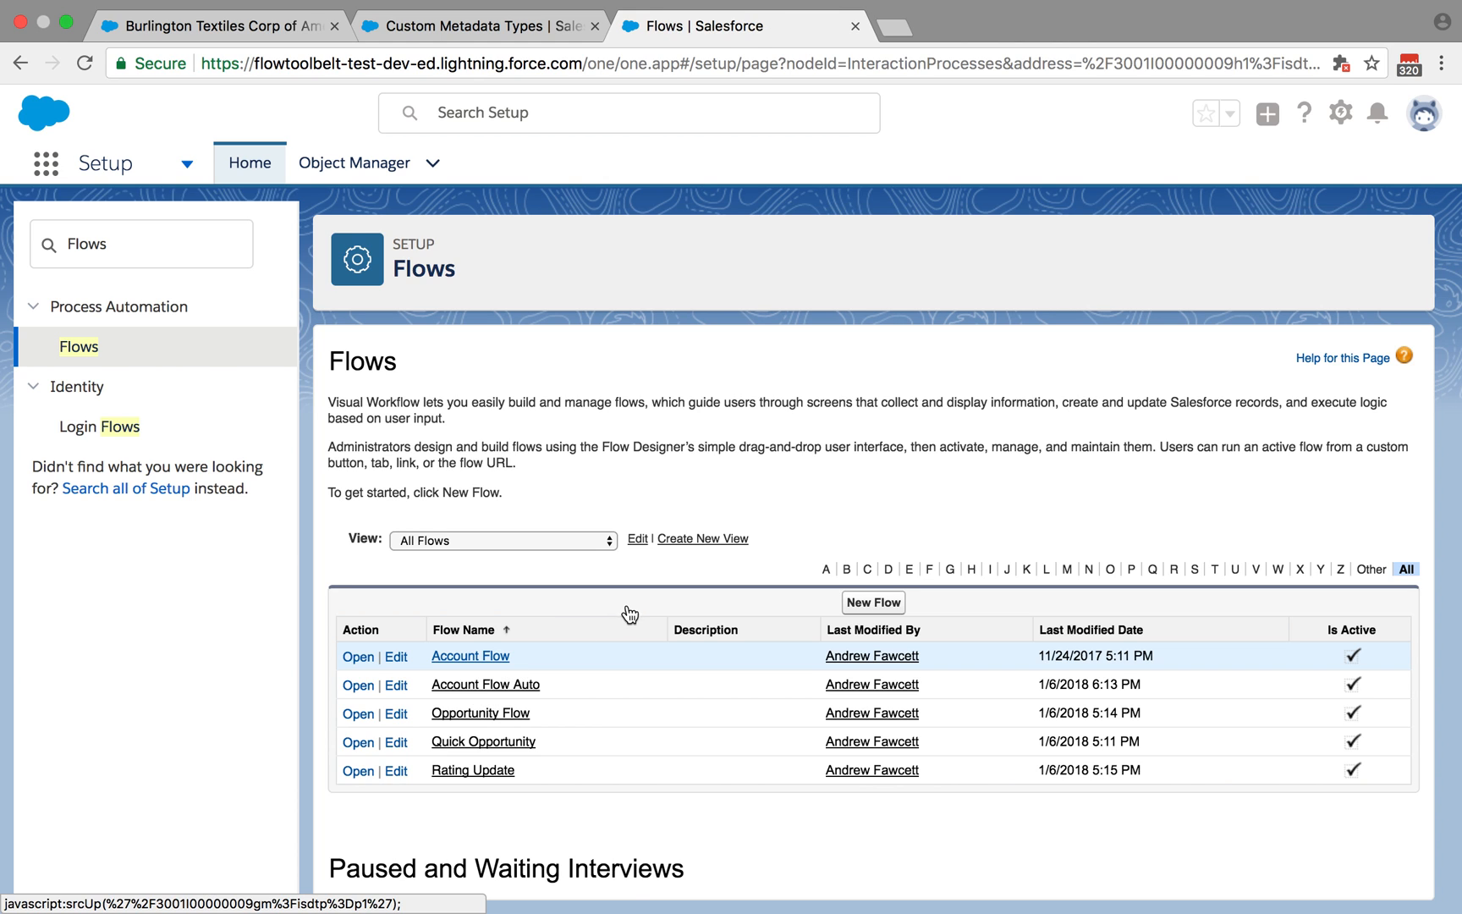
left_click(484, 683)
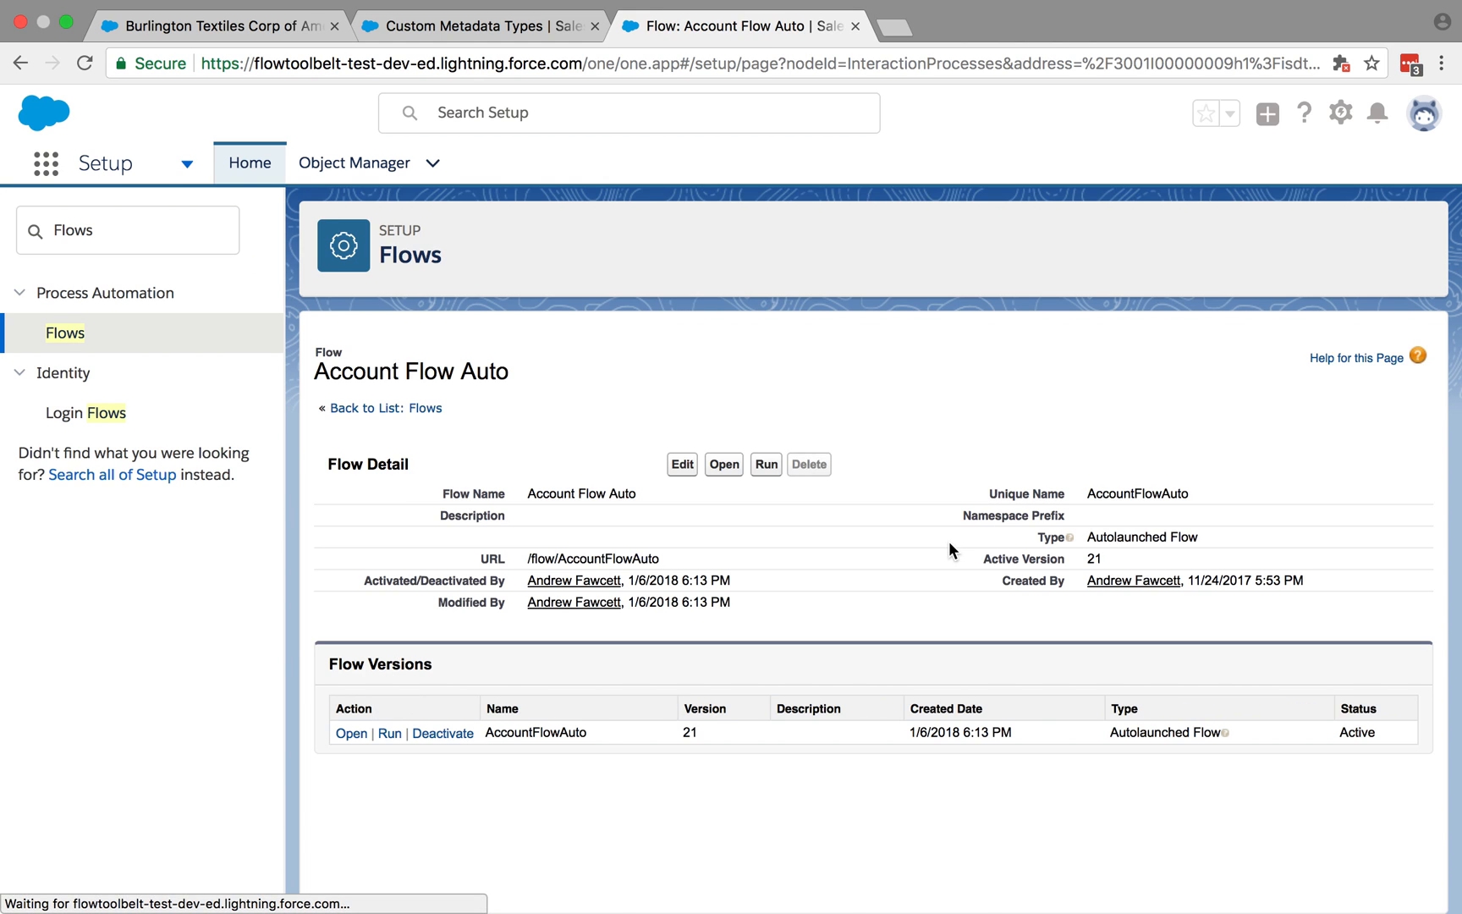
double_click(1136, 492)
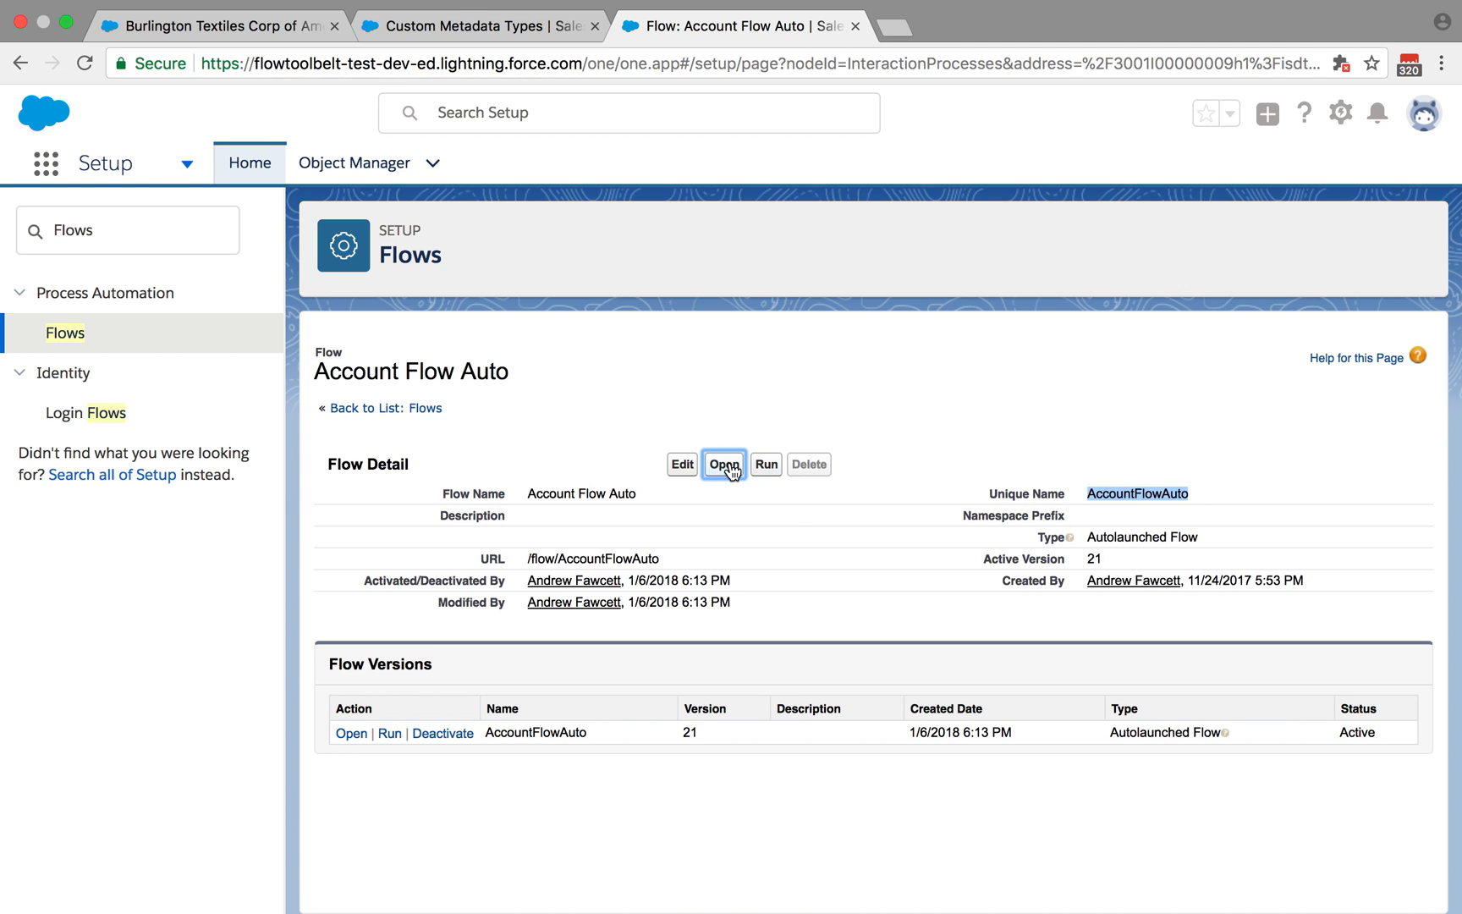
left_click(722, 465)
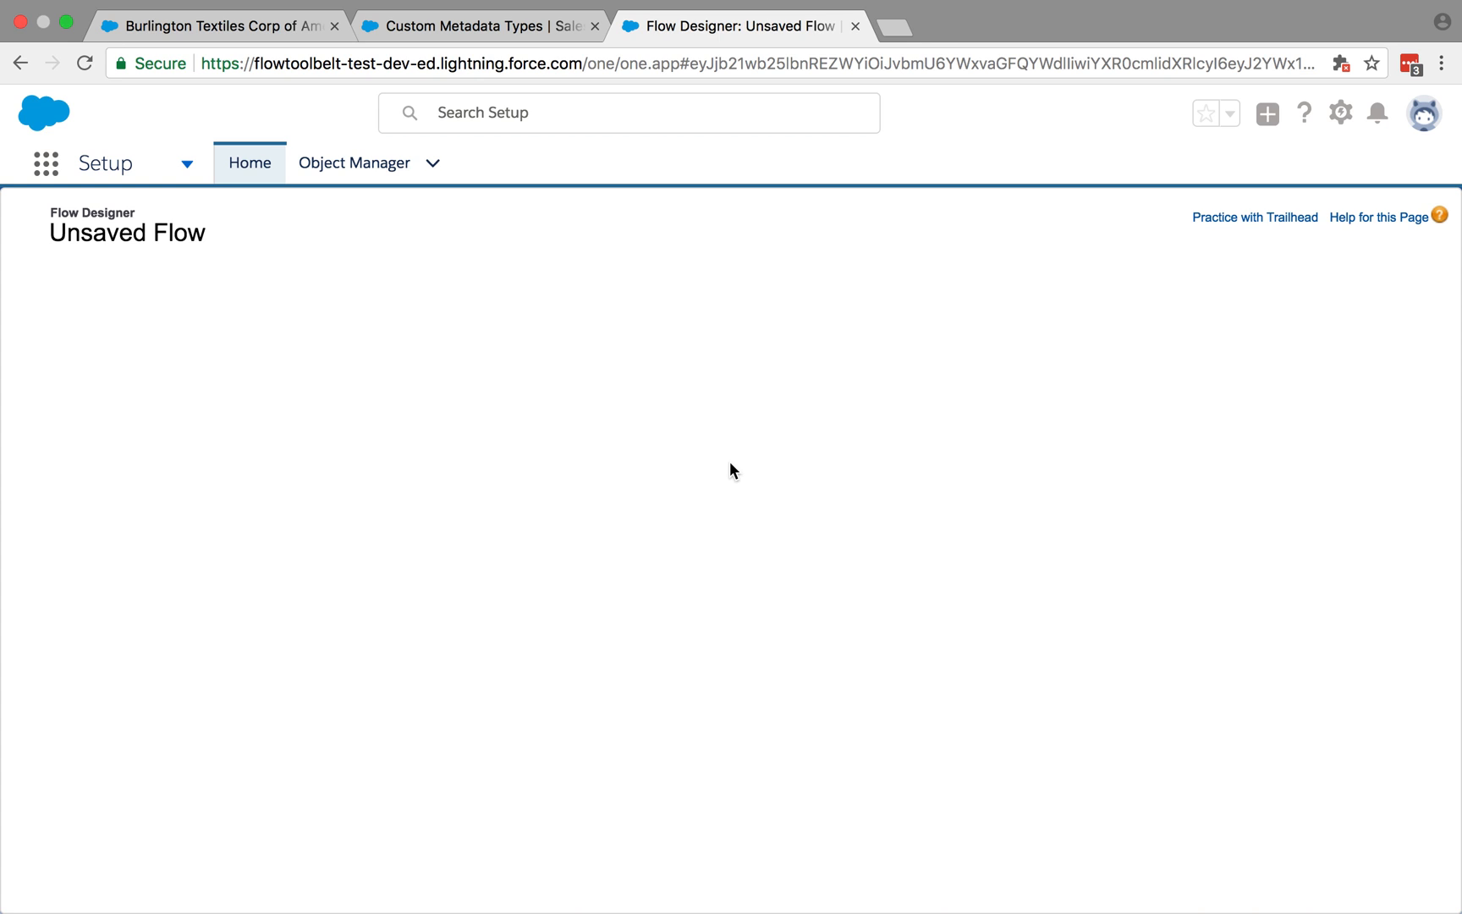
mouse_move(686, 442)
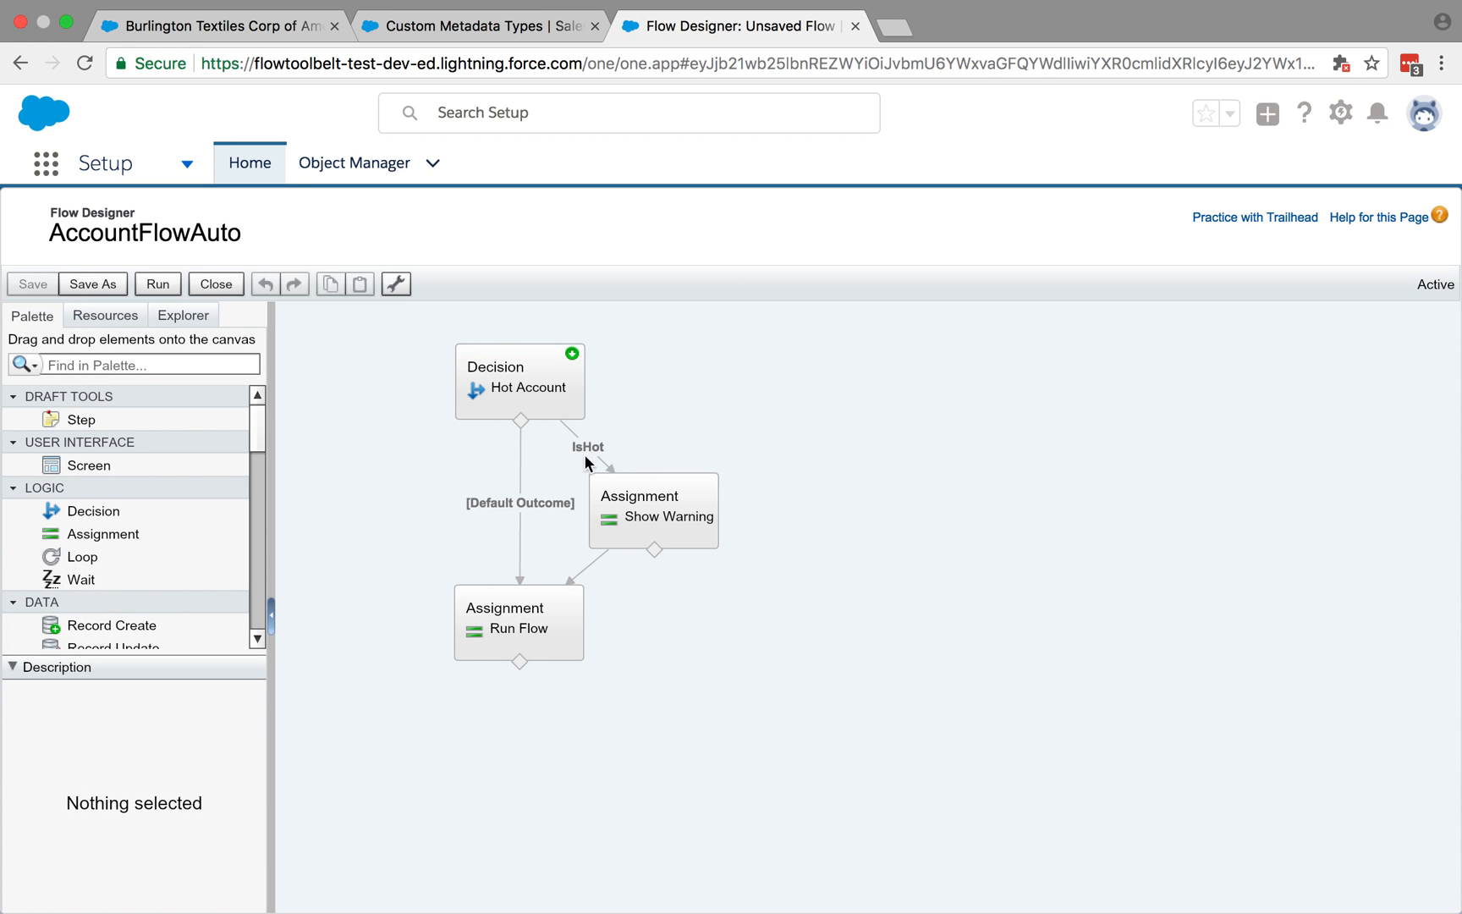
mouse_move(508, 582)
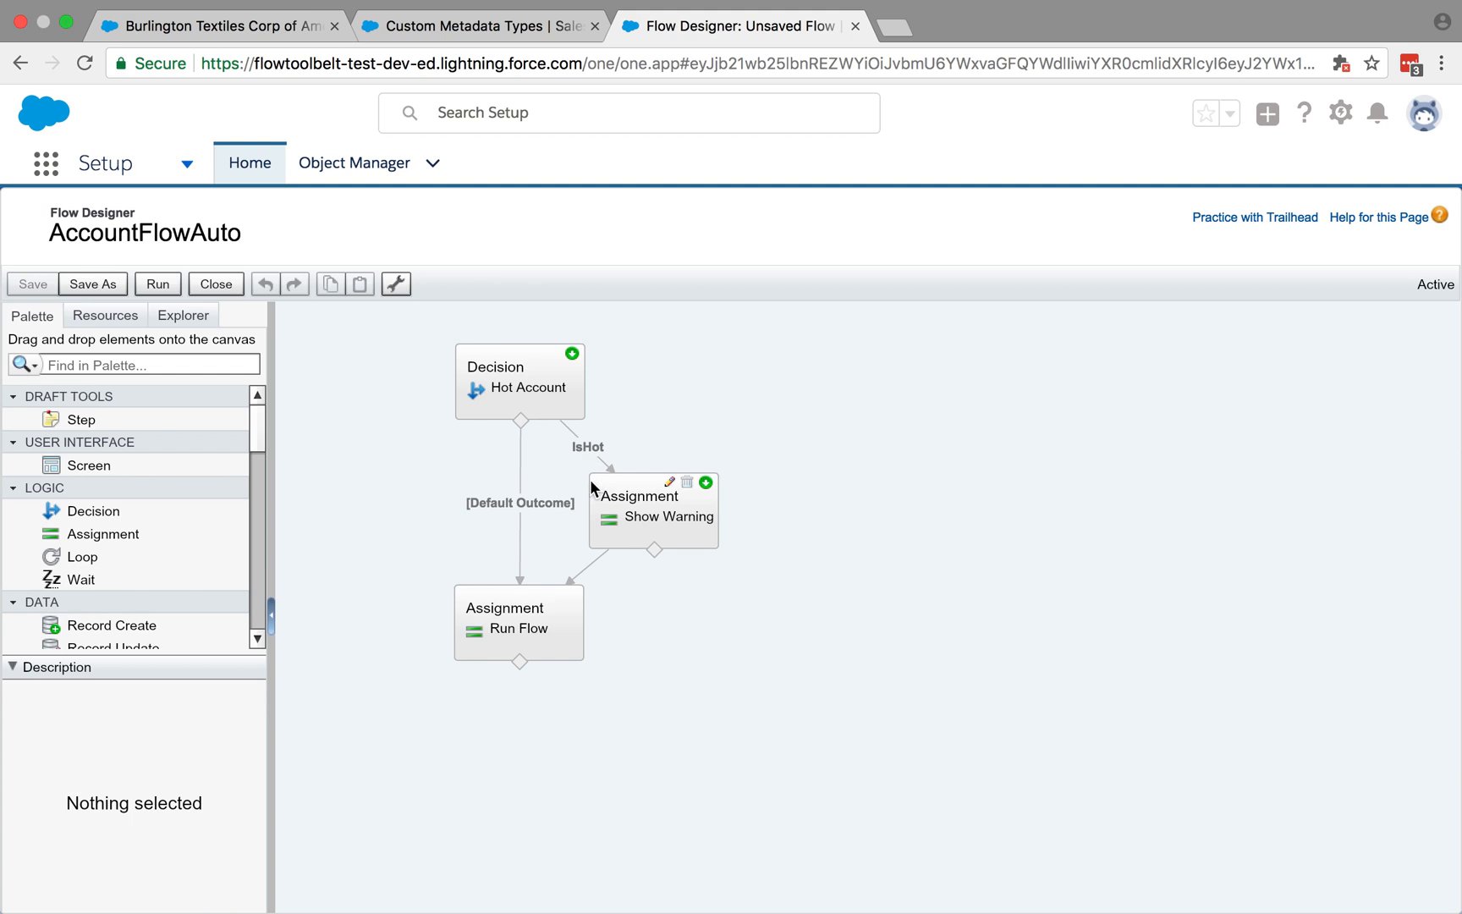
left_click(520, 382)
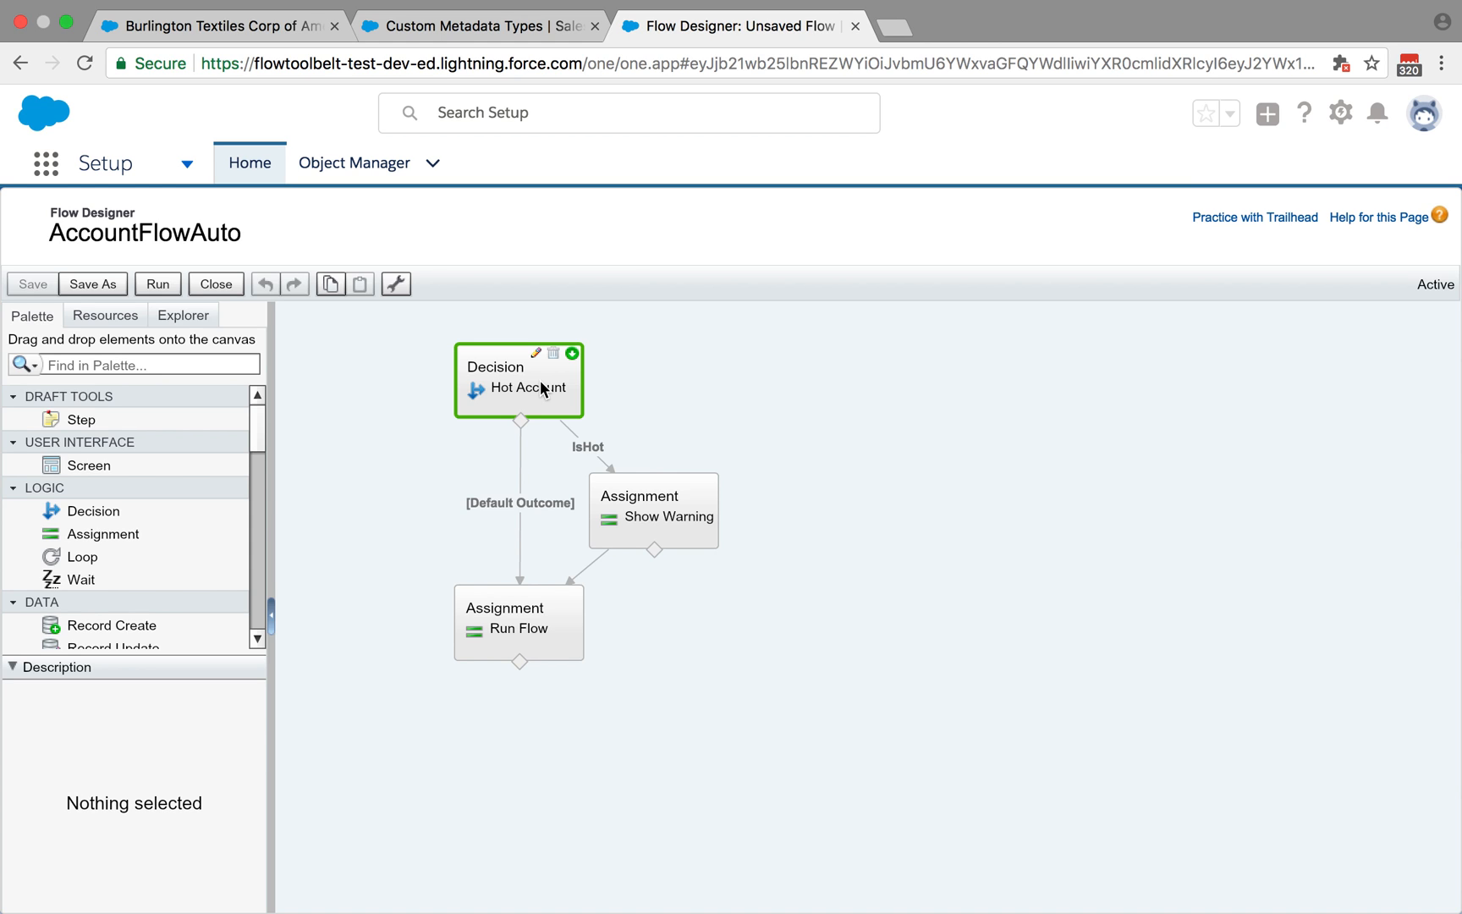
double_click(519, 380)
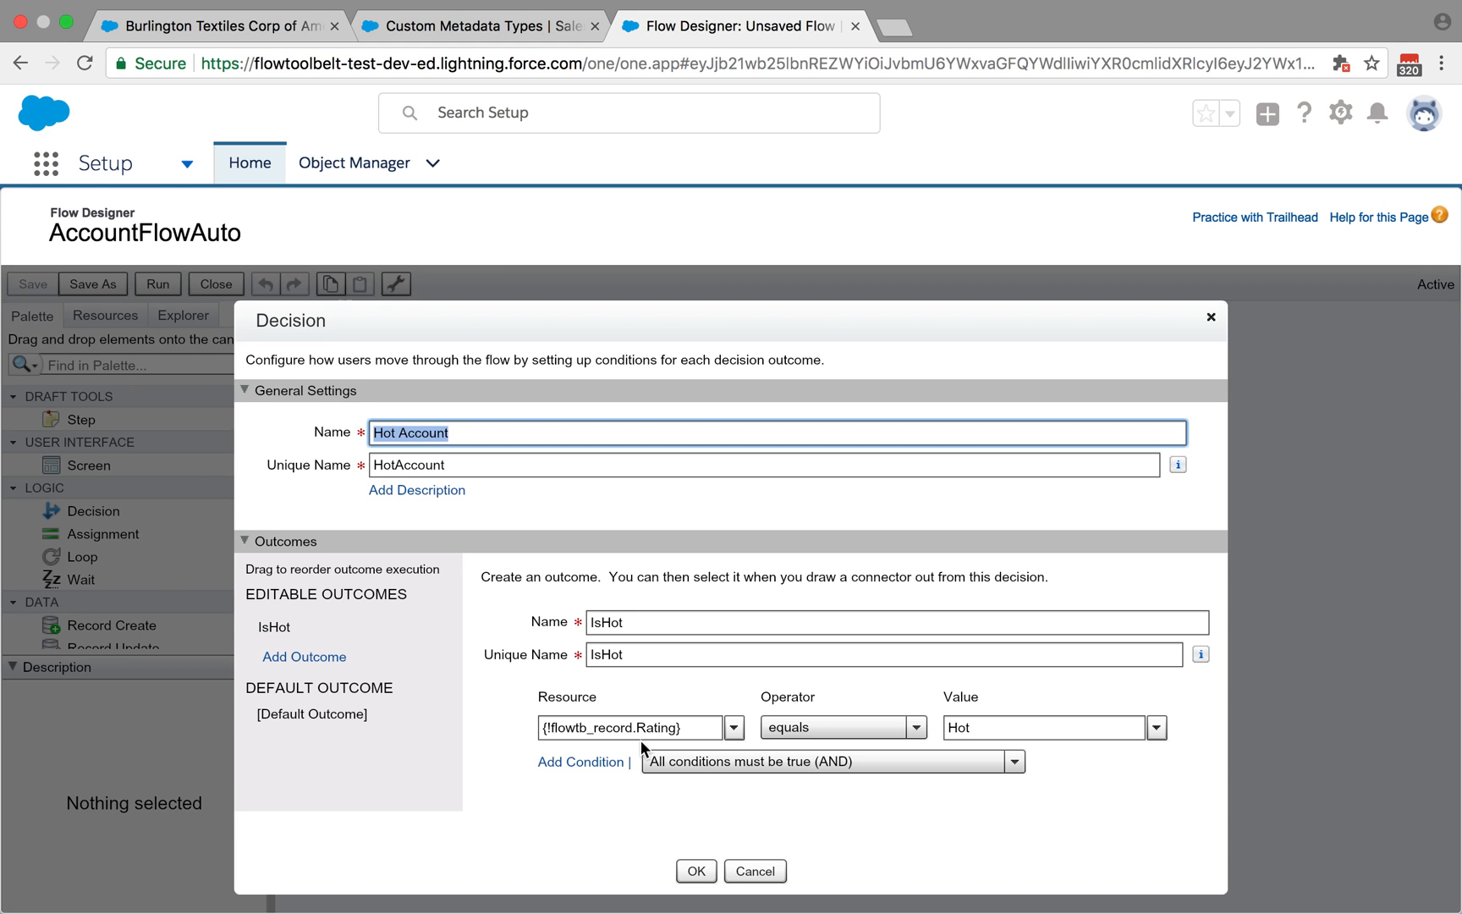
left_click(694, 870)
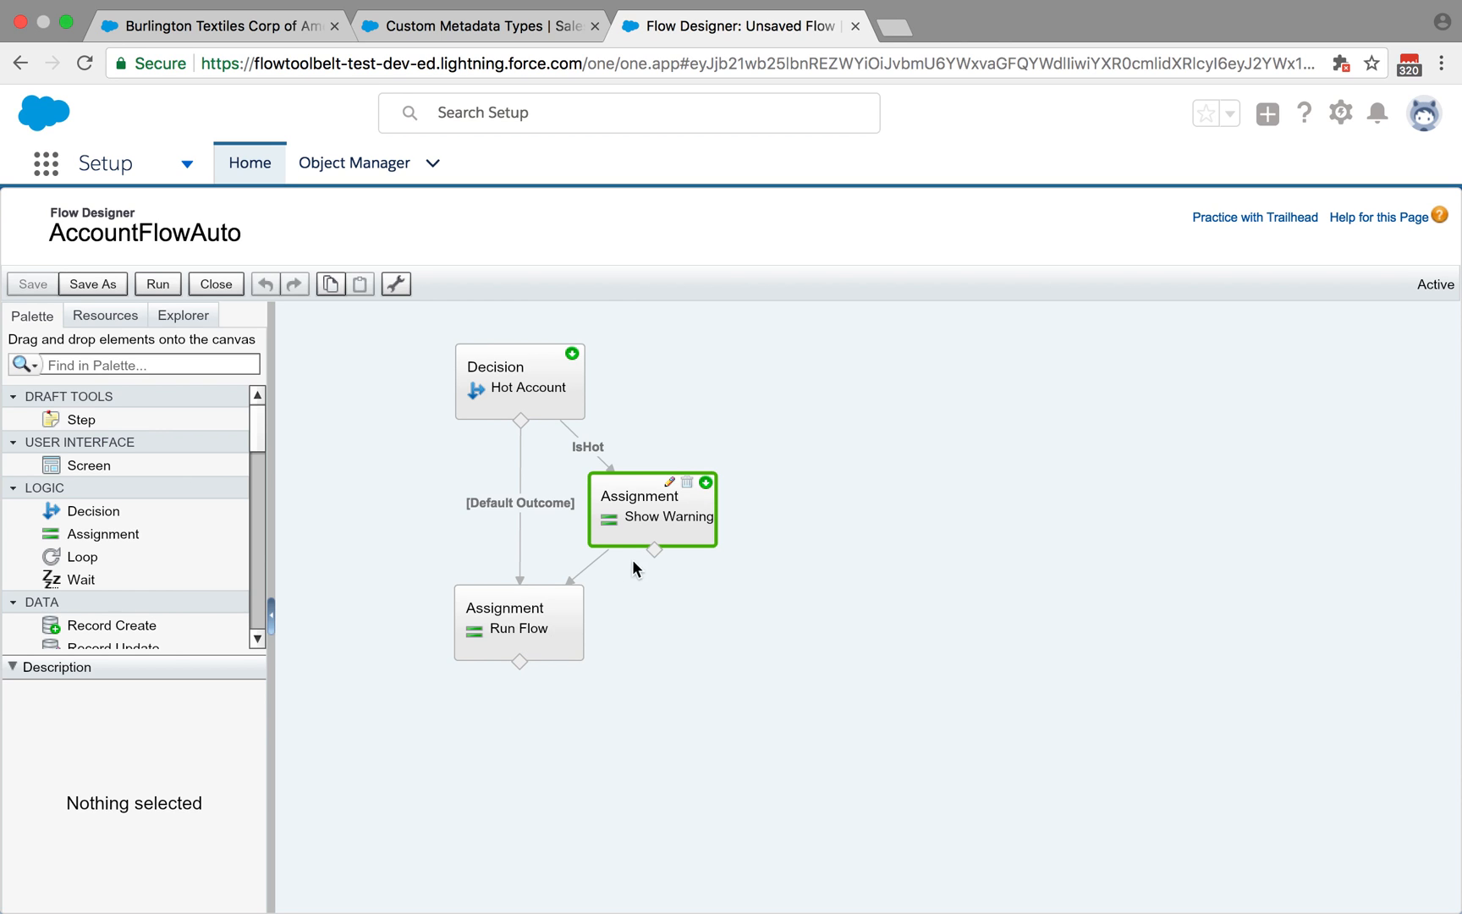
double_click(651, 510)
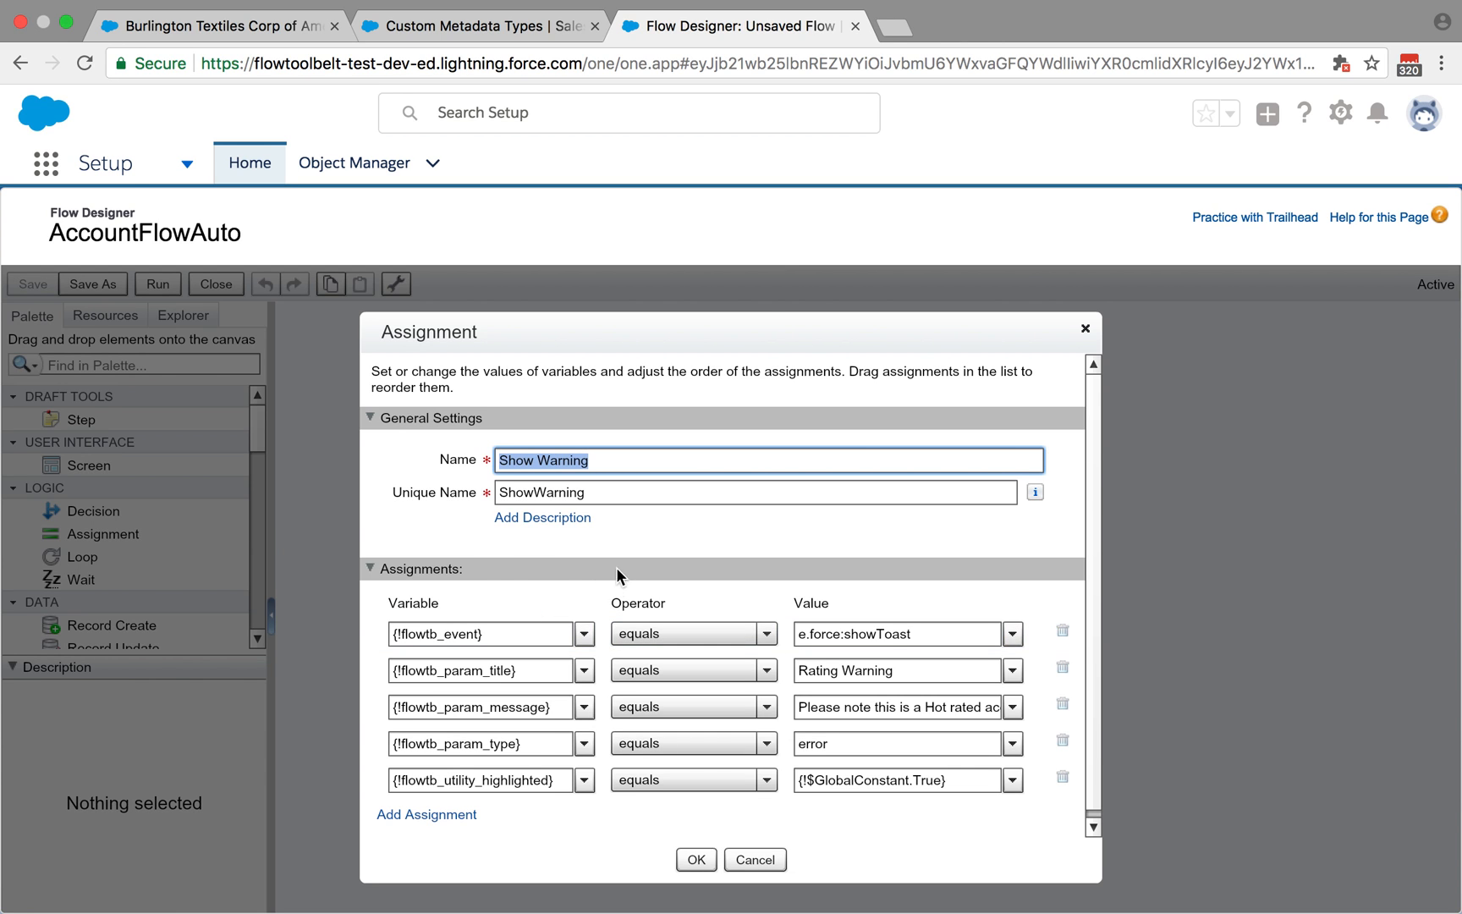
left_click(590, 492)
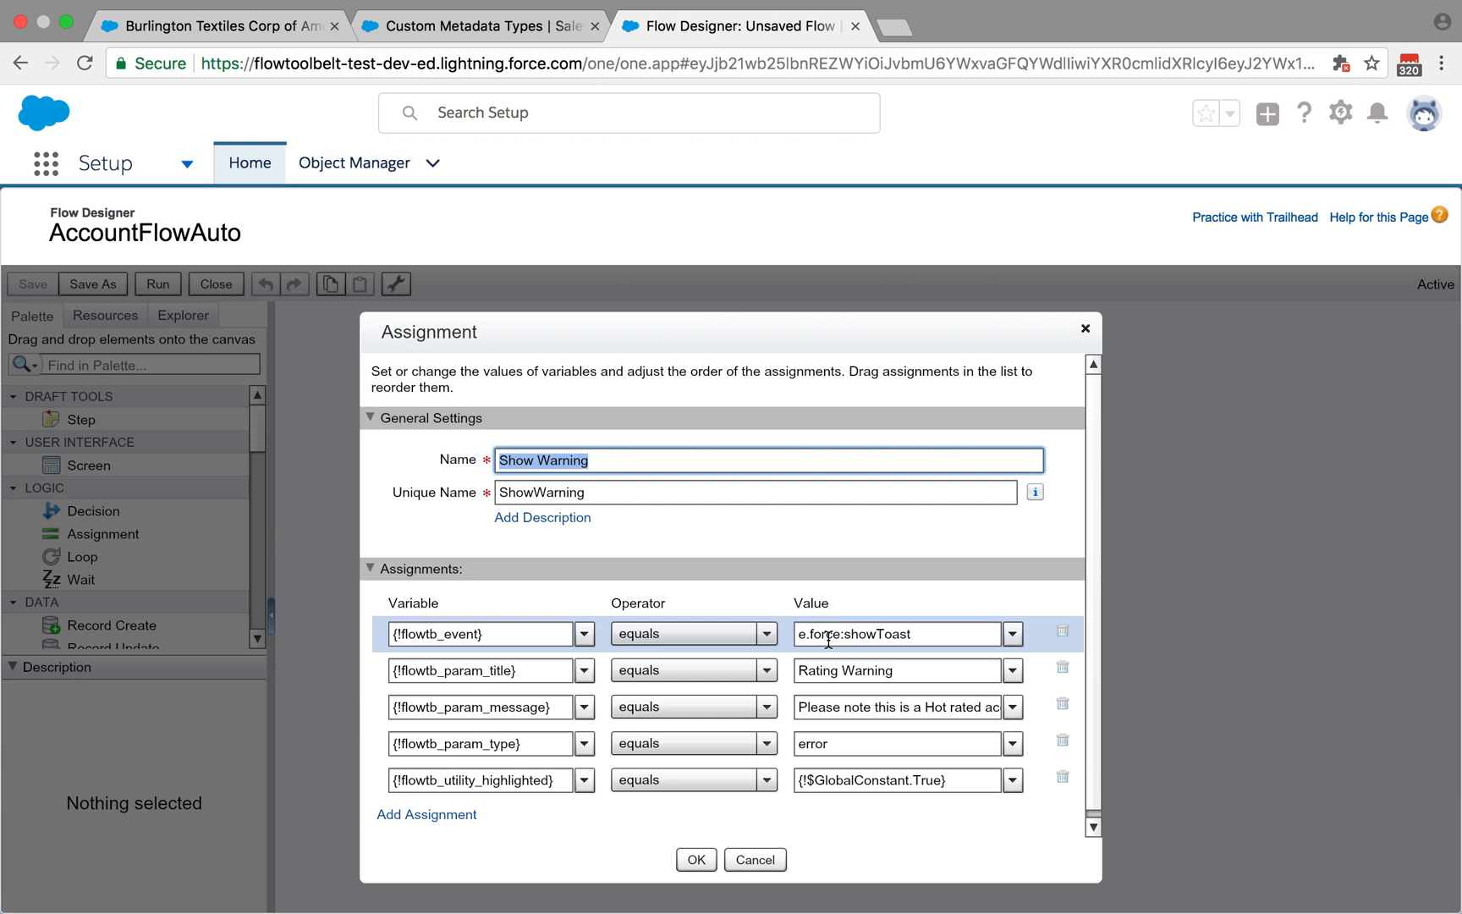
left_click(895, 670)
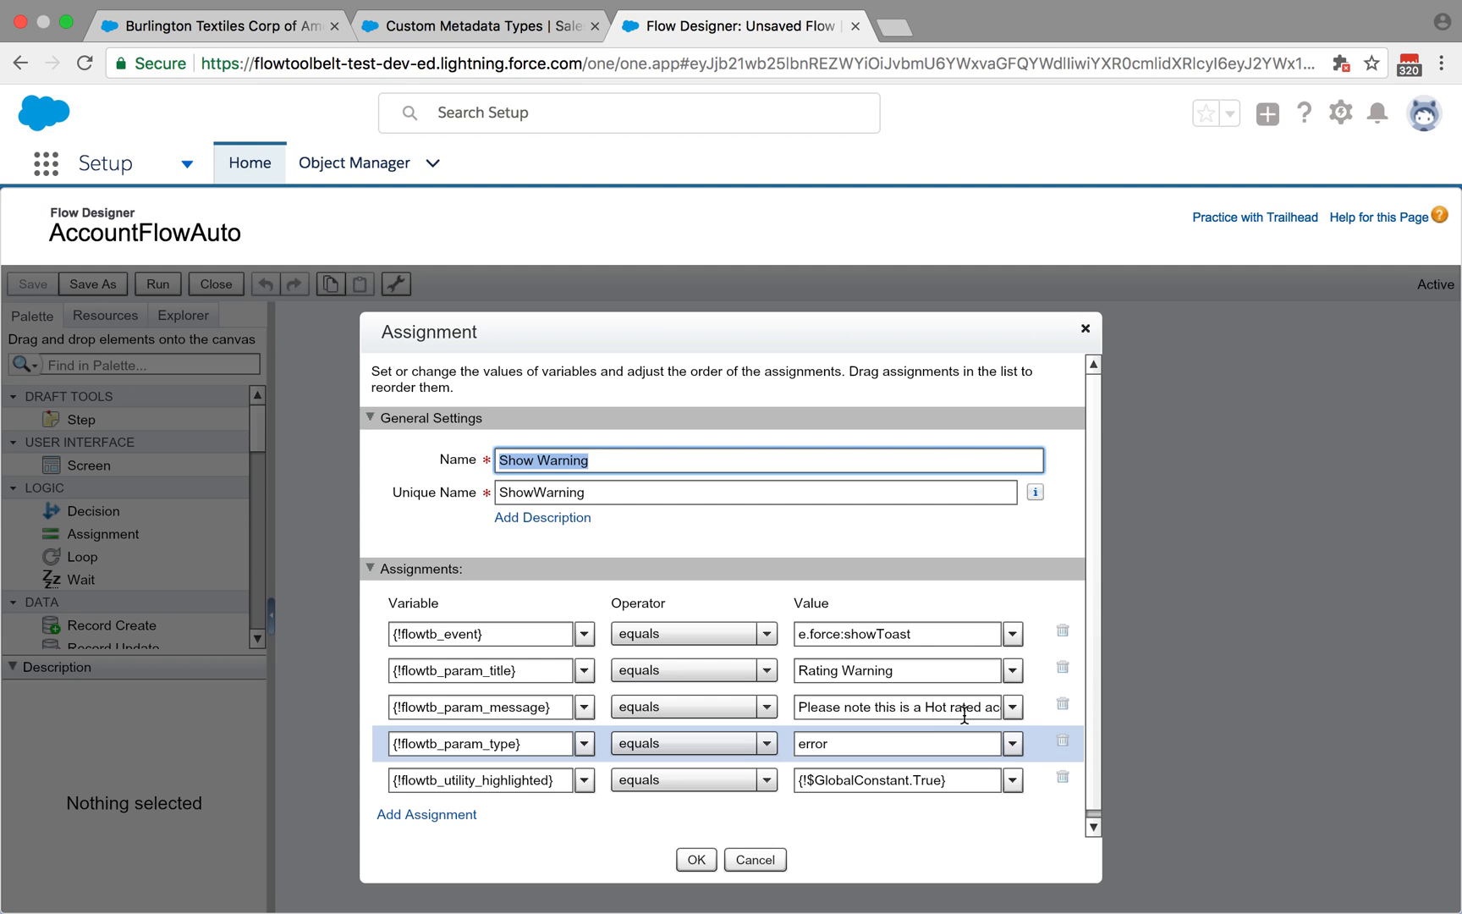
mouse_move(778, 746)
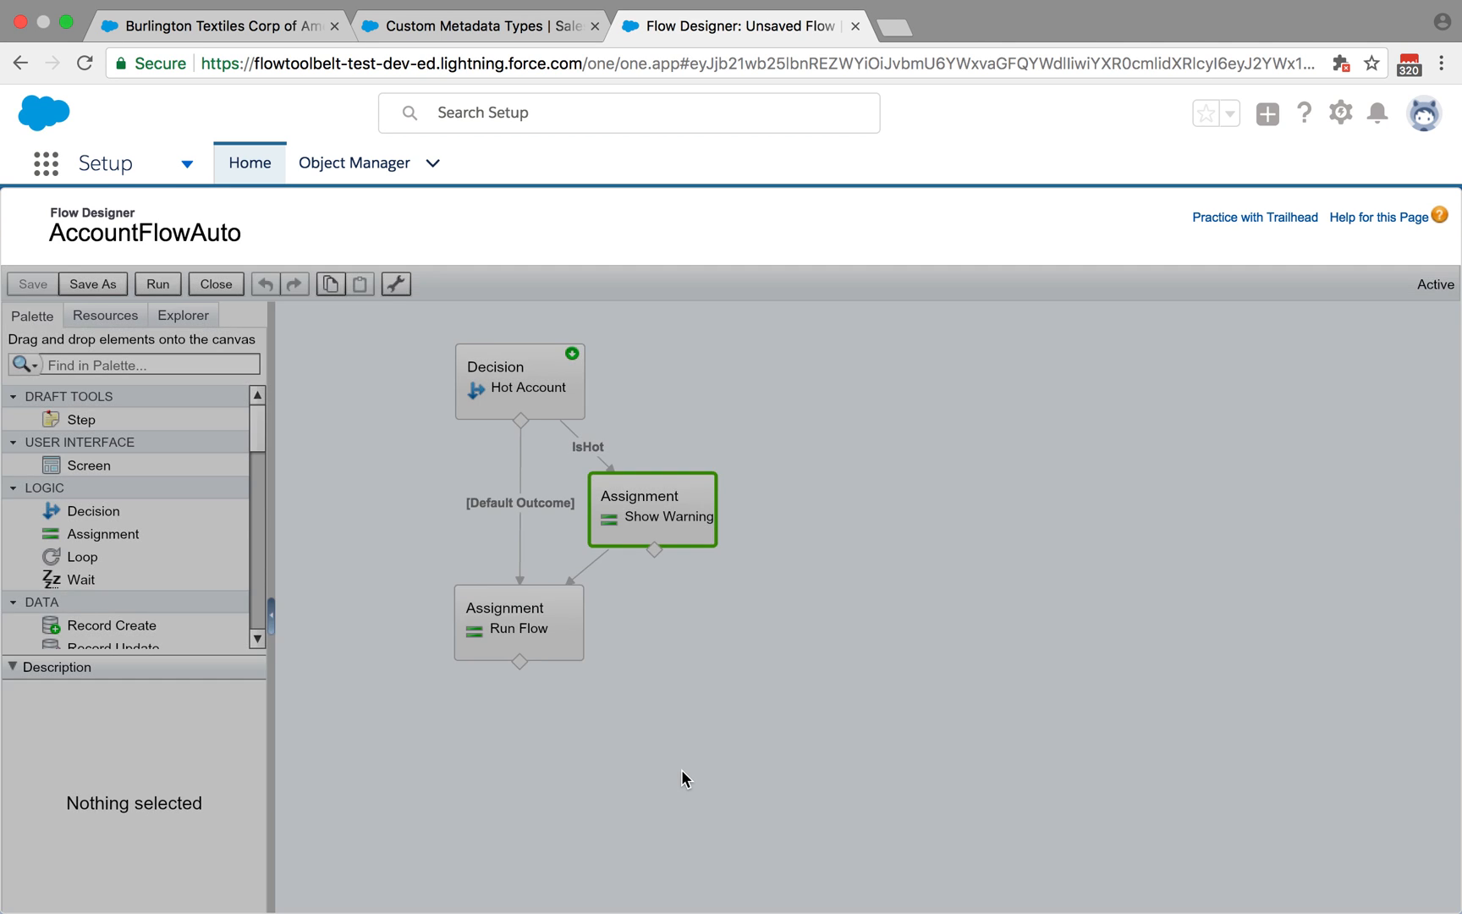
- Bring up the Run Flow assignment's settings, which set flowtb_runFlow to AccountFlow2
left_click(518, 622)
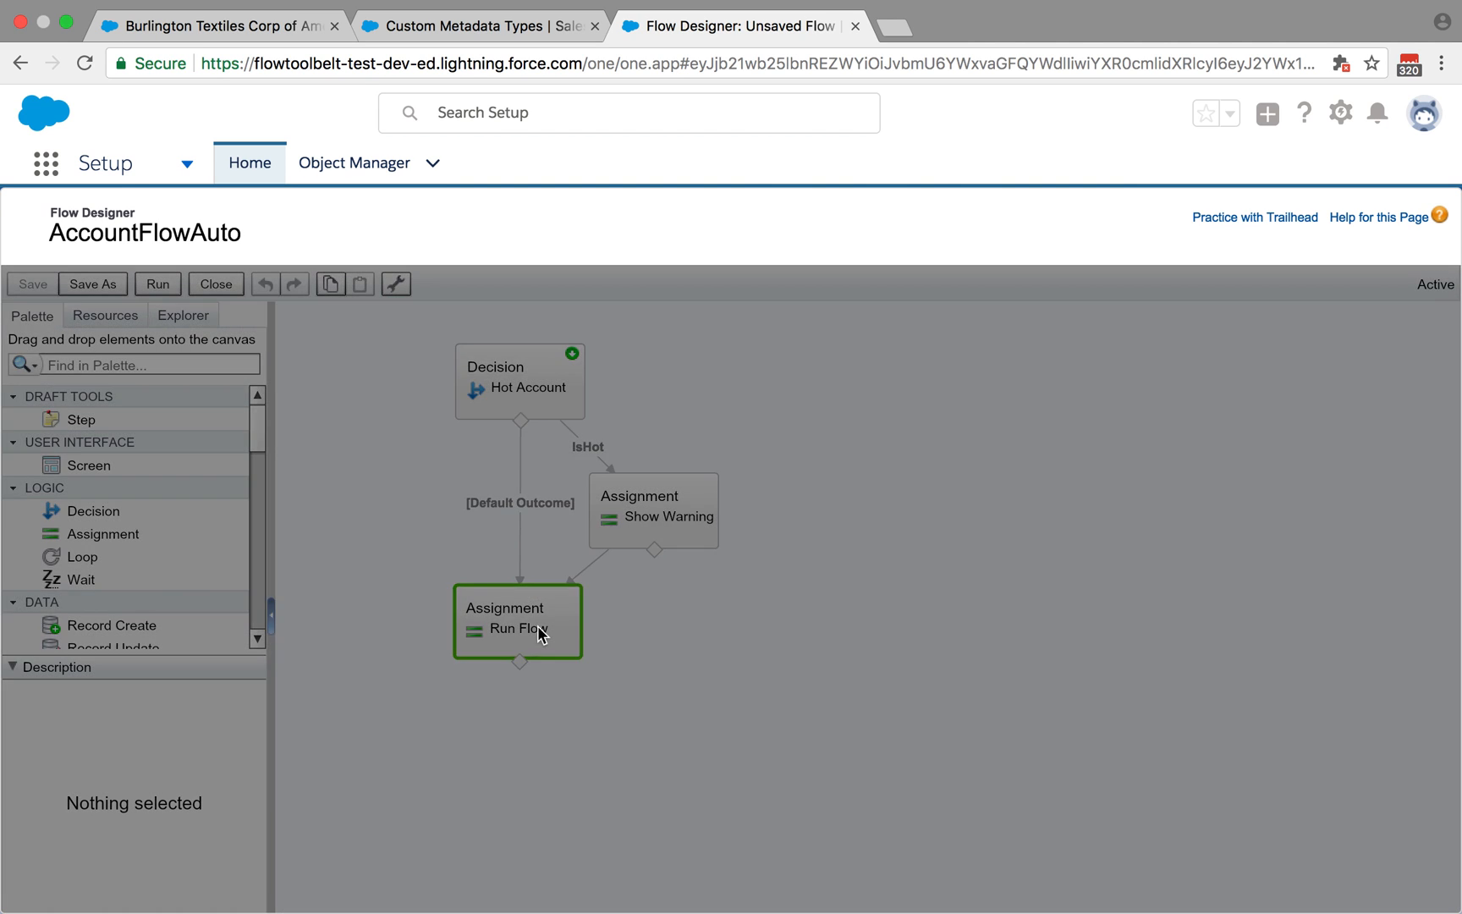
double_click(518, 620)
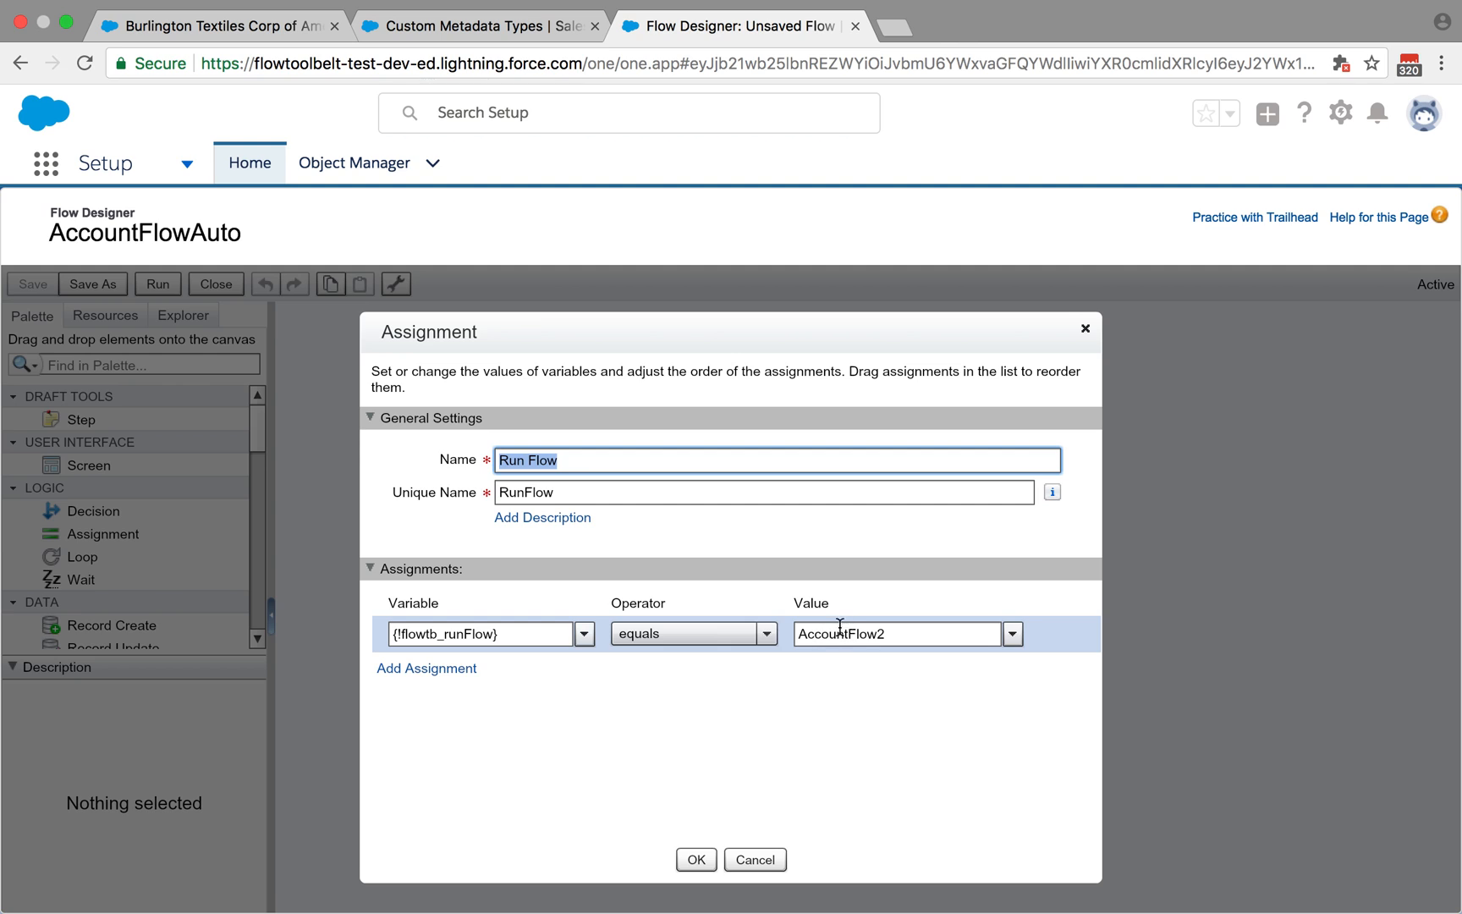
mouse_move(842, 630)
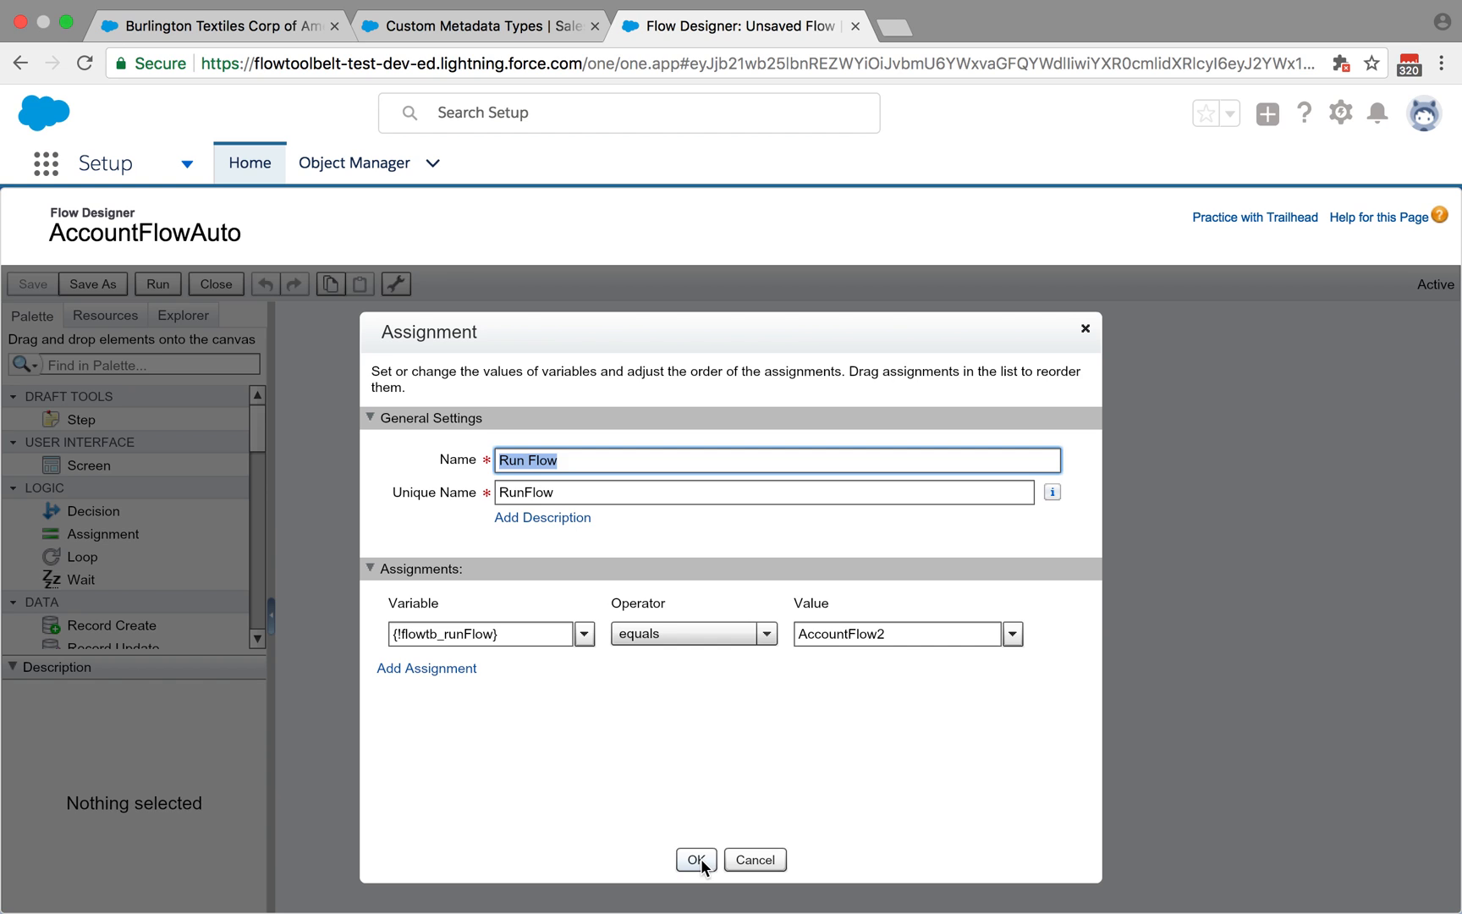
- Close the assignment, enter AccountFlowAuto in the component's Flow field, and return to the account
left_click(473, 26)
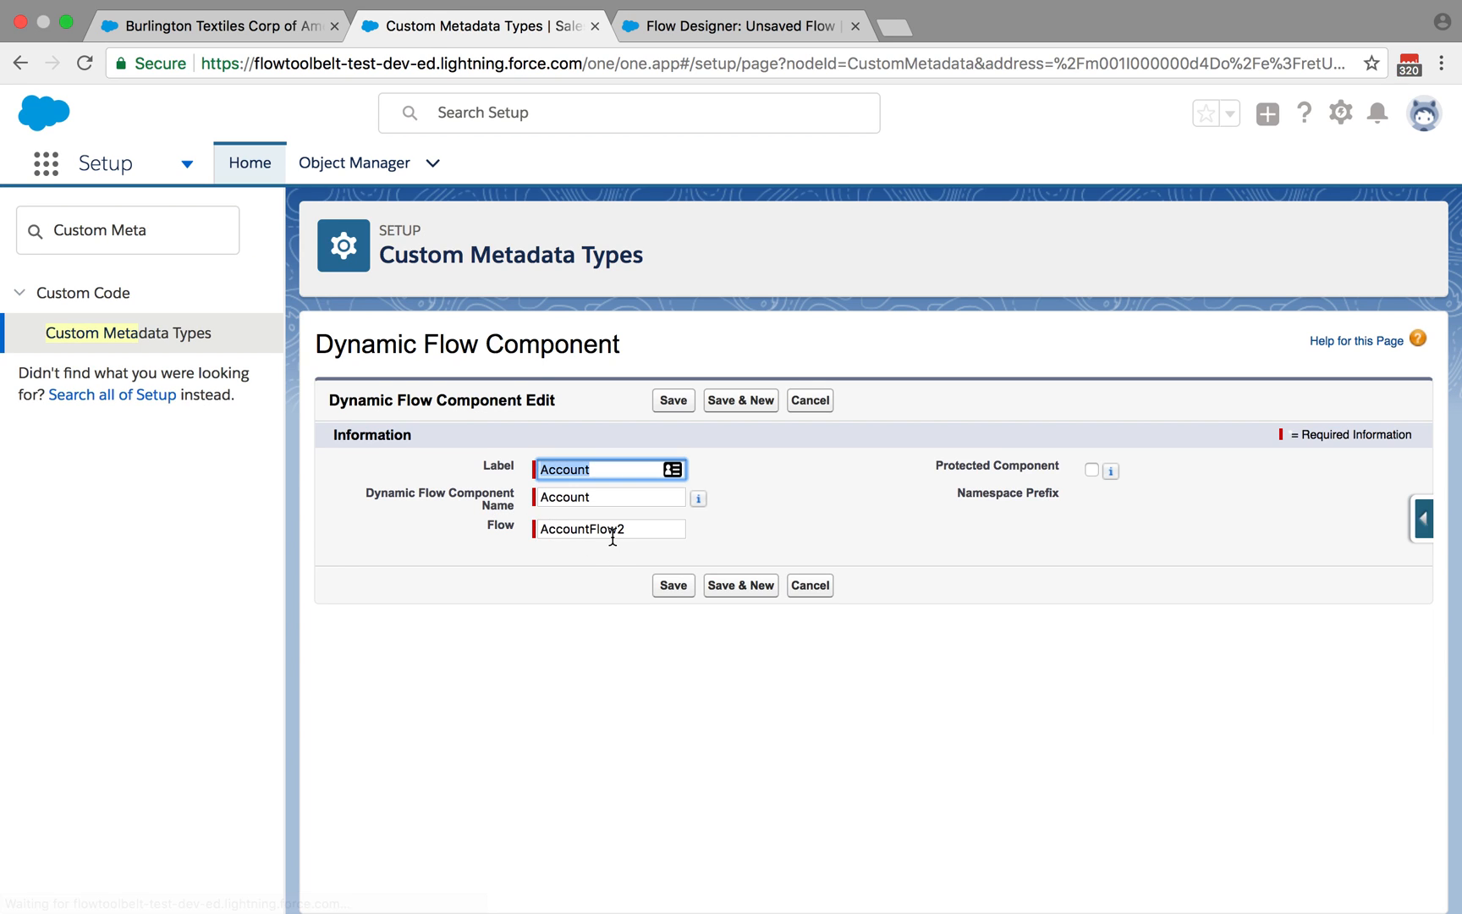
type("AccountFlowAuto")
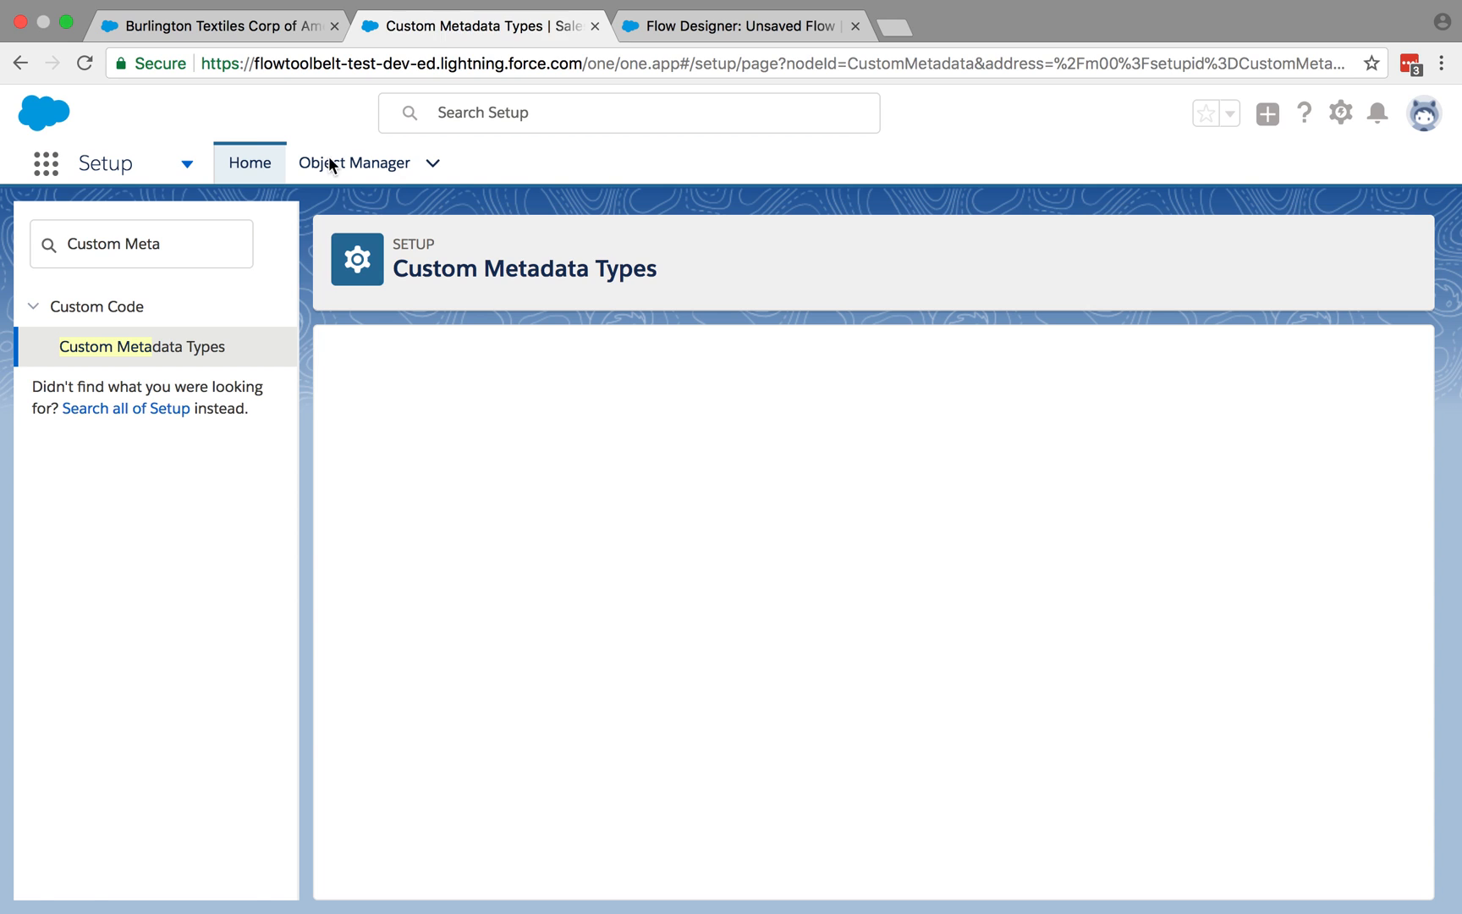
left_click(214, 26)
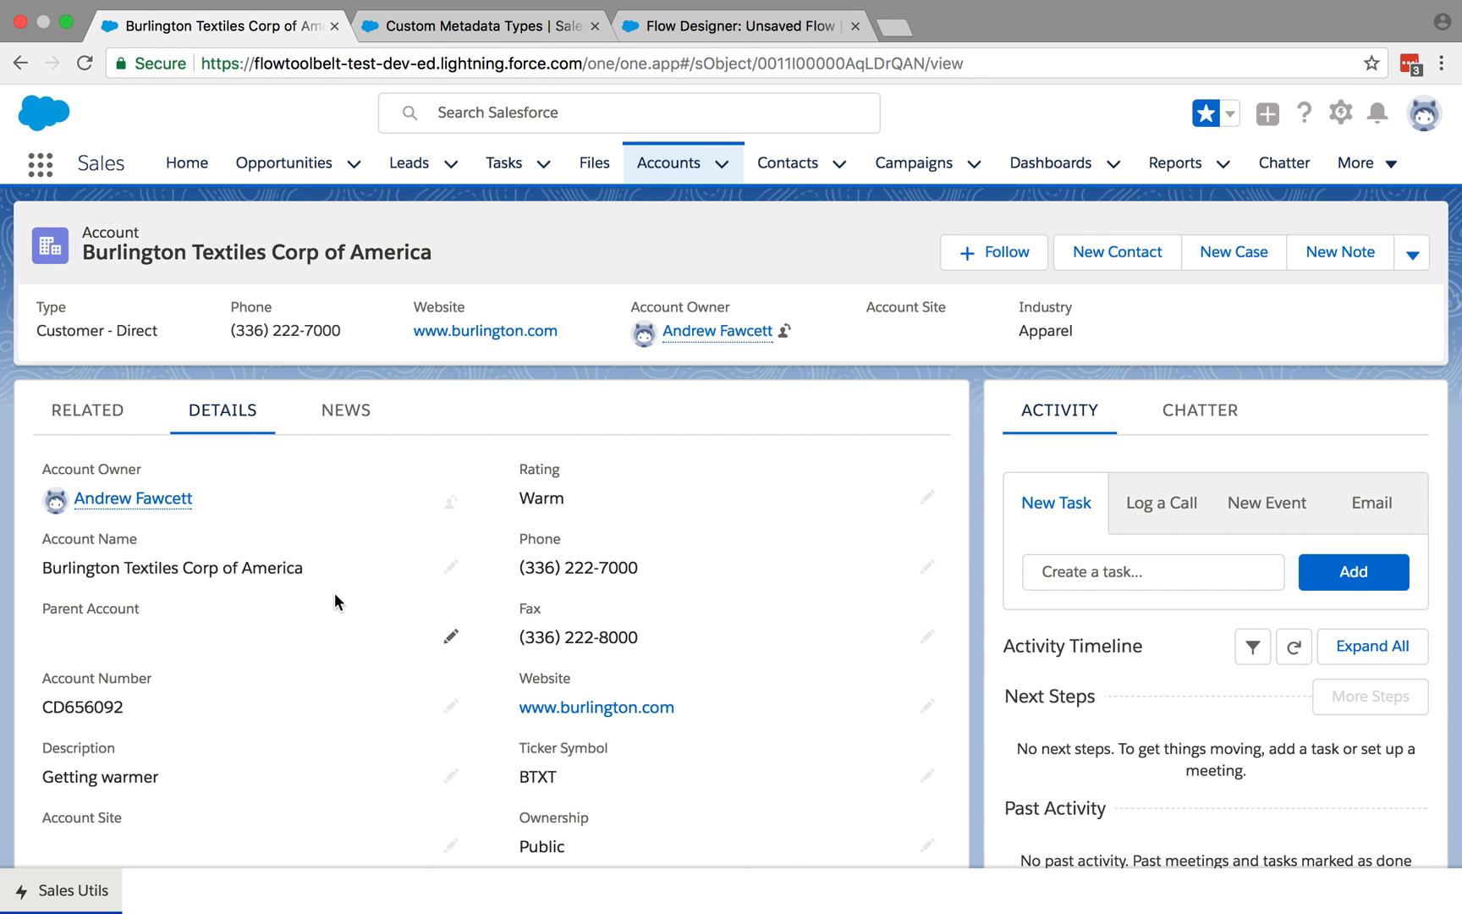
- Reload the Burlington Textiles account page and bring up the Sales Utils rating form
left_click(605, 63)
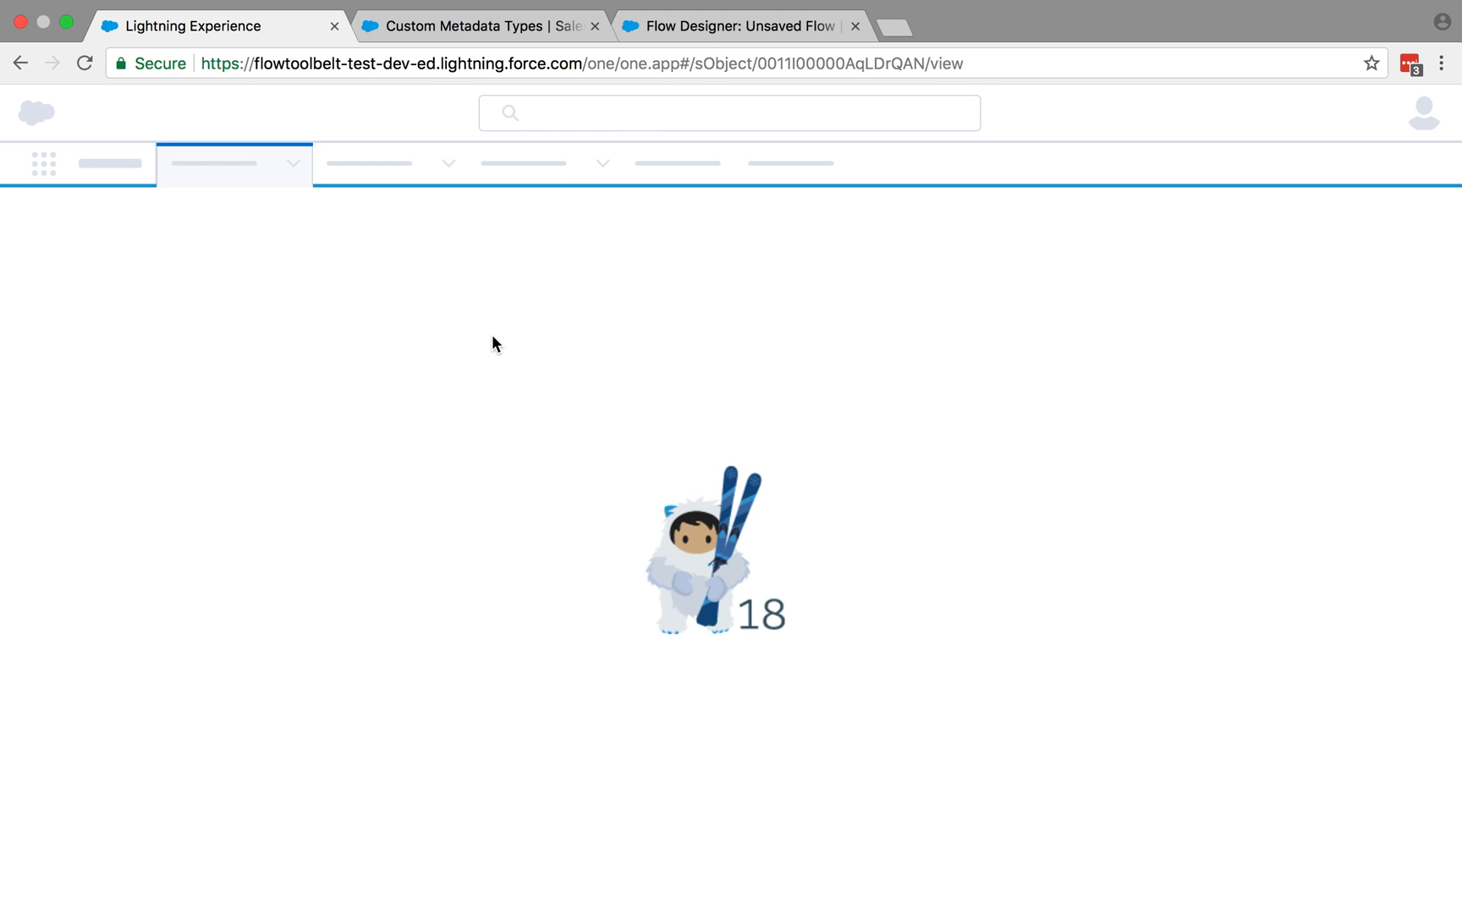
mouse_move(505, 478)
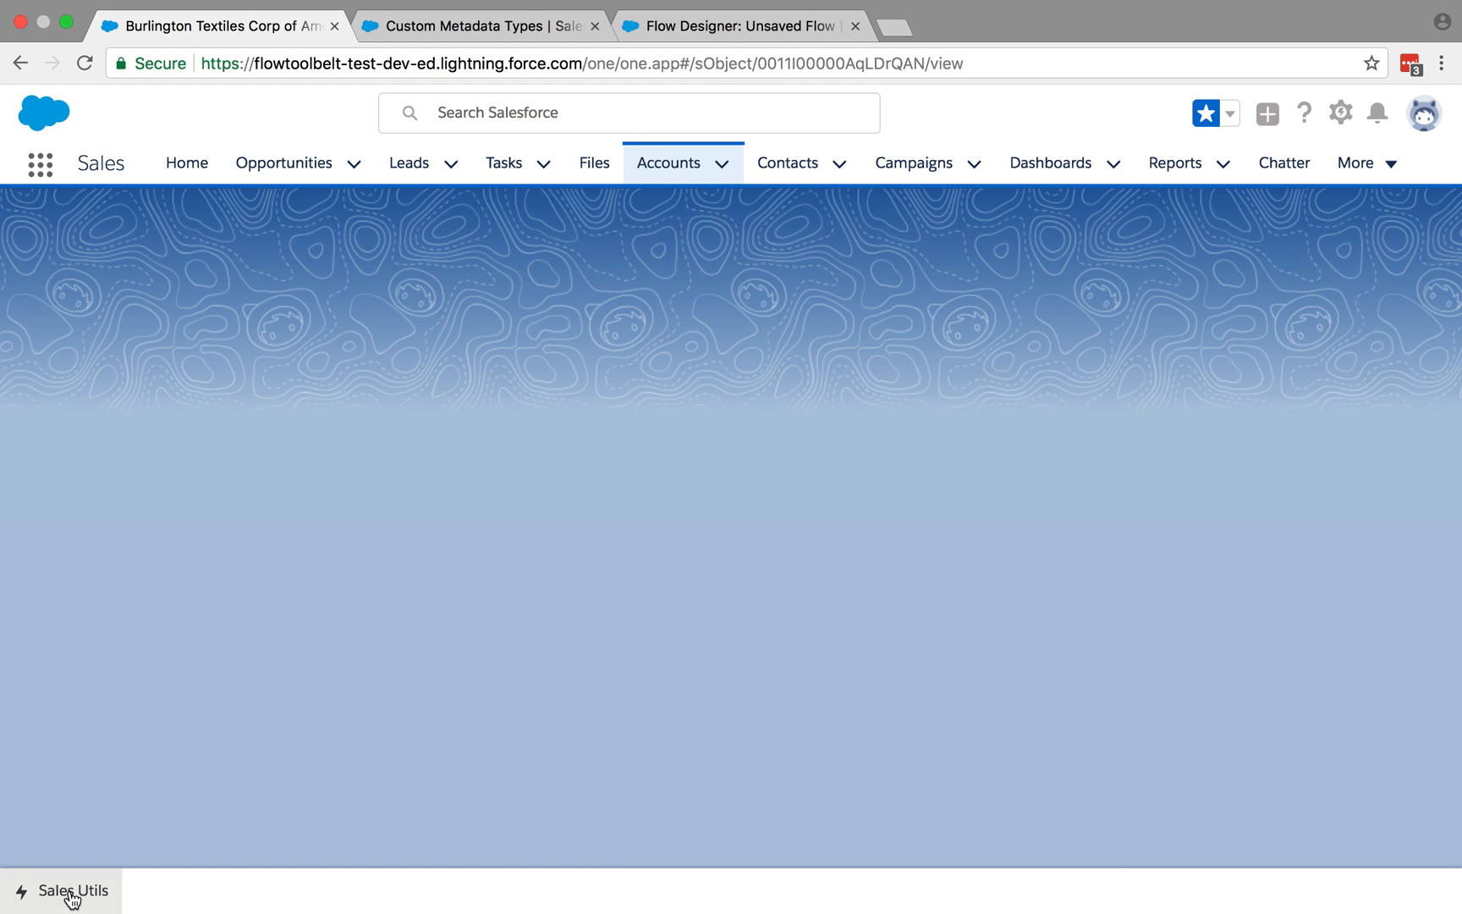
left_click(72, 888)
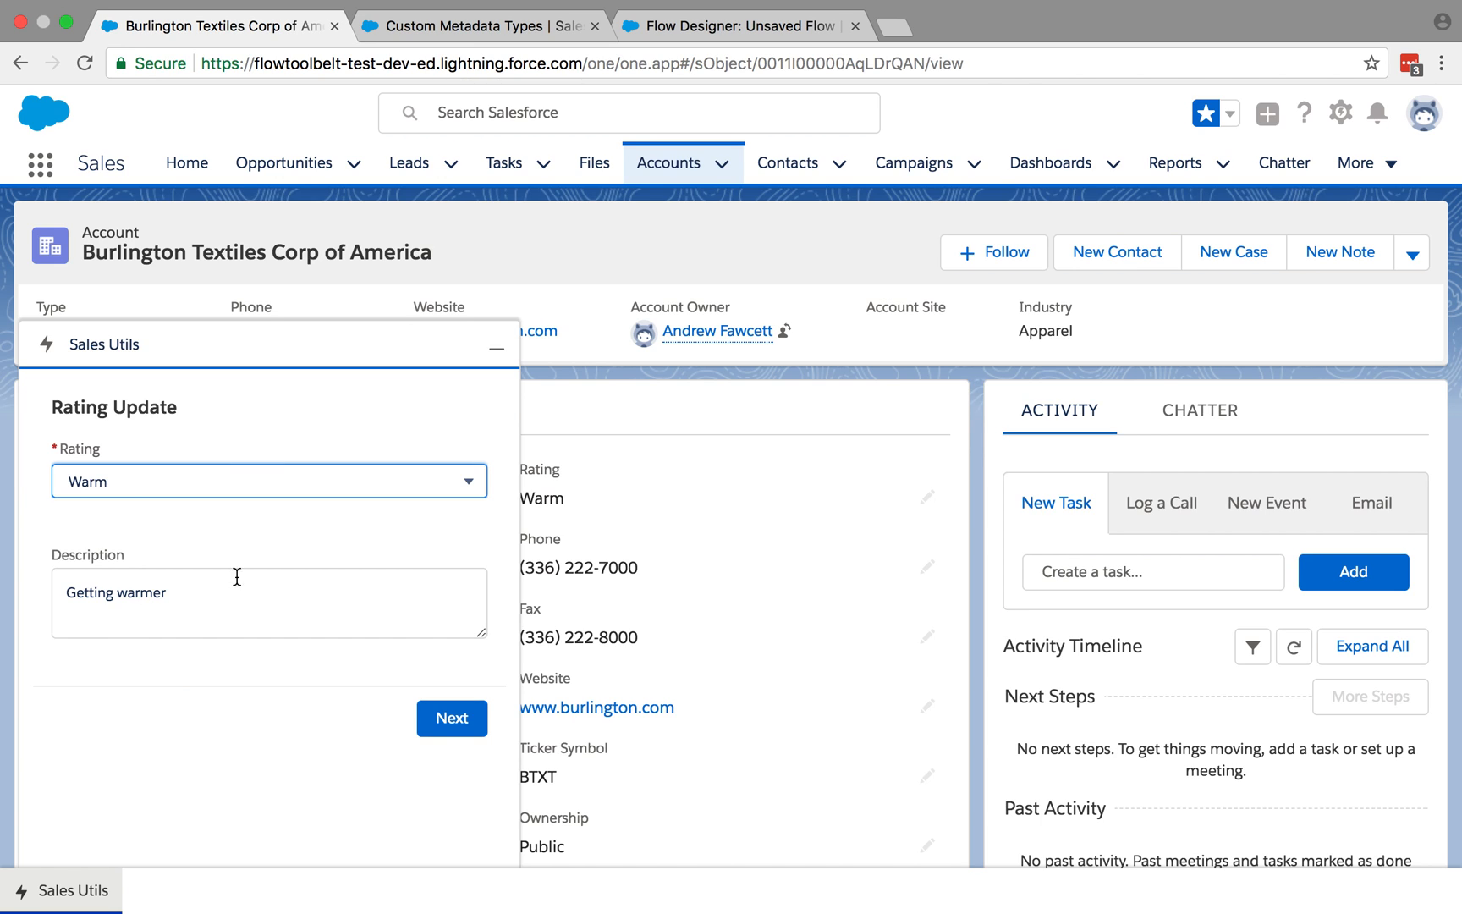
- Submit Hot as Burlington Textiles' new rating, triggering the red Hot-rated warning
left_click(268, 481)
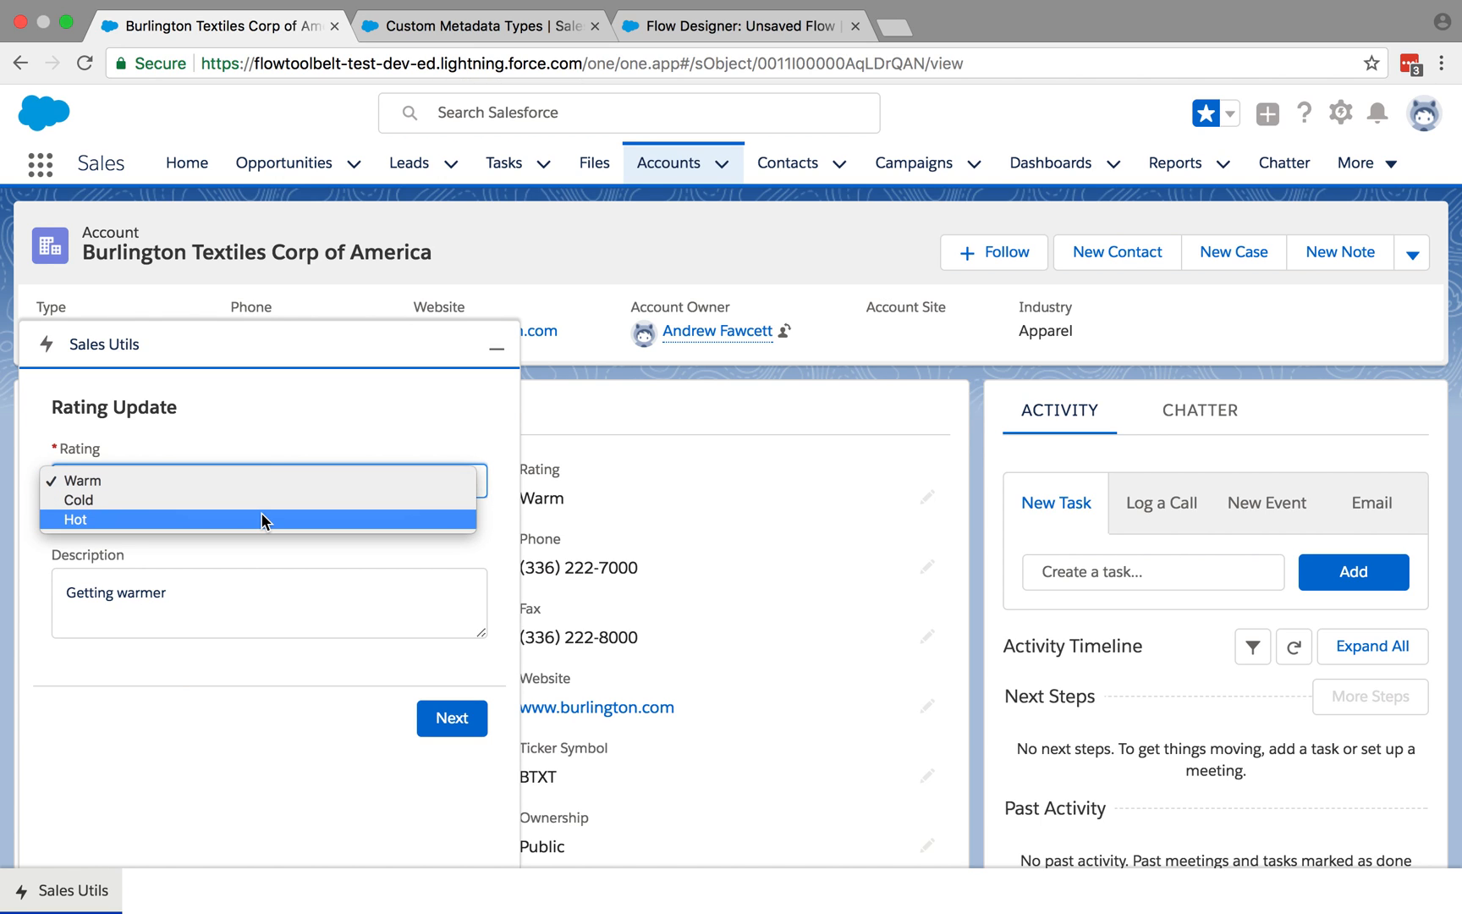
left_click(74, 519)
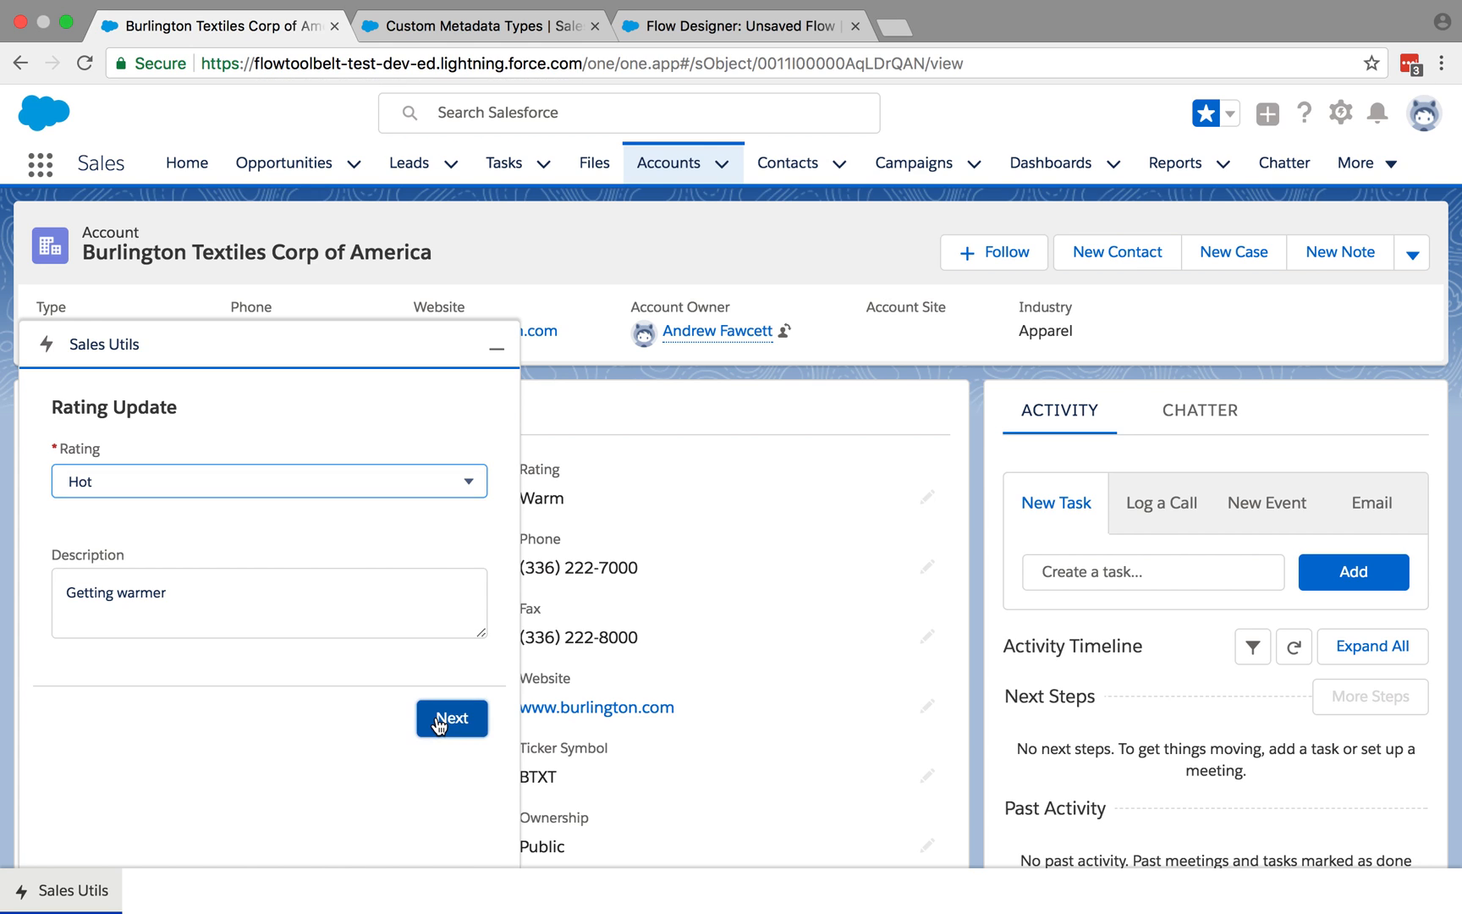
left_click(451, 718)
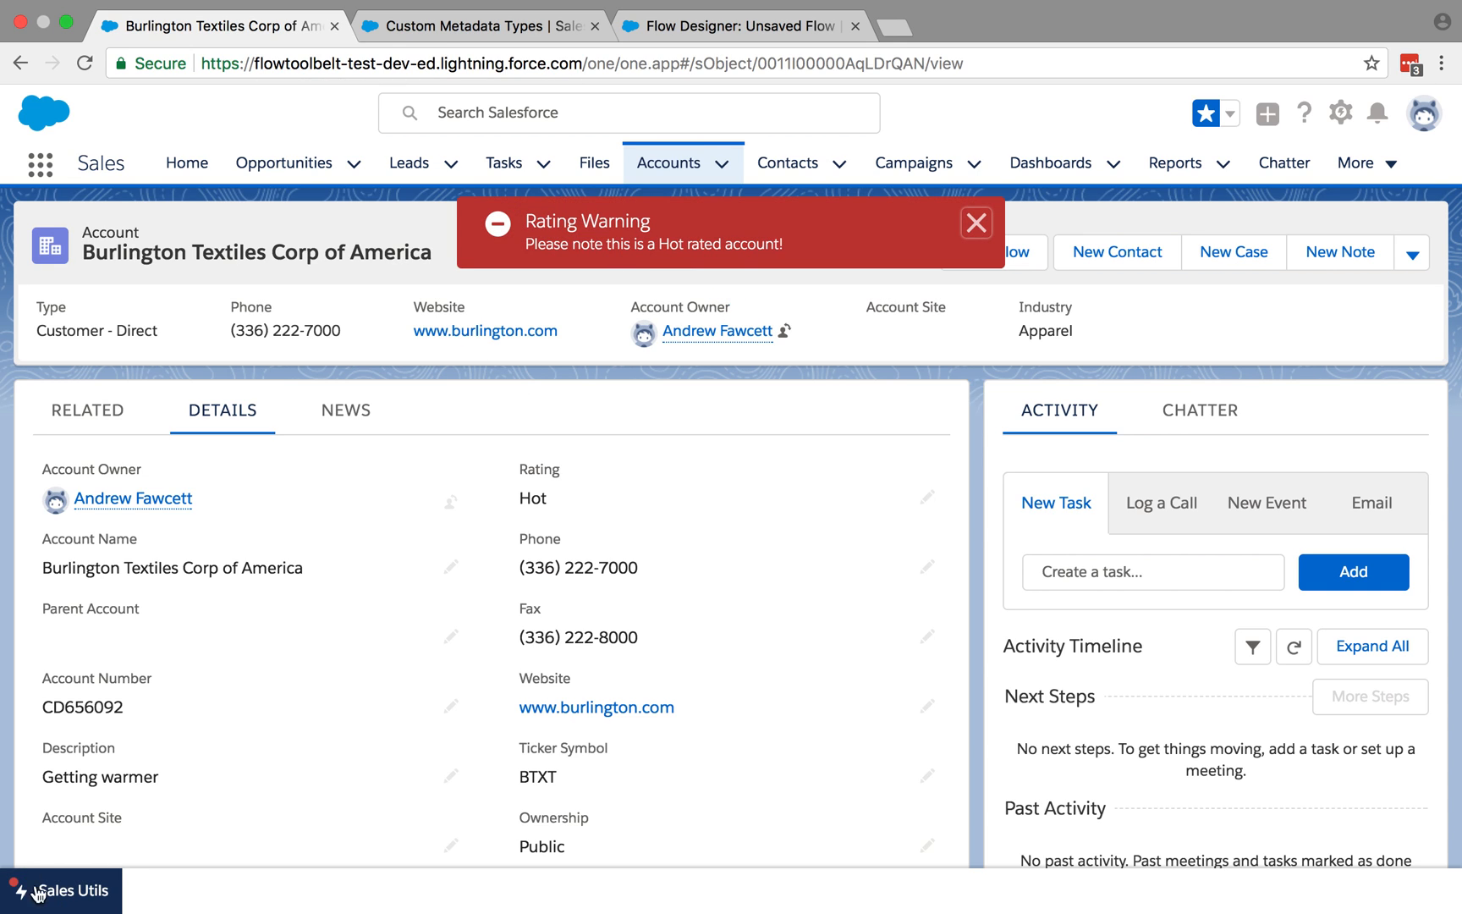
- Dismiss the Rating Warning toast on the Burlington Textiles account
left_click(976, 222)
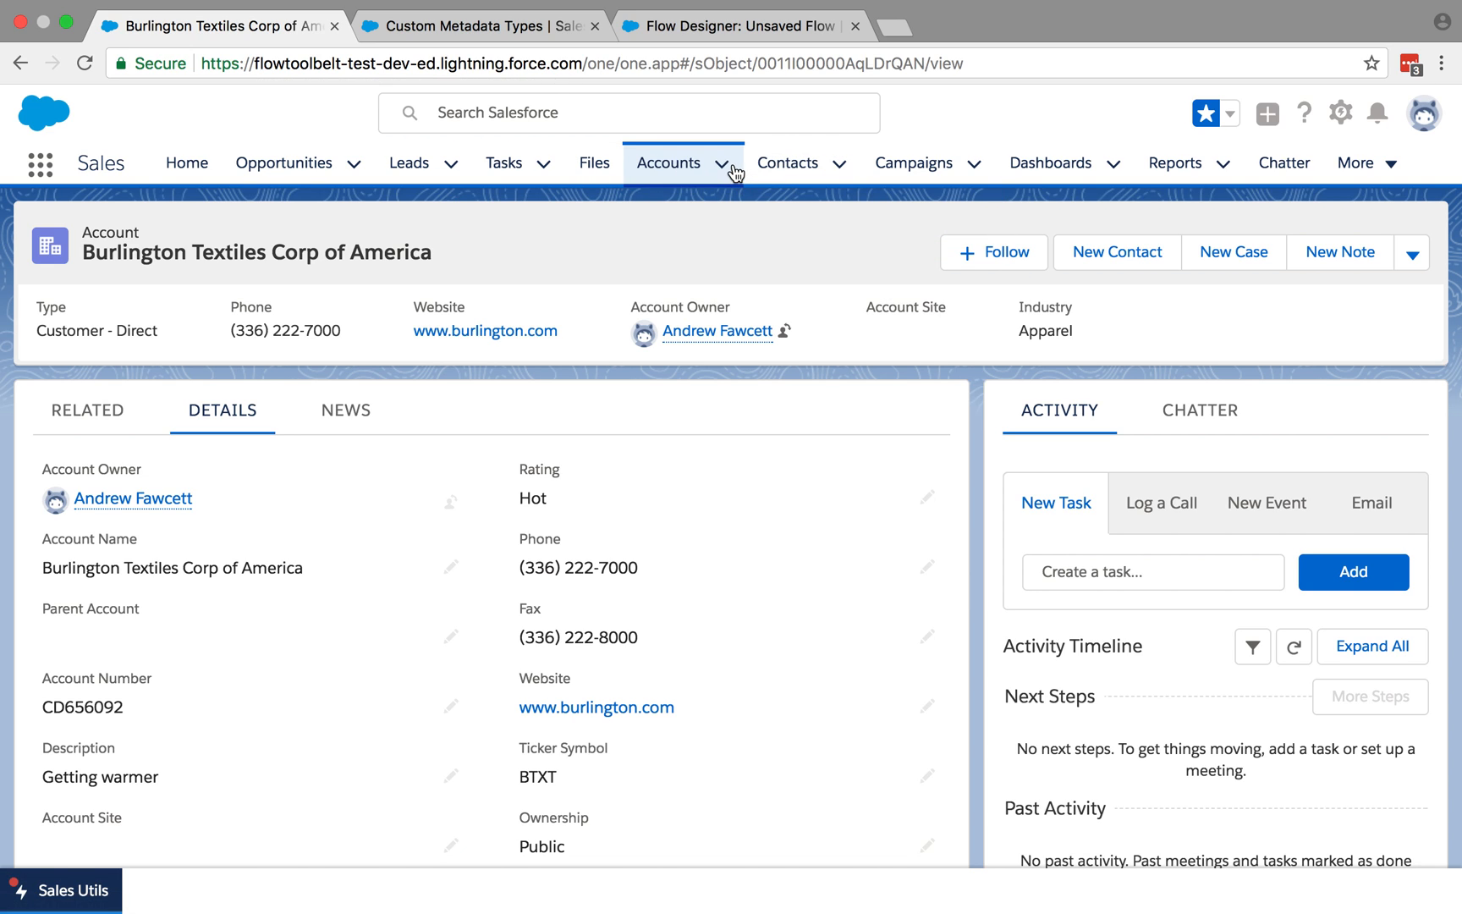
mouse_move(733, 167)
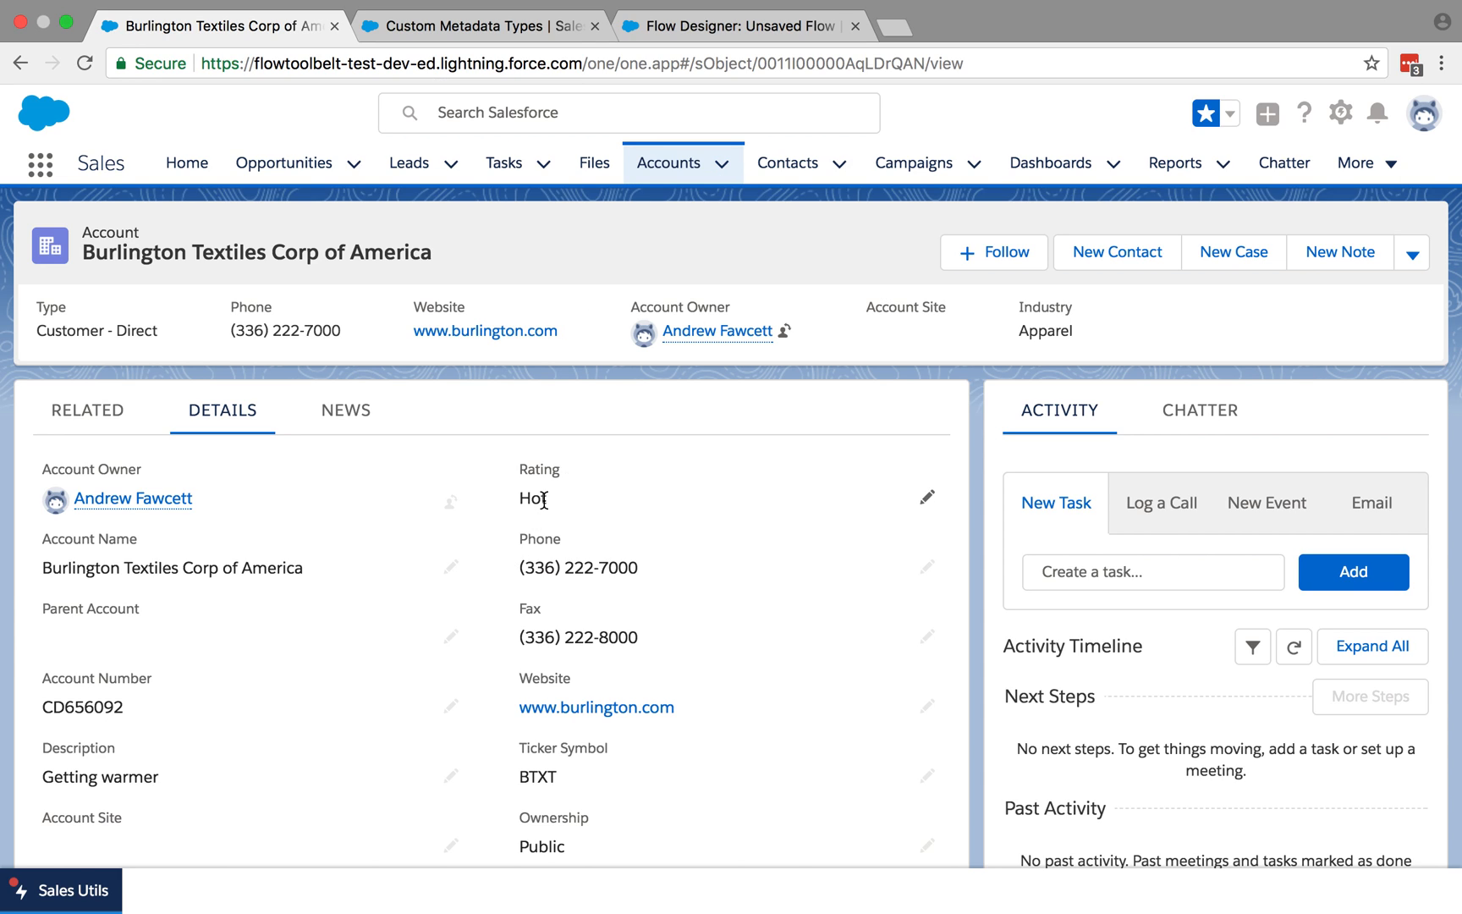
mouse_move(737, 175)
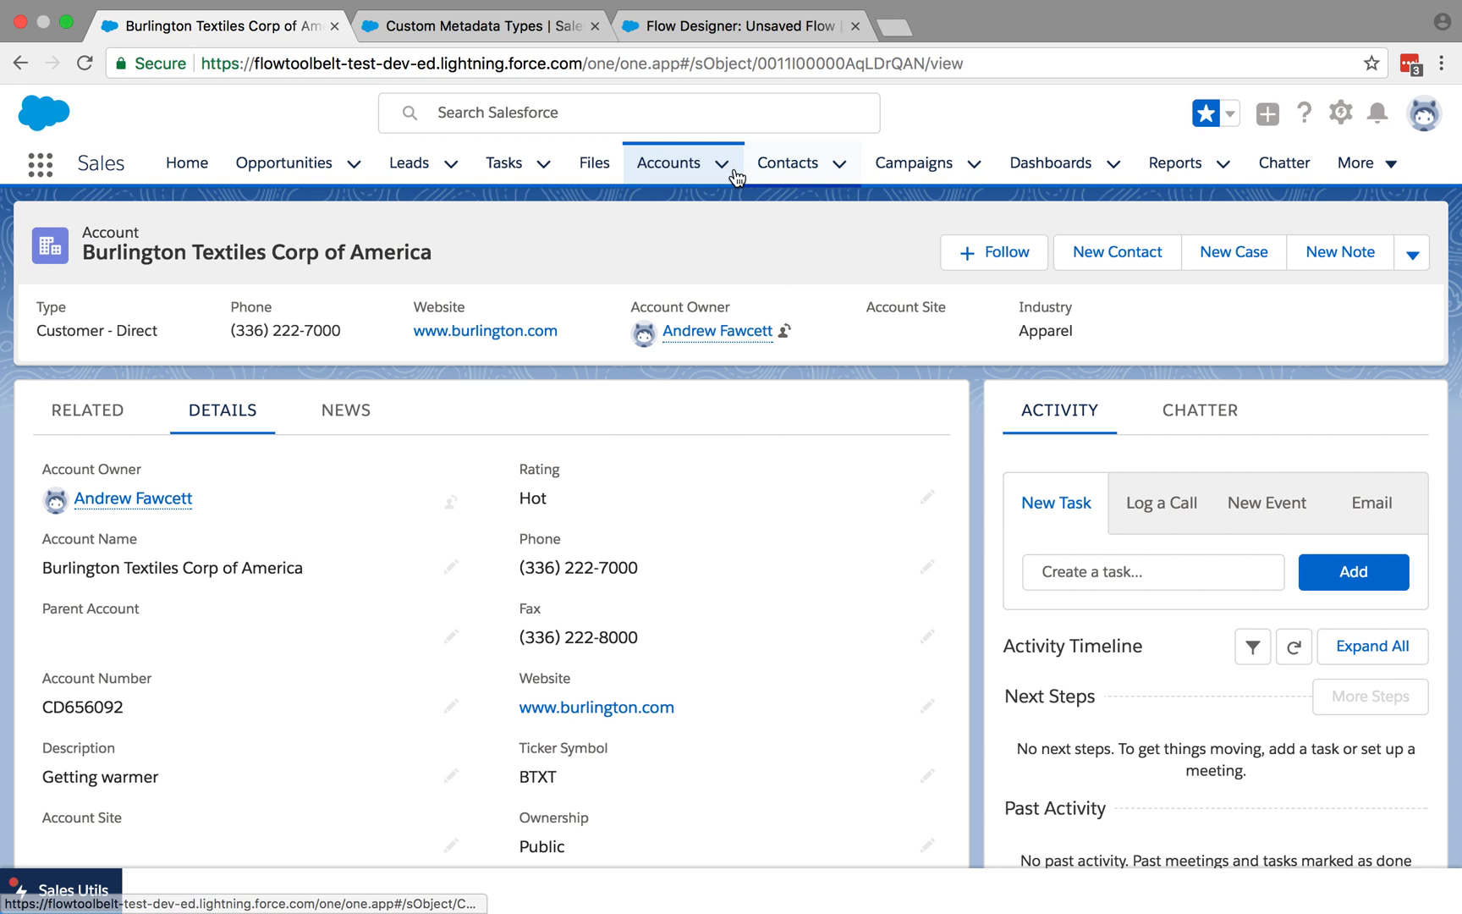
- Switch to the Dickenson plc account from the favourites list
left_click(683, 162)
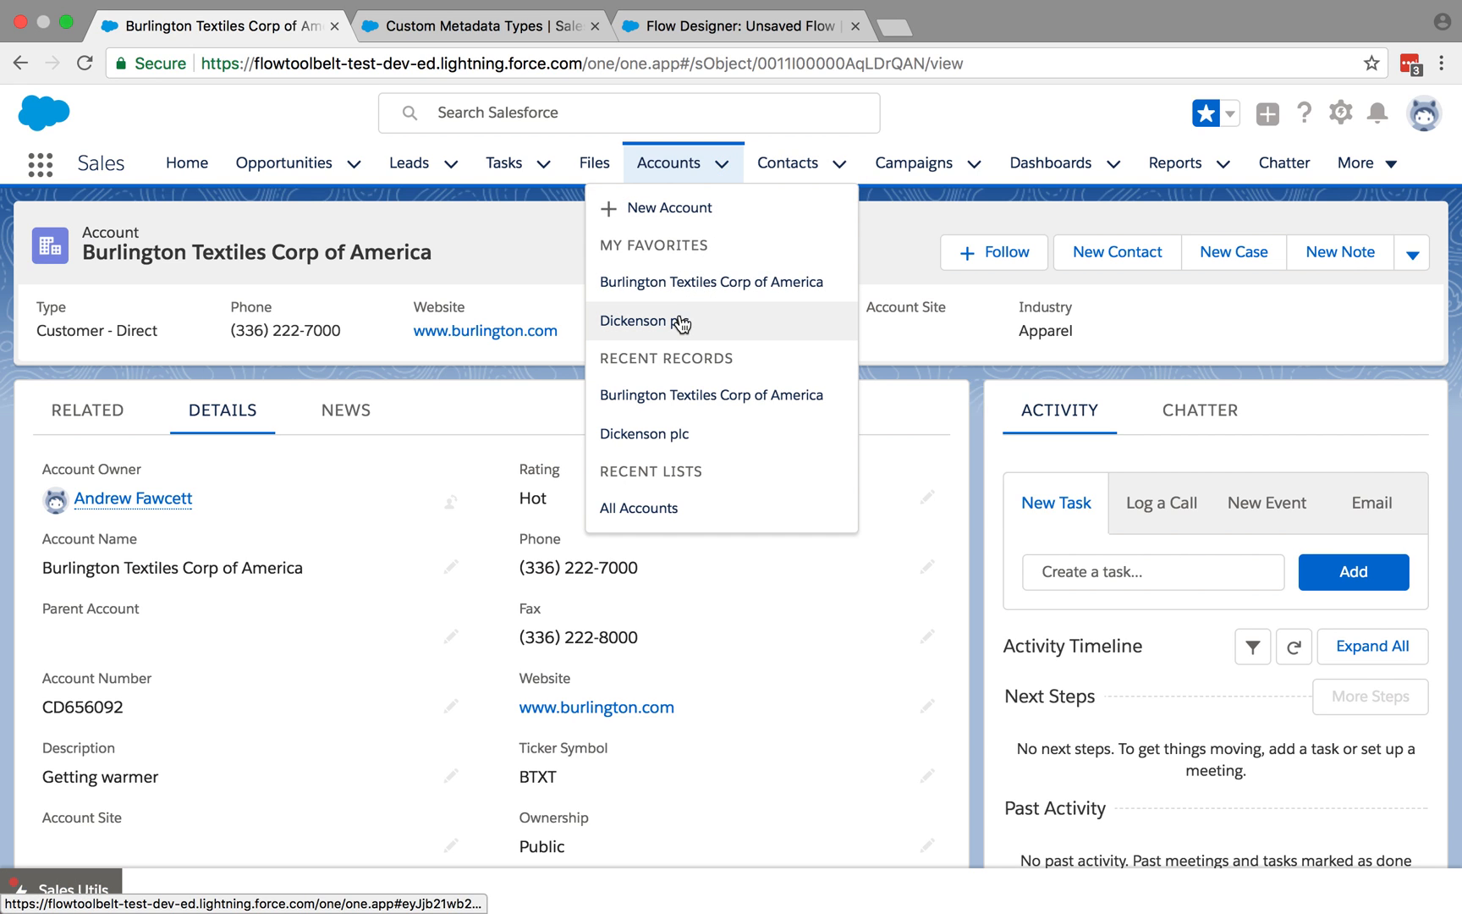
left_click(642, 322)
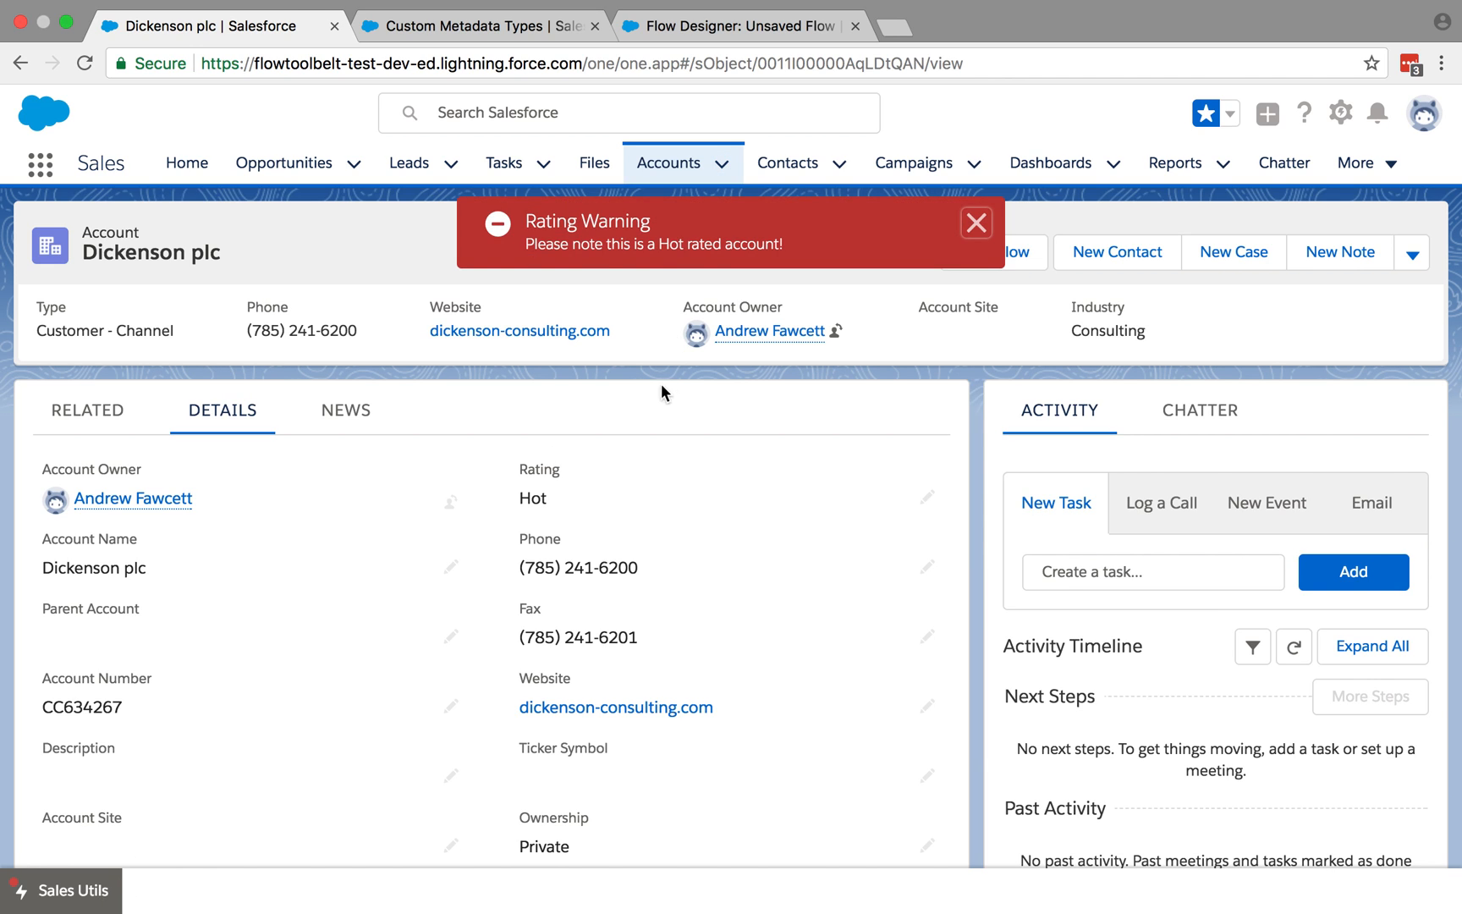
mouse_move(512, 569)
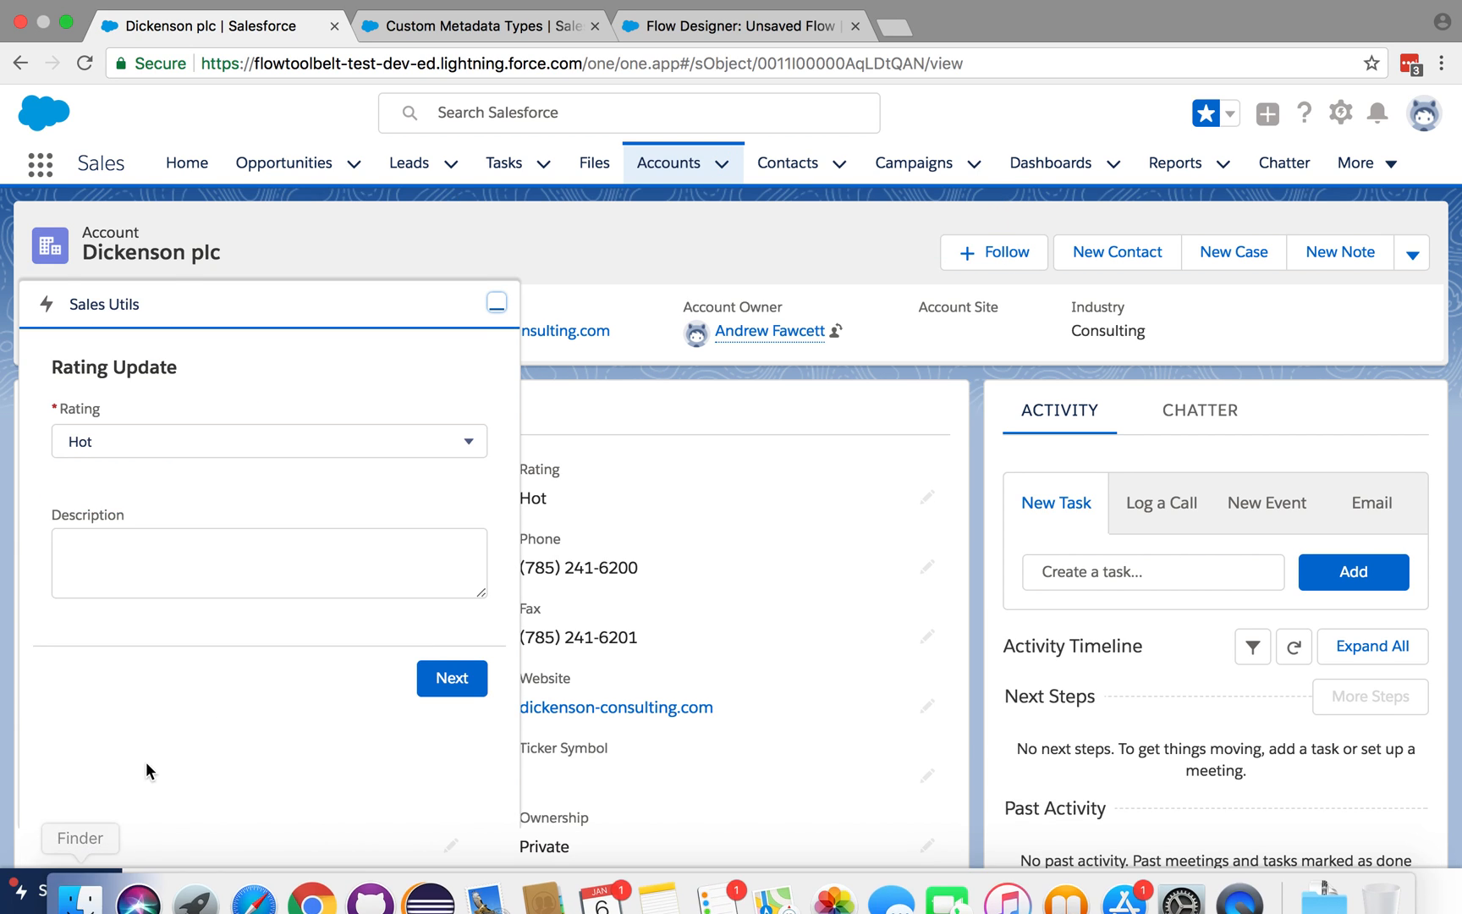
- Submit Warm as Dickenson plc's new rating through the Rating Update form
left_click(268, 440)
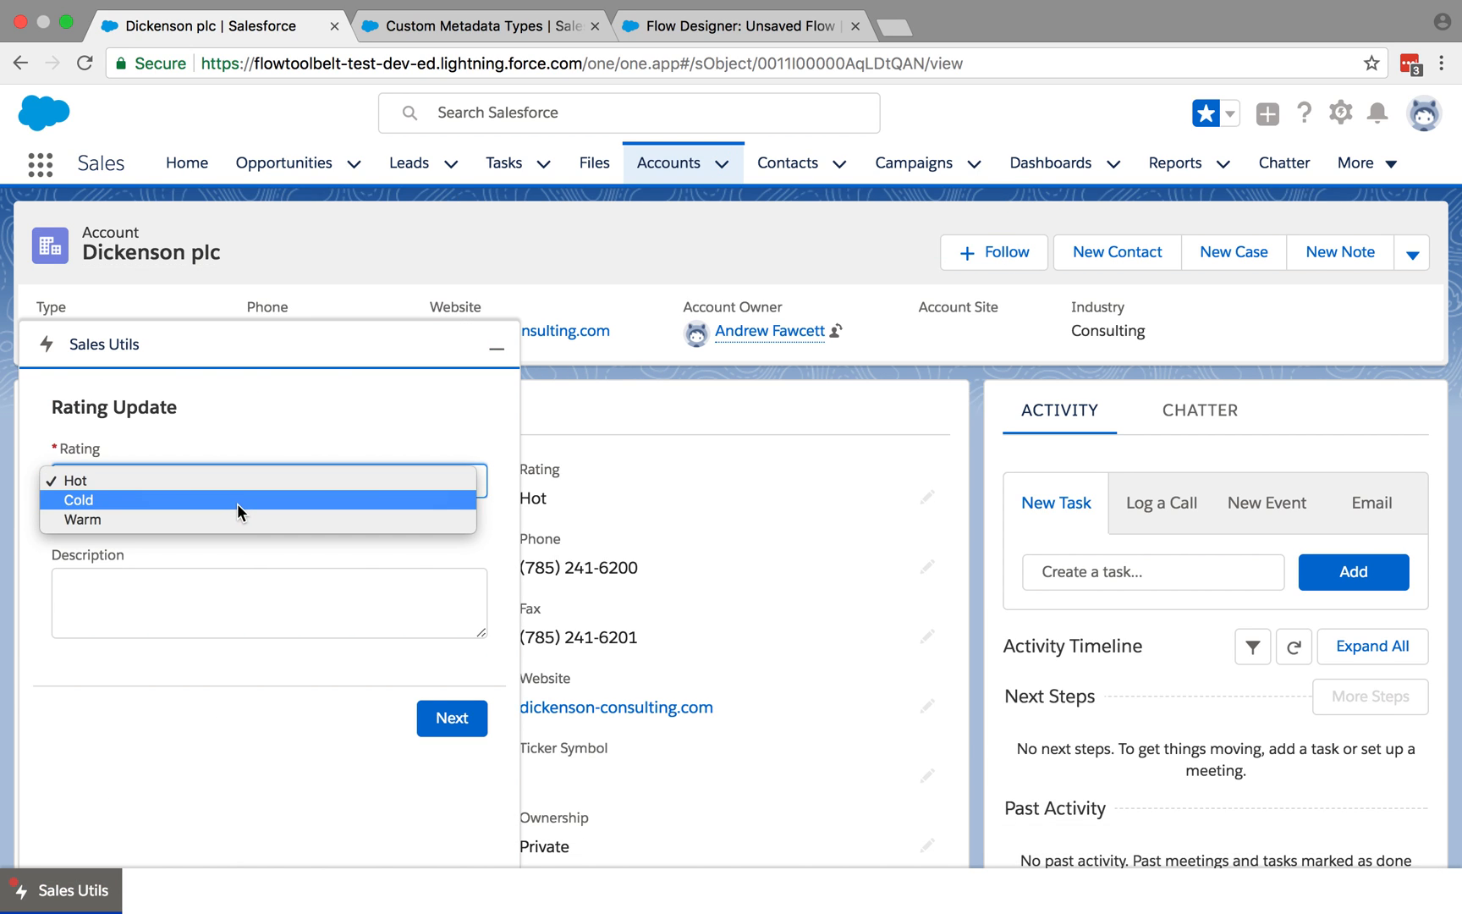
left_click(83, 520)
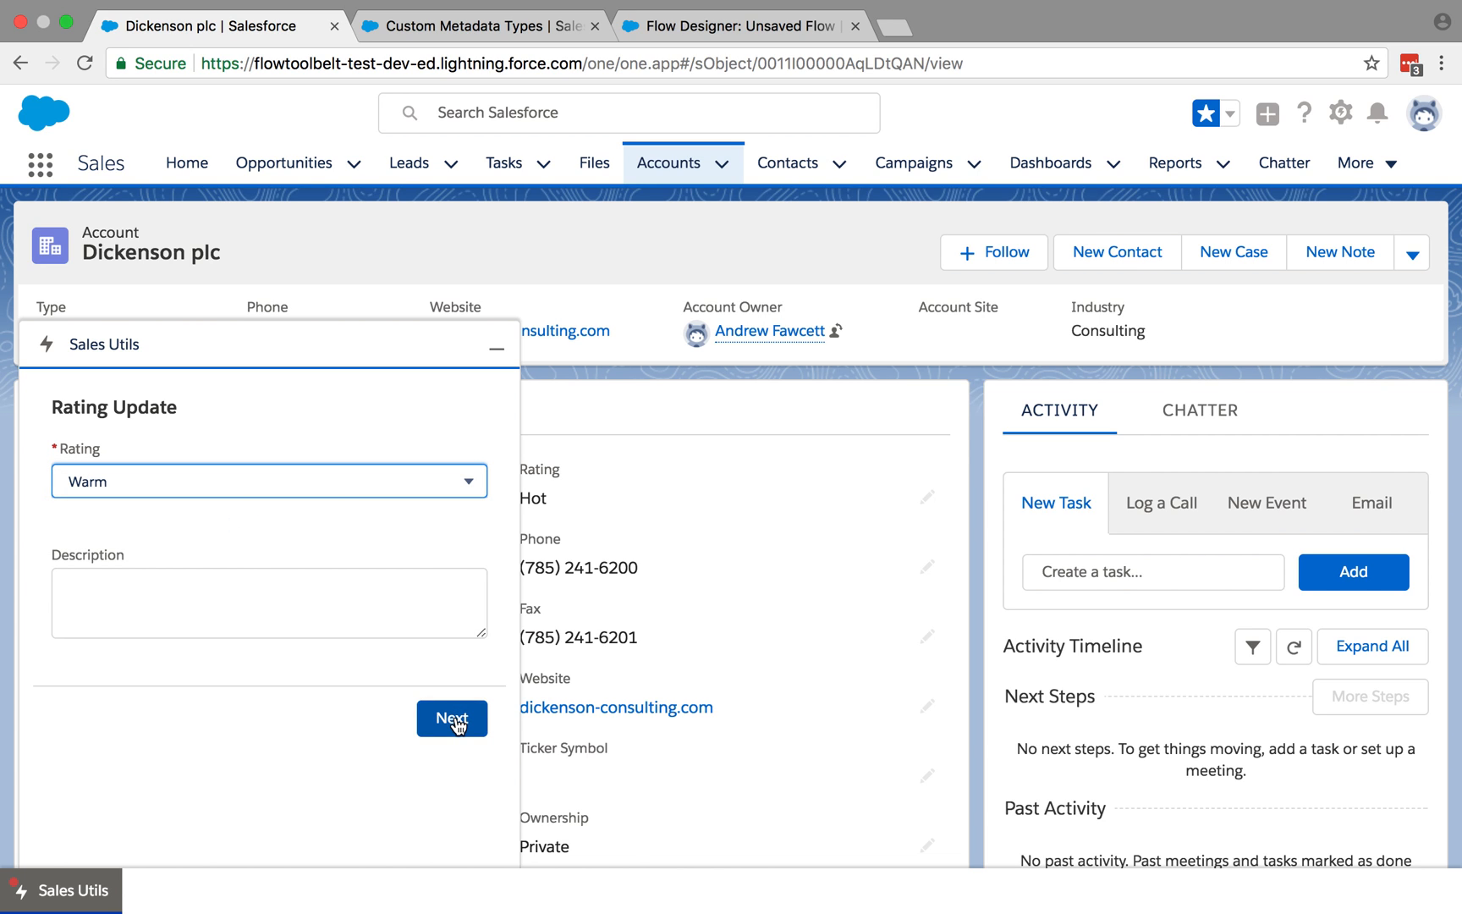
left_click(451, 719)
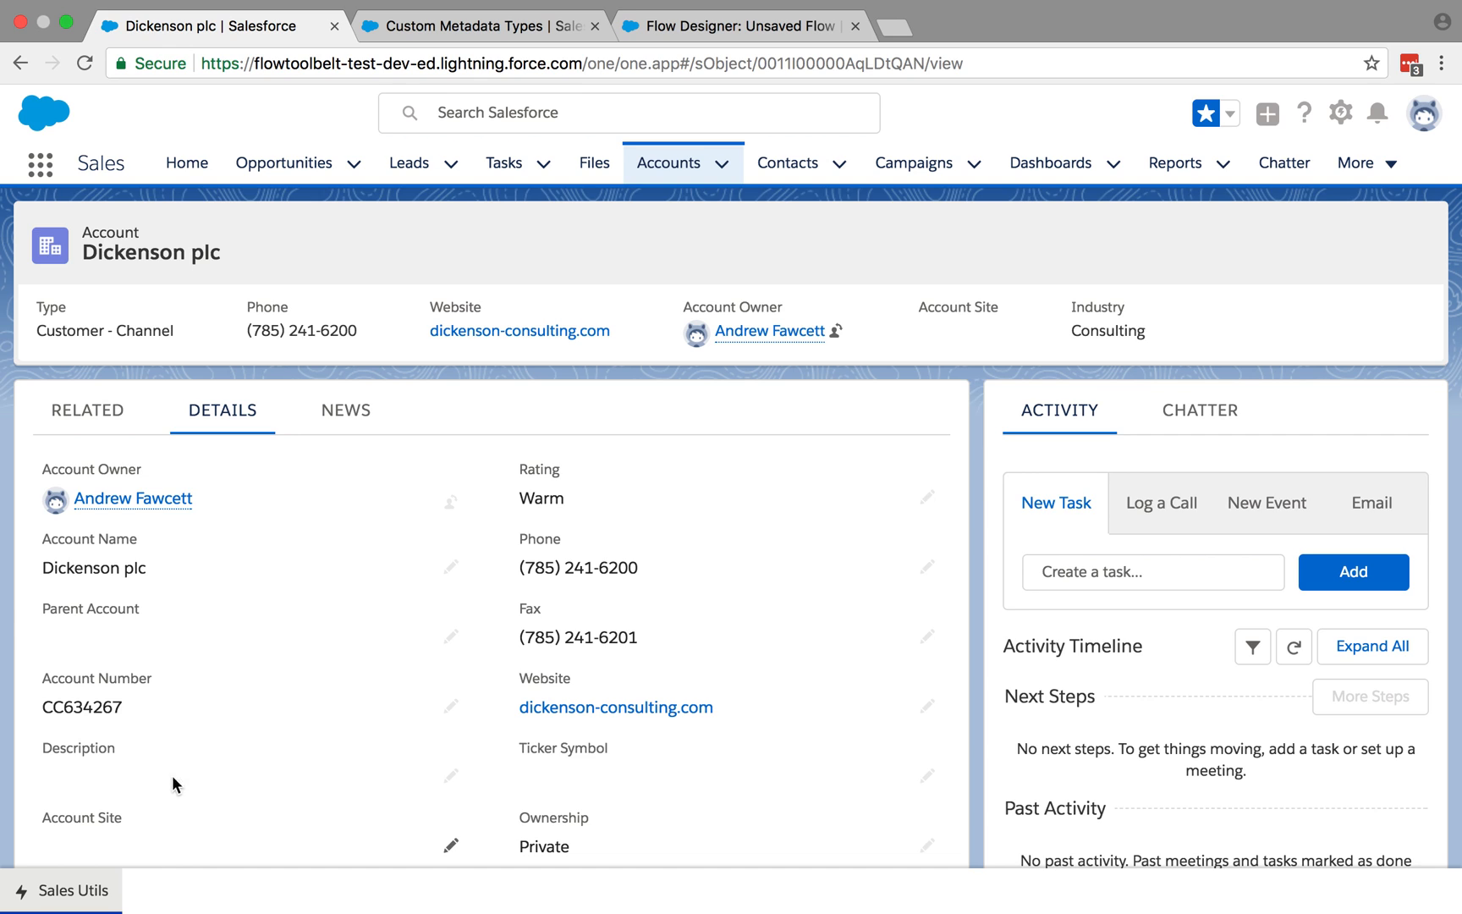
left_click(722, 163)
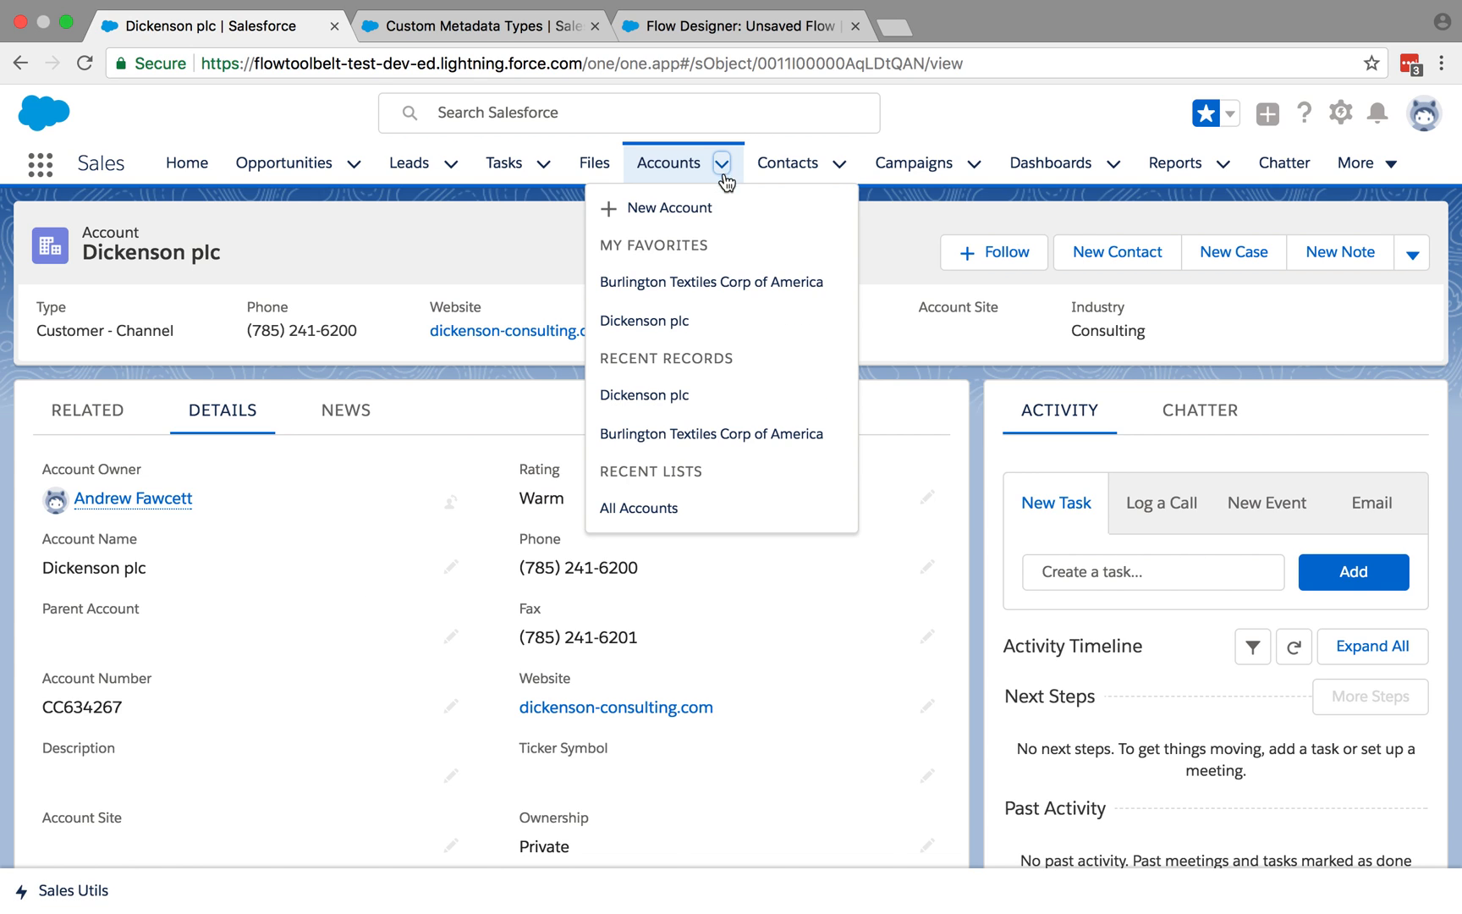
mouse_move(710, 281)
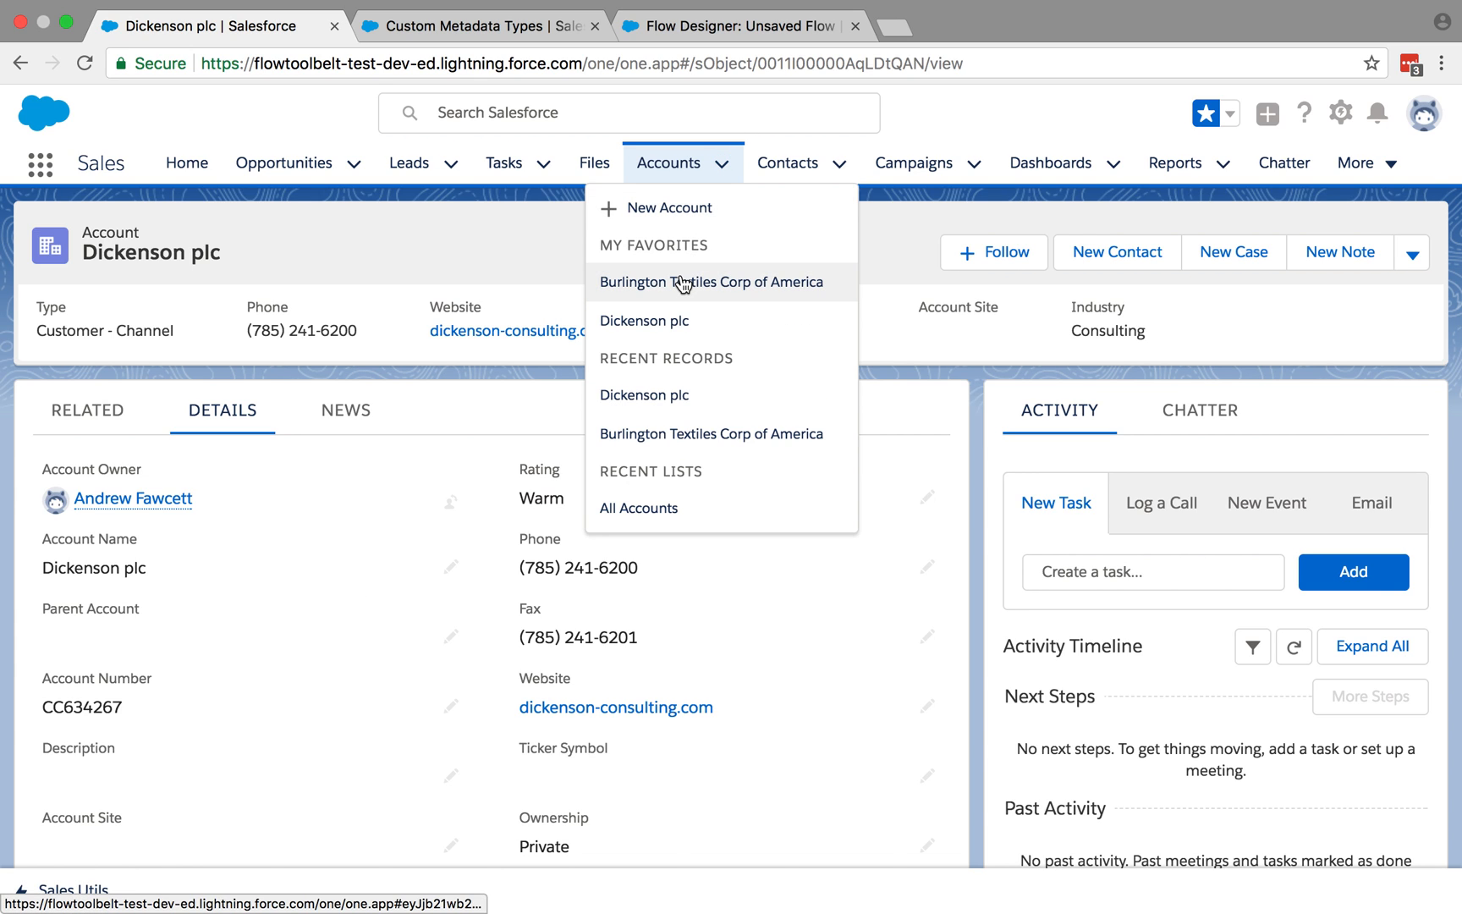
left_click(710, 282)
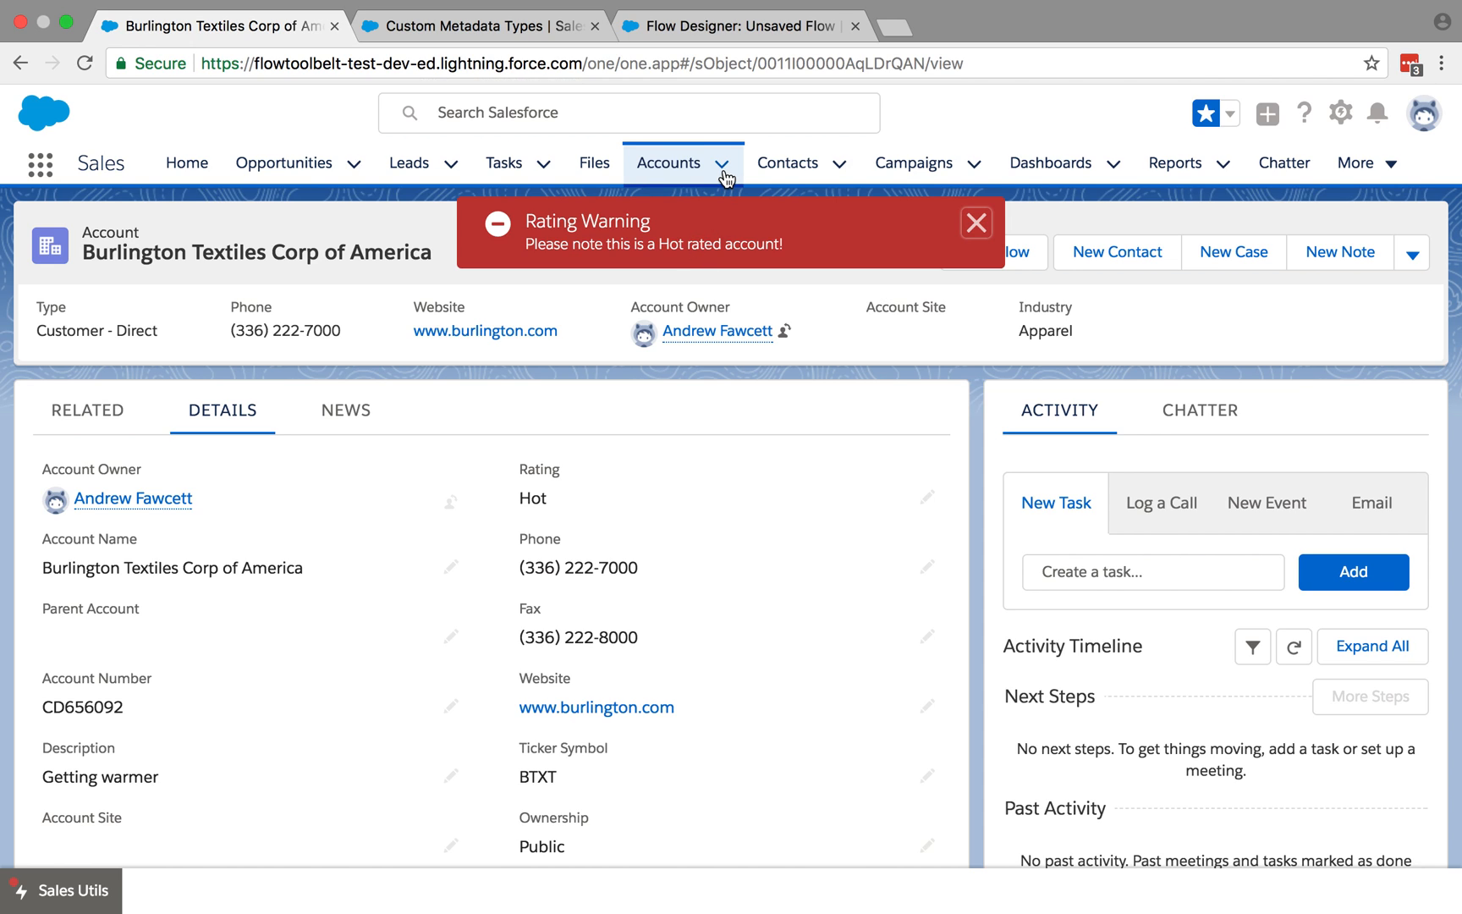
left_click(975, 222)
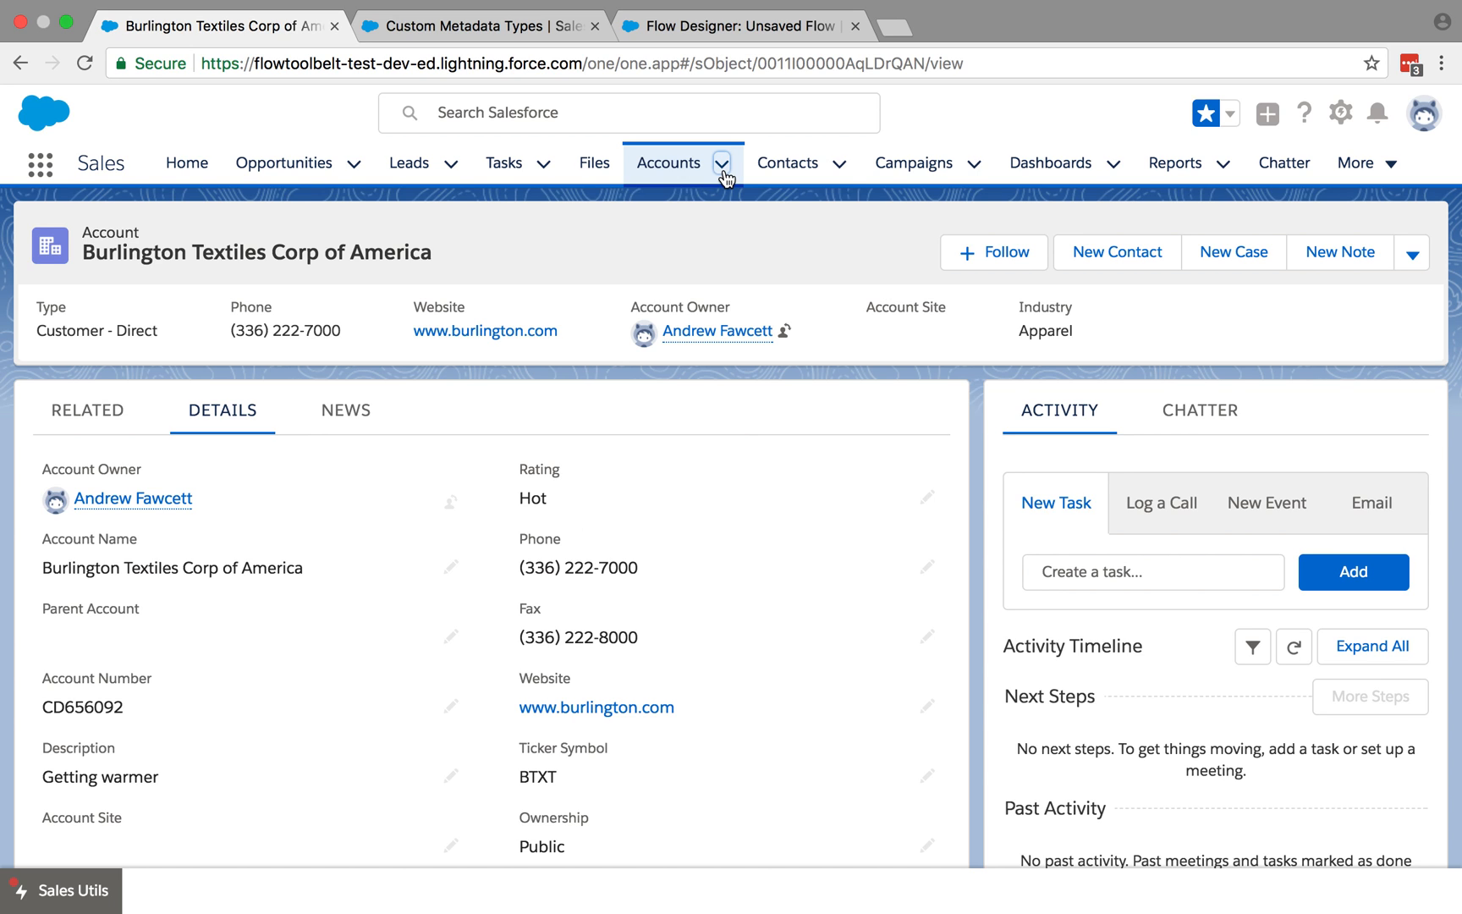
left_click(722, 162)
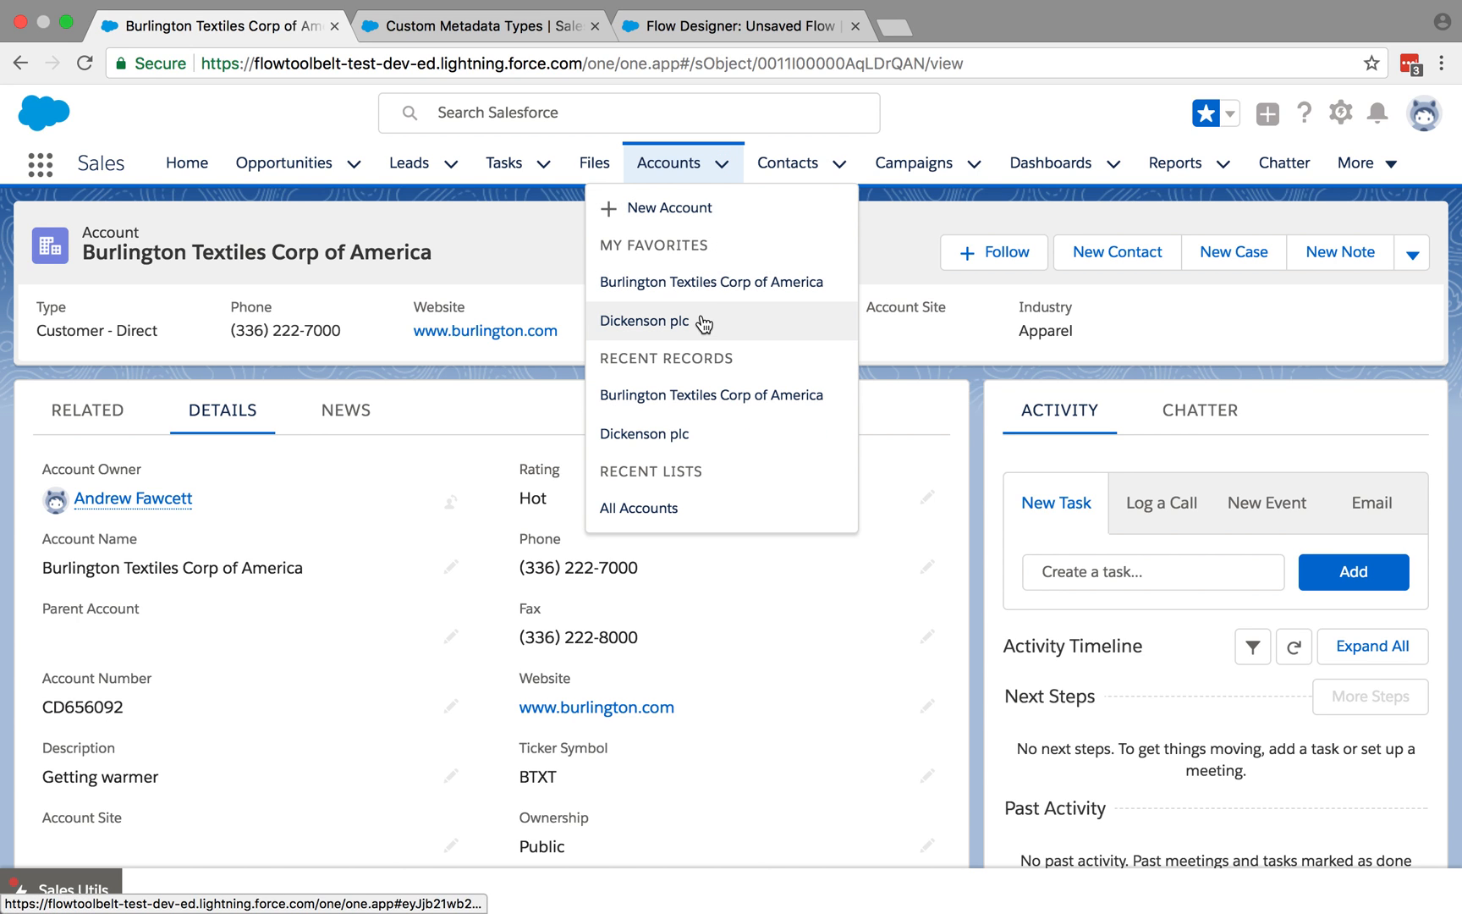
left_click(645, 321)
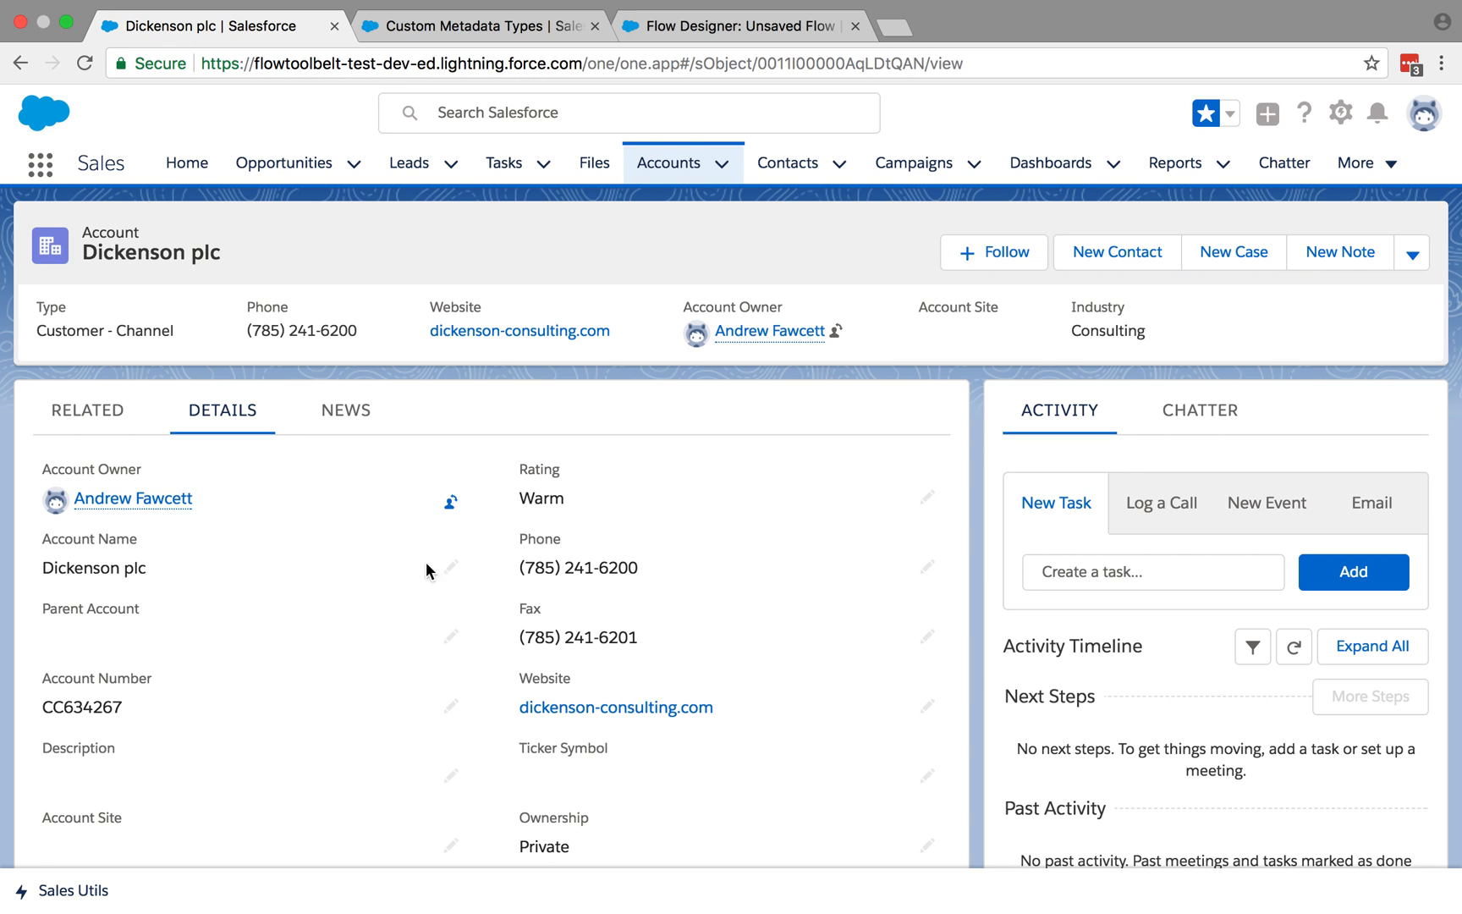
- Bring up the Rating Update form for Dickenson plc from the Sales Utils bar
left_click(62, 888)
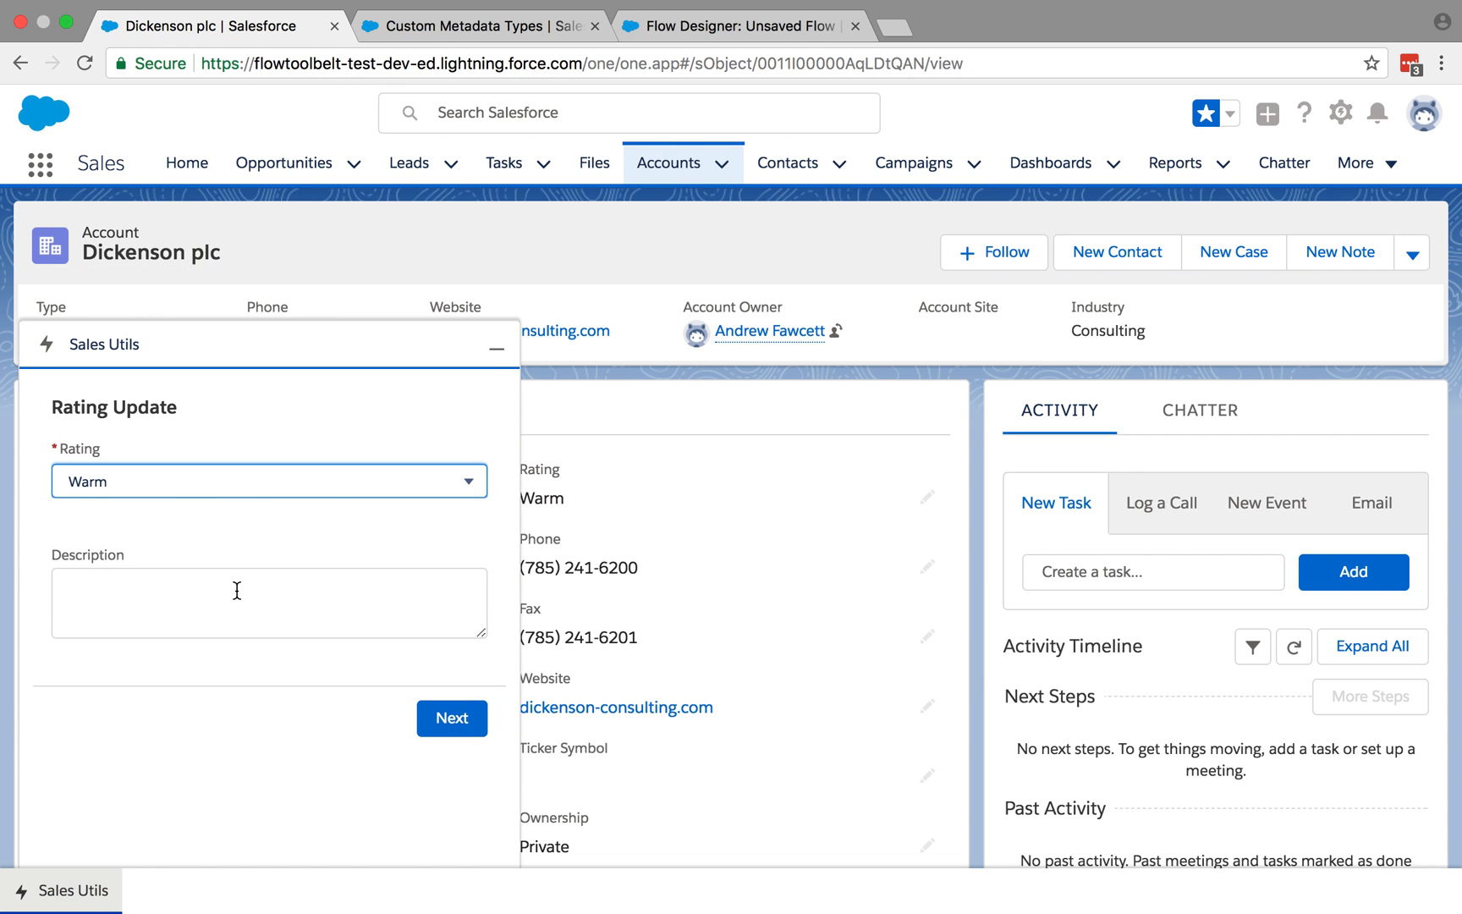
mouse_move(223, 477)
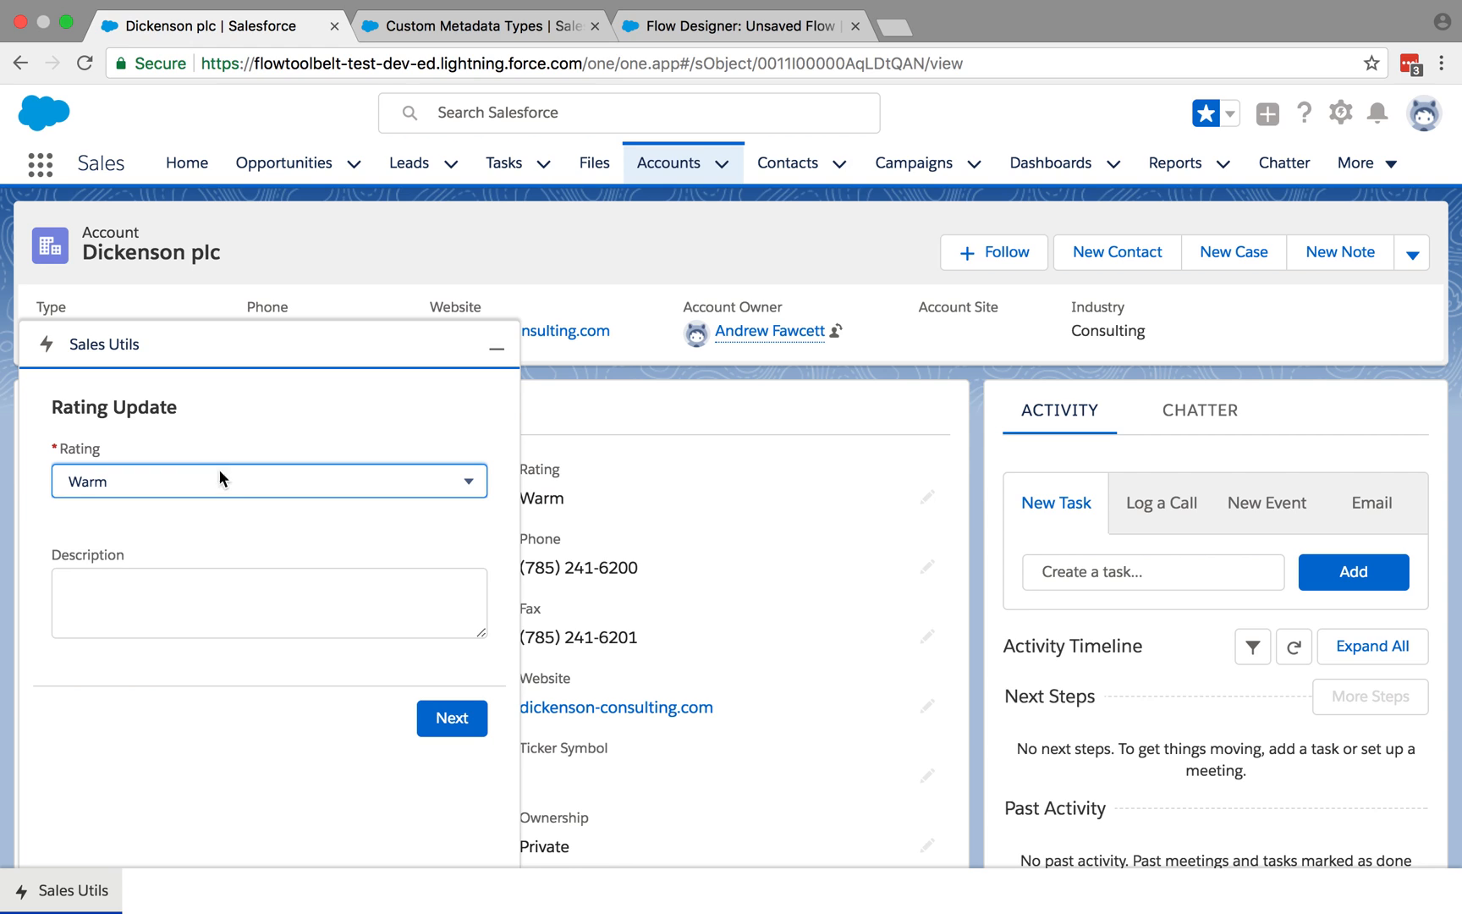
mouse_move(236, 478)
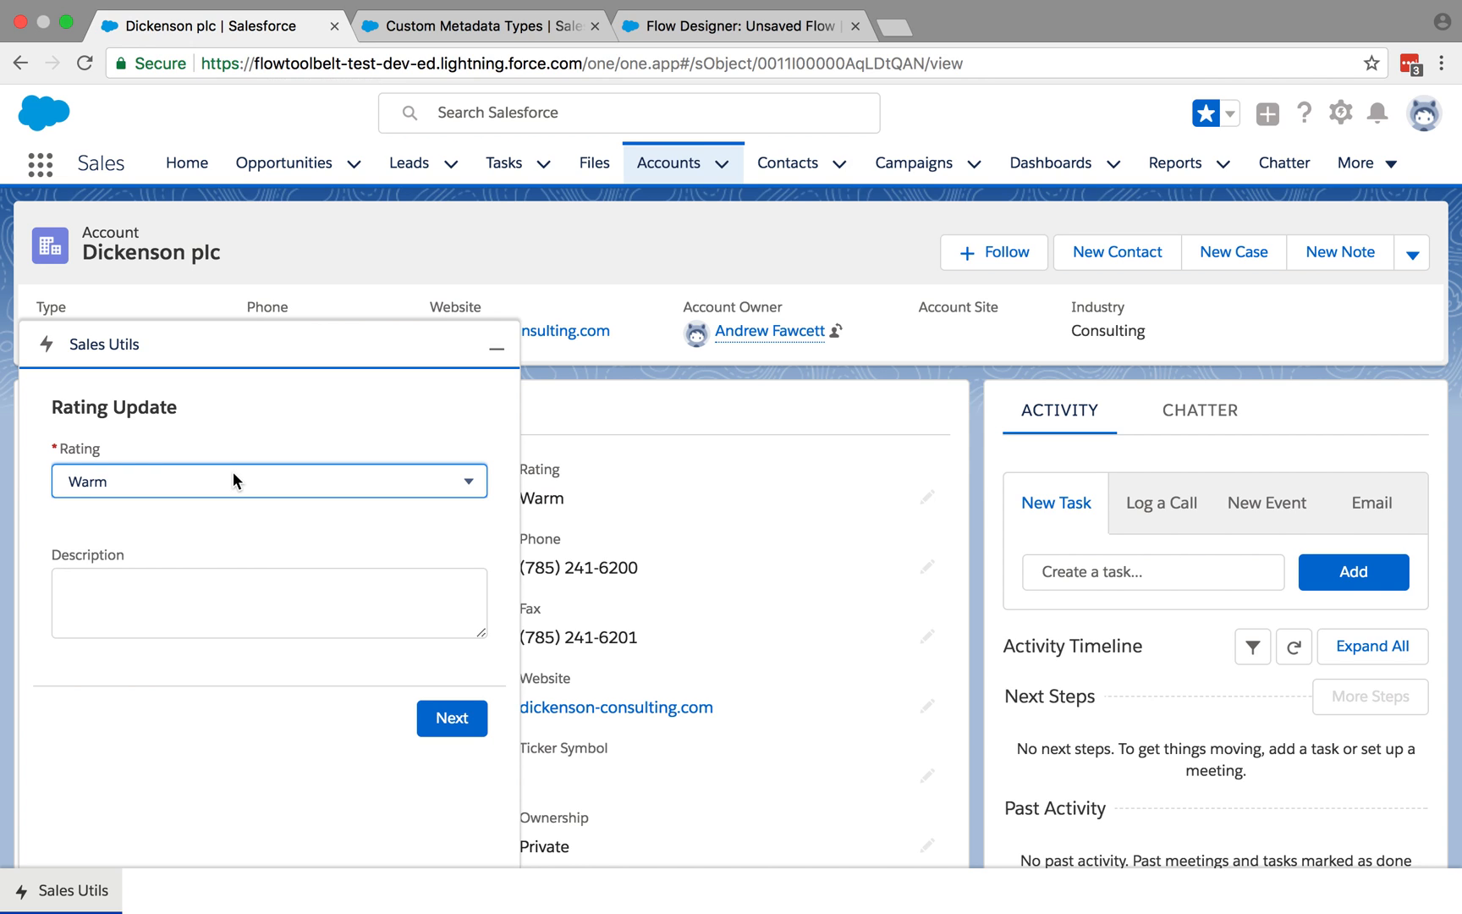
mouse_move(372, 349)
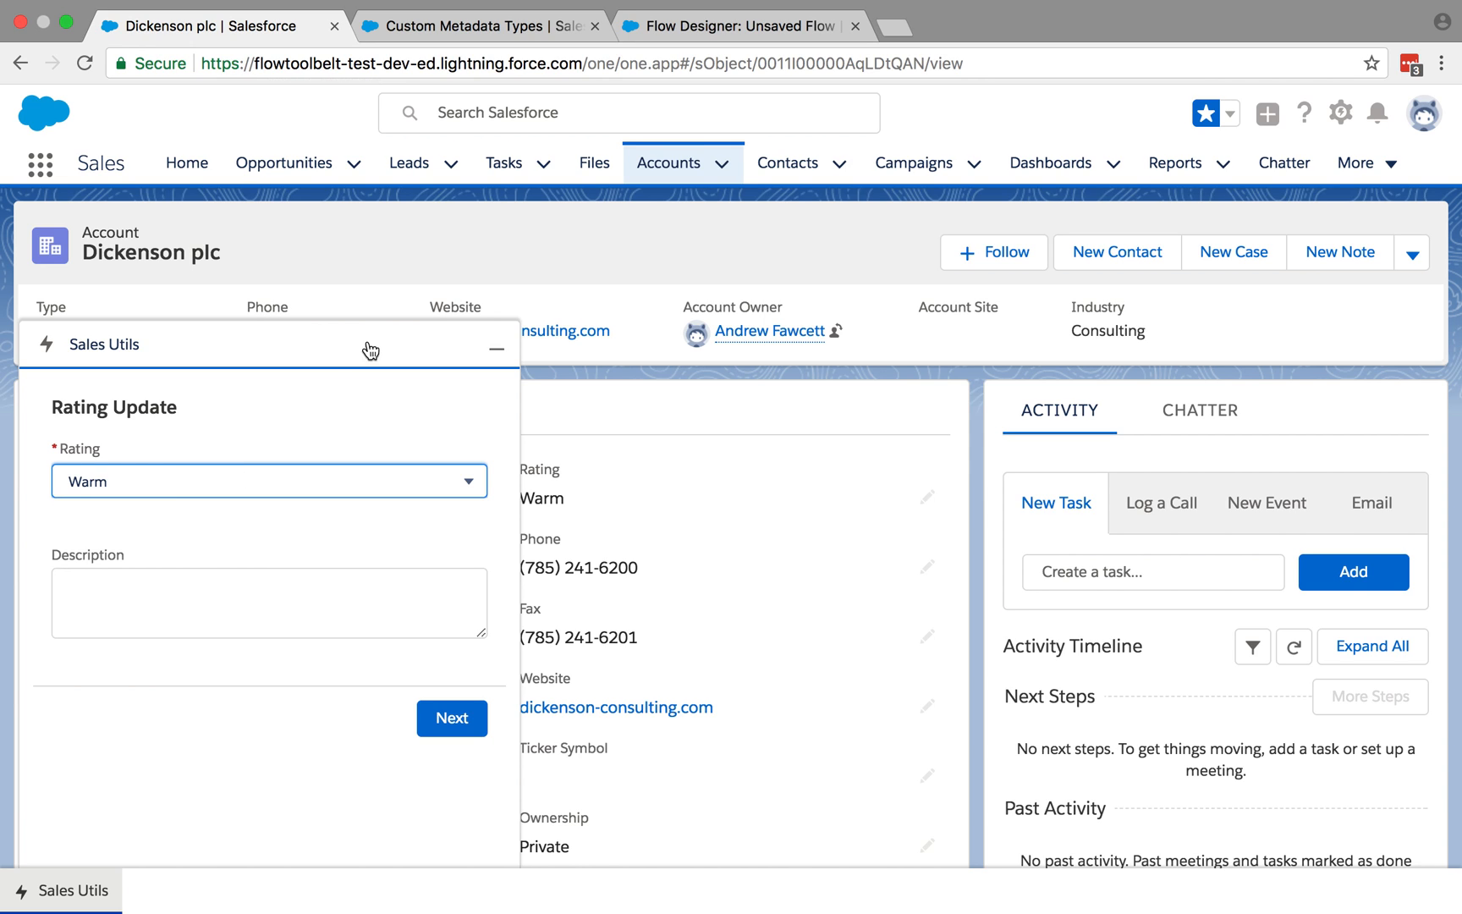
mouse_move(186, 524)
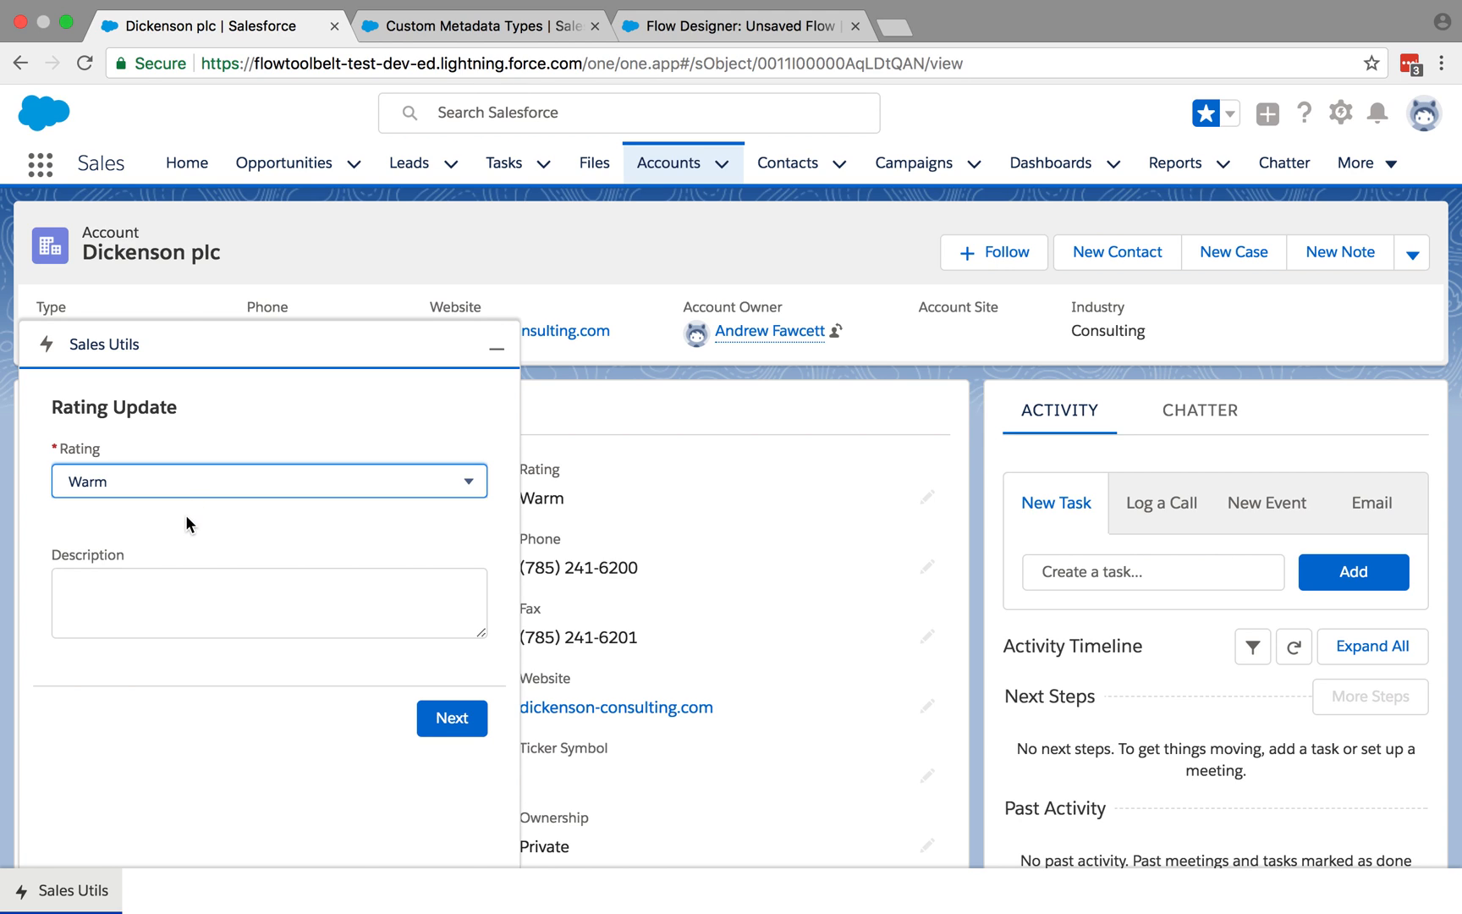
mouse_move(230, 513)
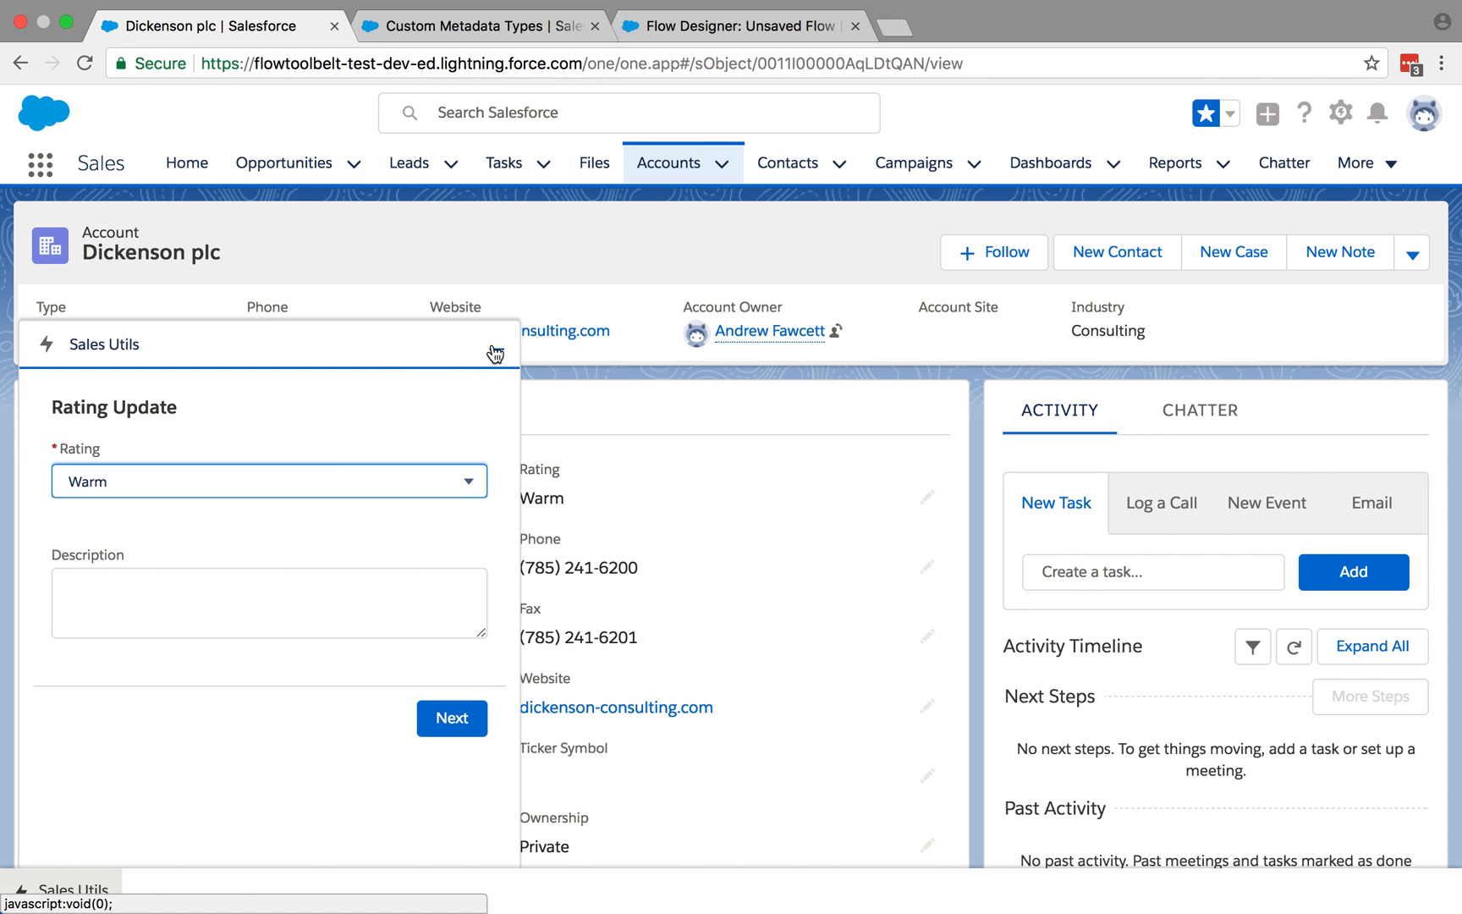
mouse_move(495, 353)
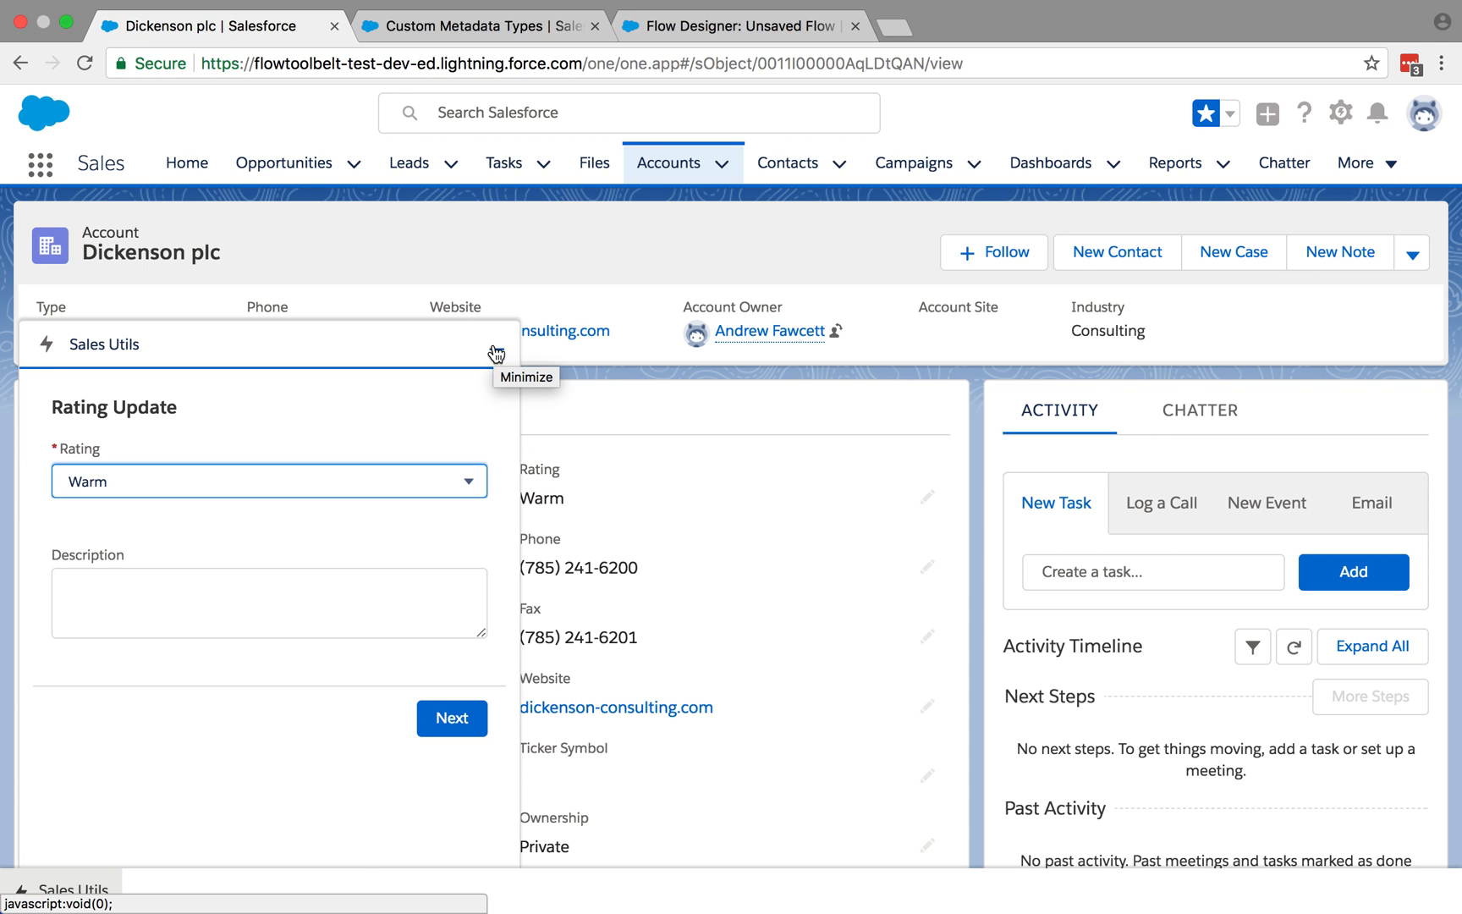
mouse_move(438, 457)
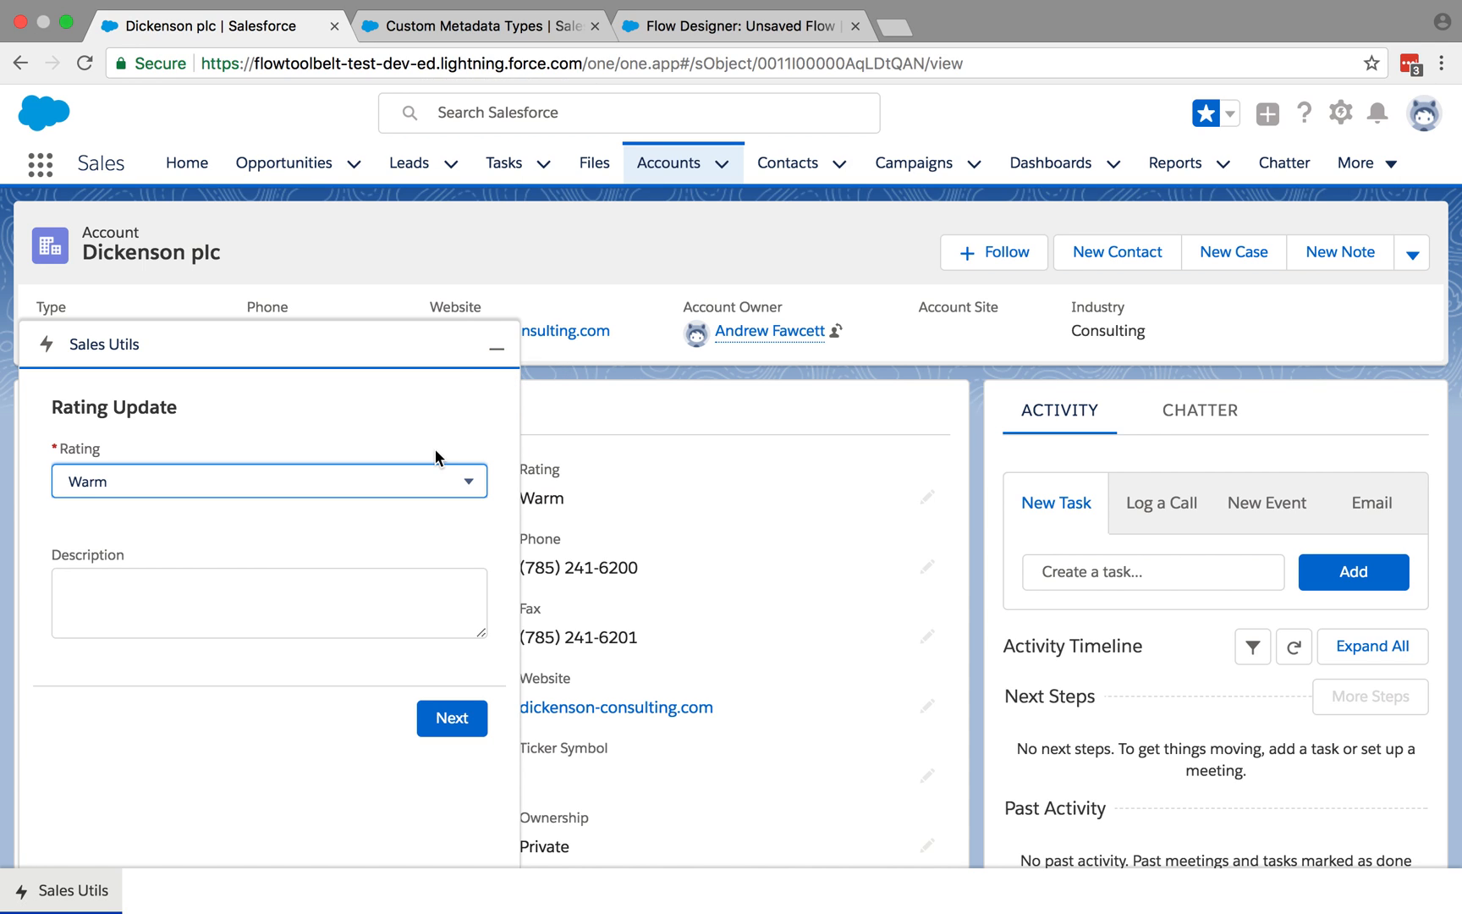
mouse_move(427, 478)
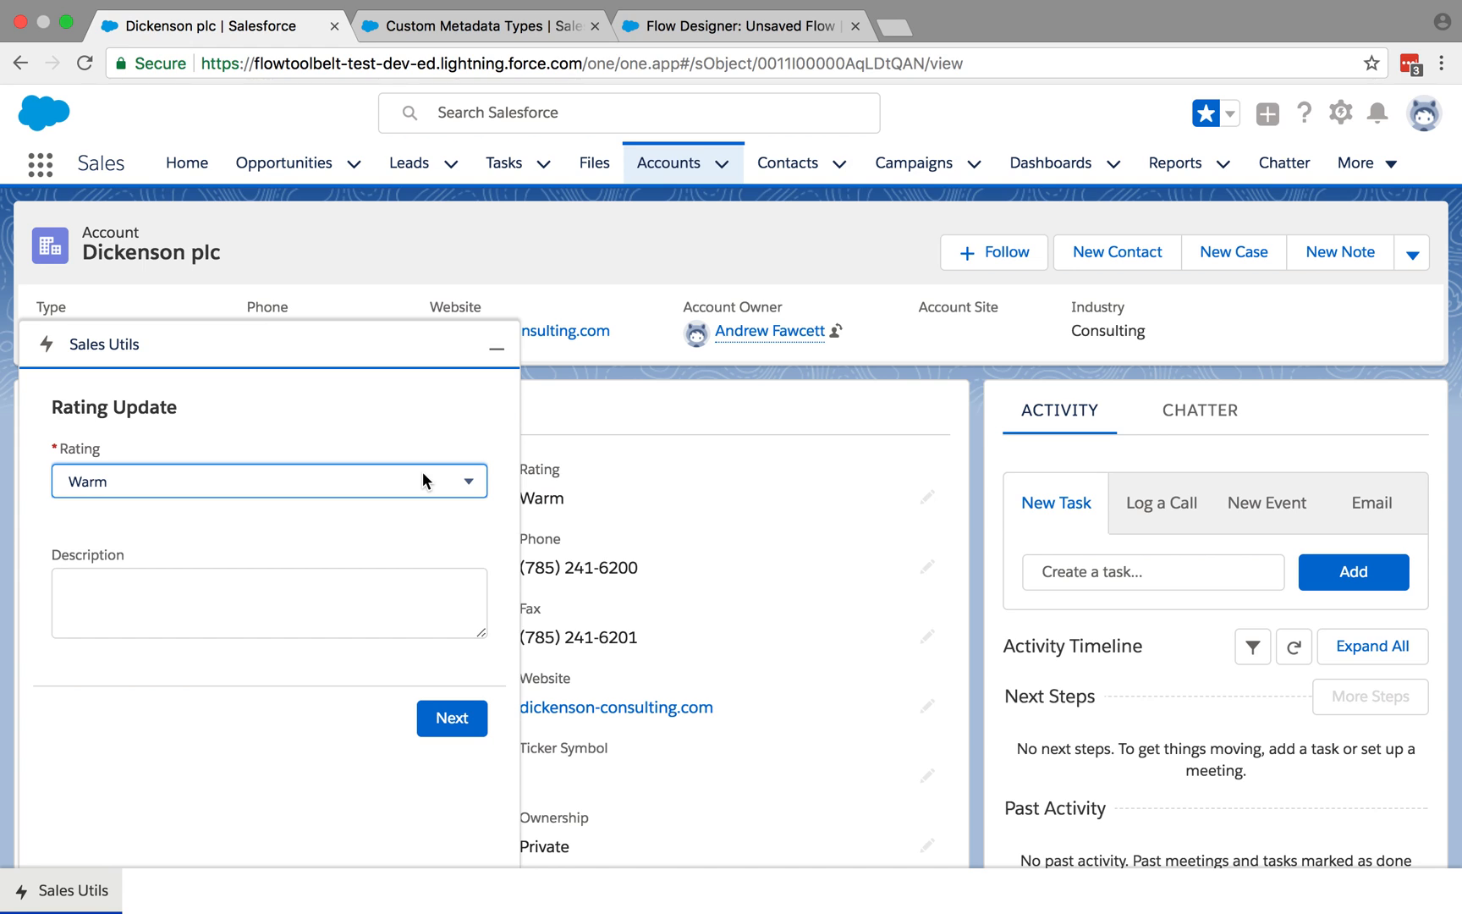